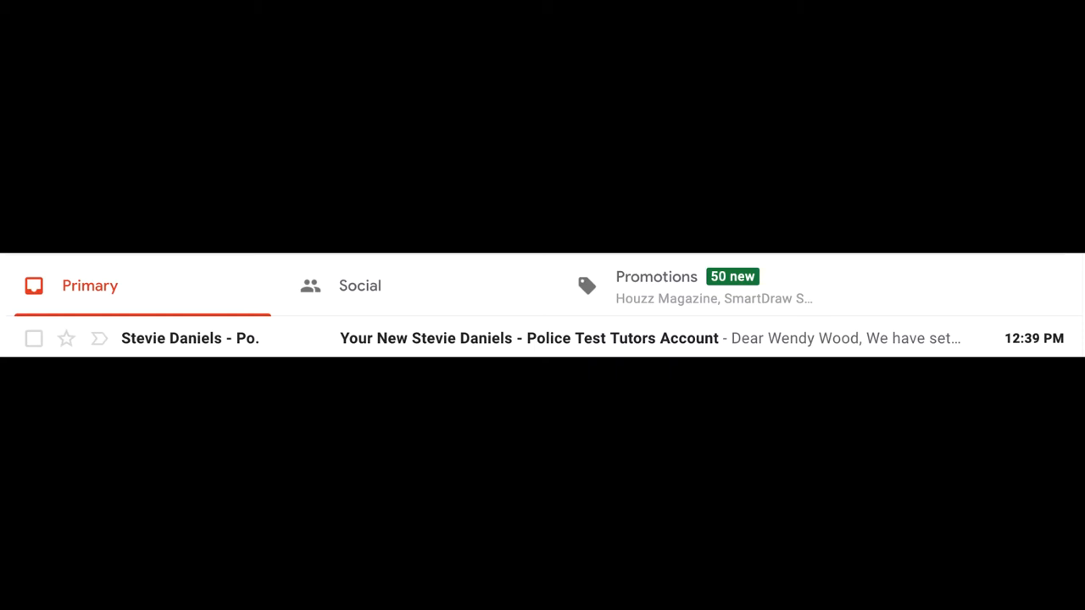
Open the new Police Test Tutors account email and read through its login details
left_click(528, 339)
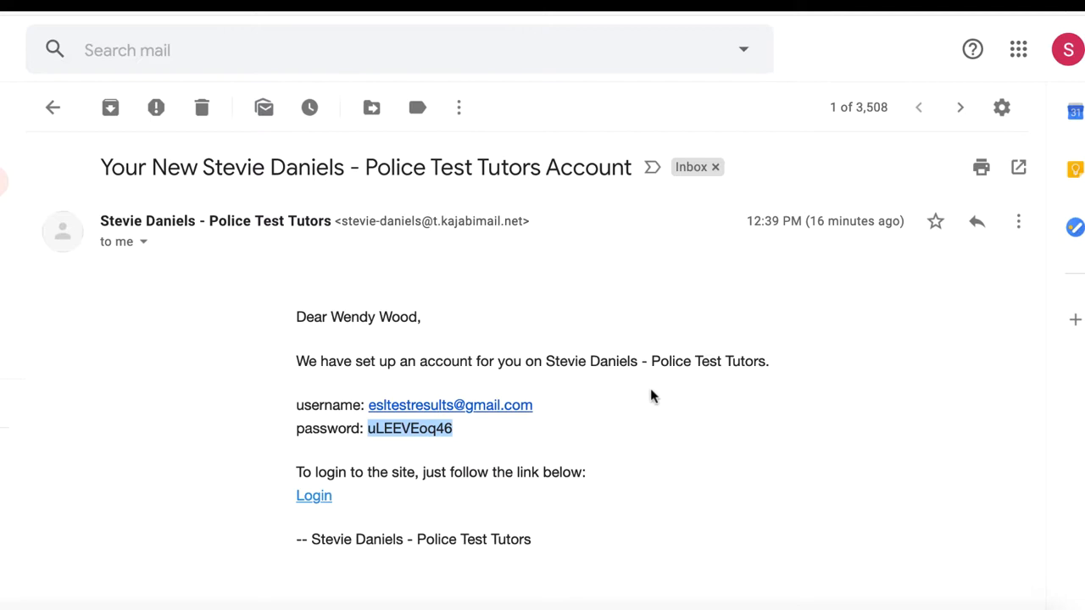
scroll("down", 3)
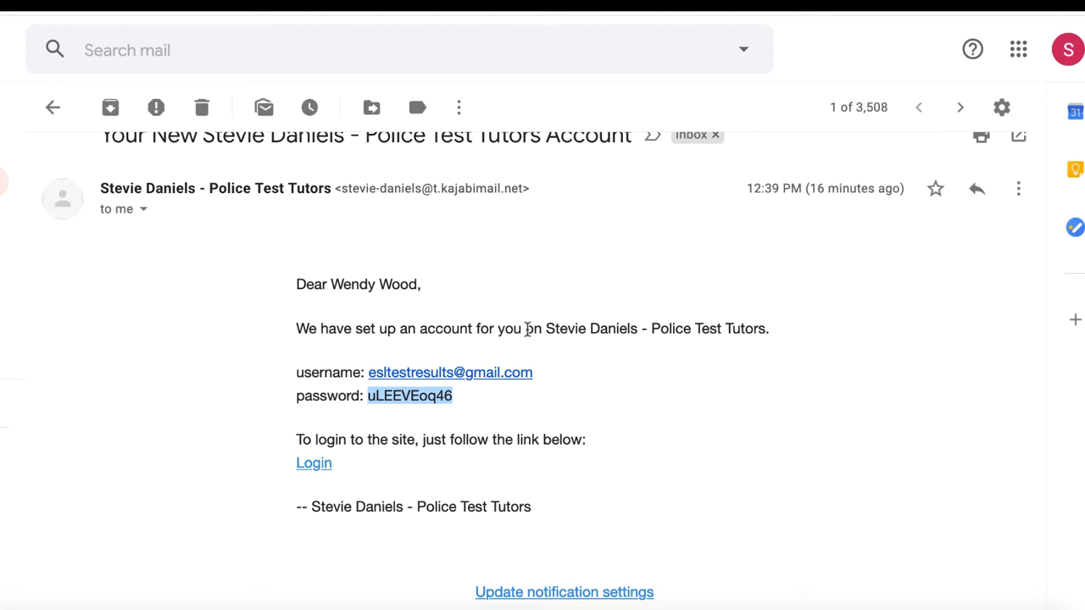
mouse_move(495, 415)
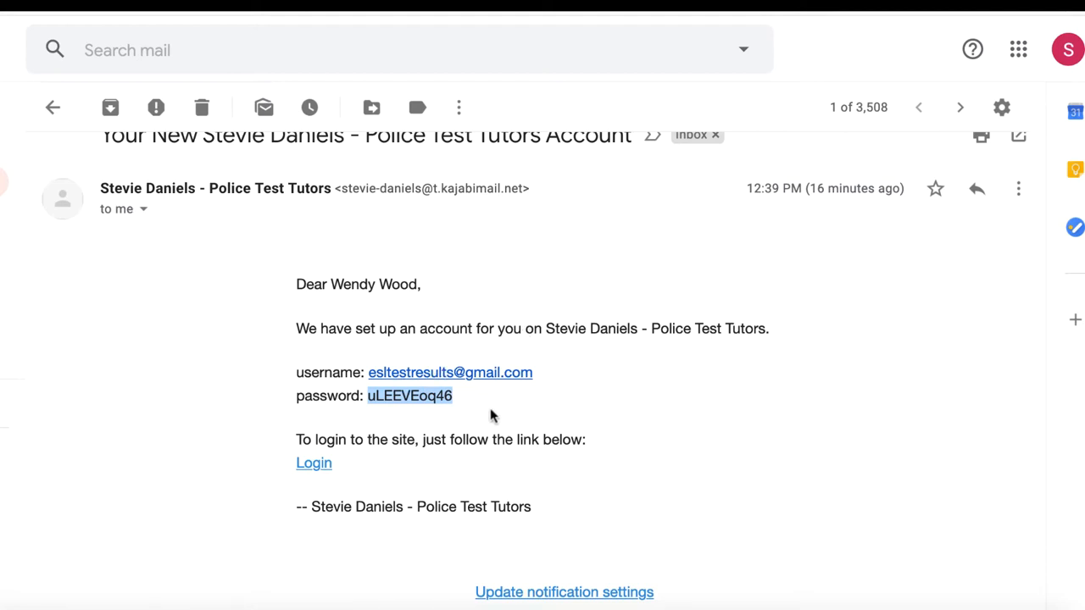
mouse_move(466, 427)
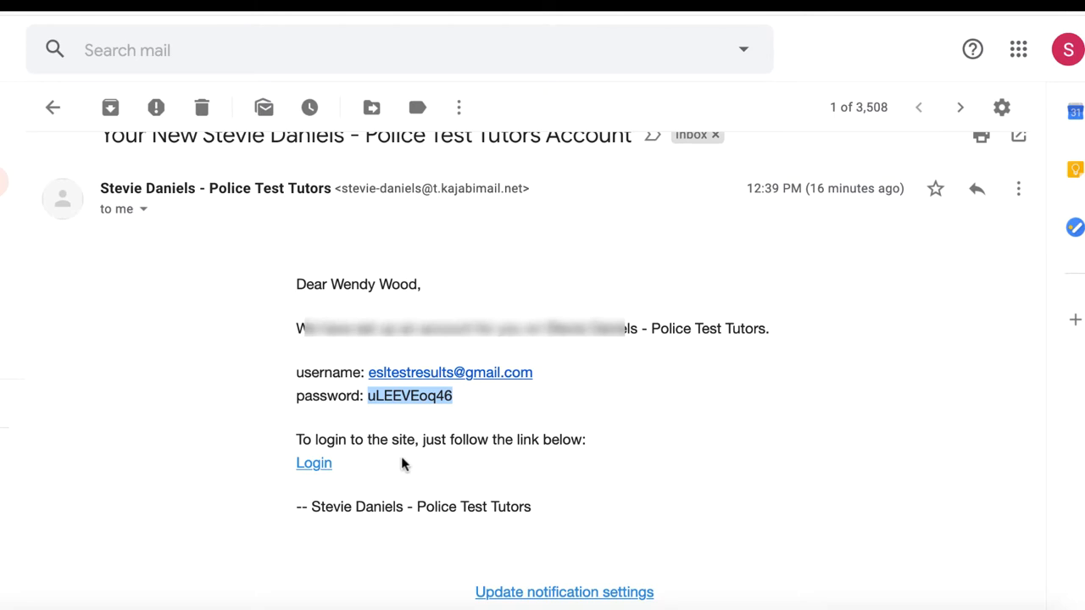
mouse_move(313, 471)
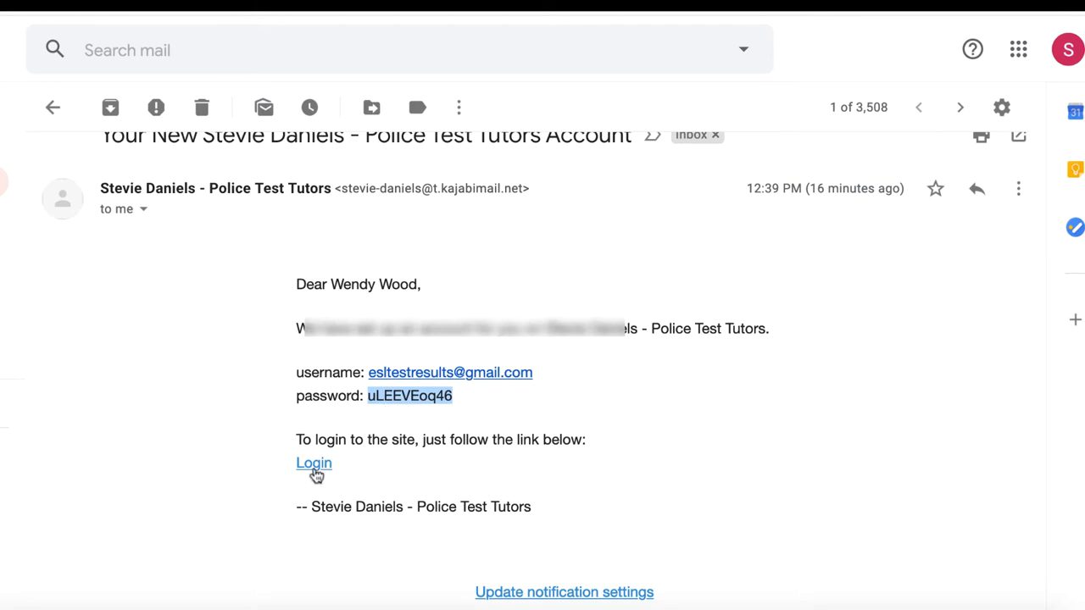
left_click(313, 462)
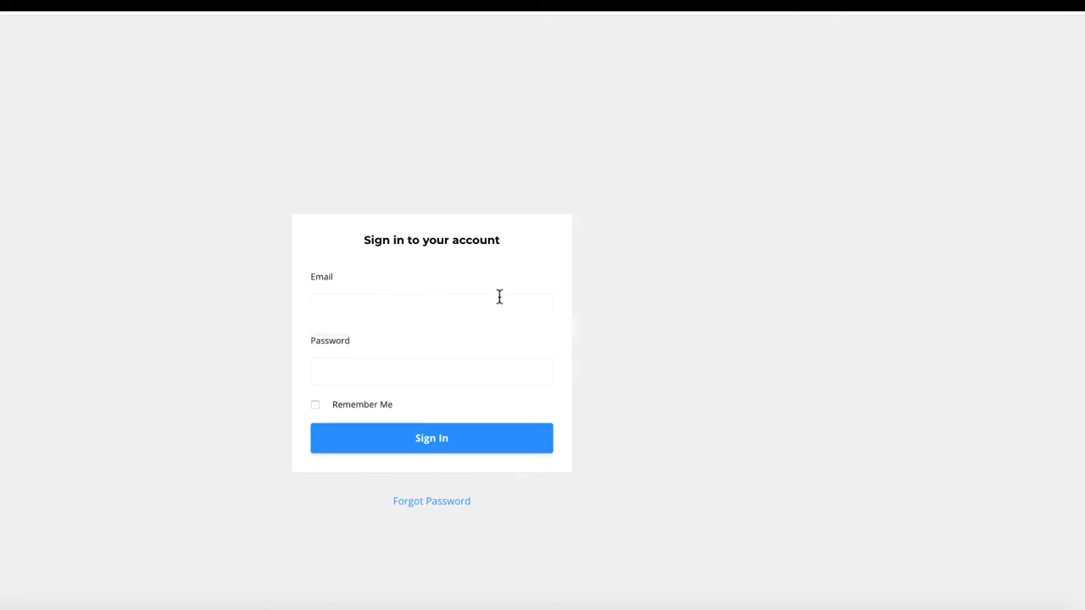
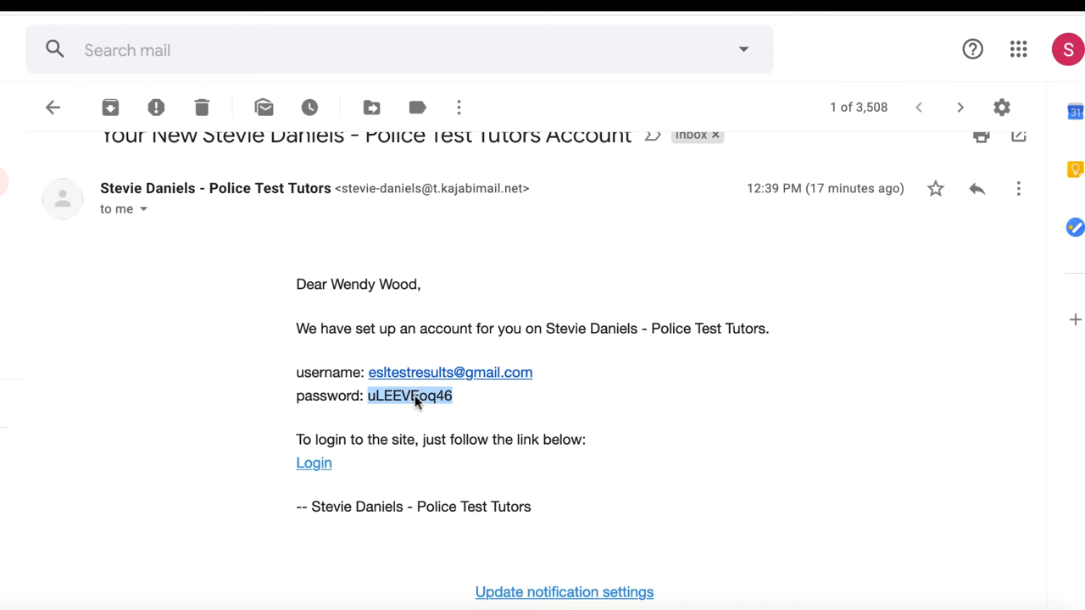
Enter the password, sign in, and dismiss Firefox's offer to save the login
left_click(314, 463)
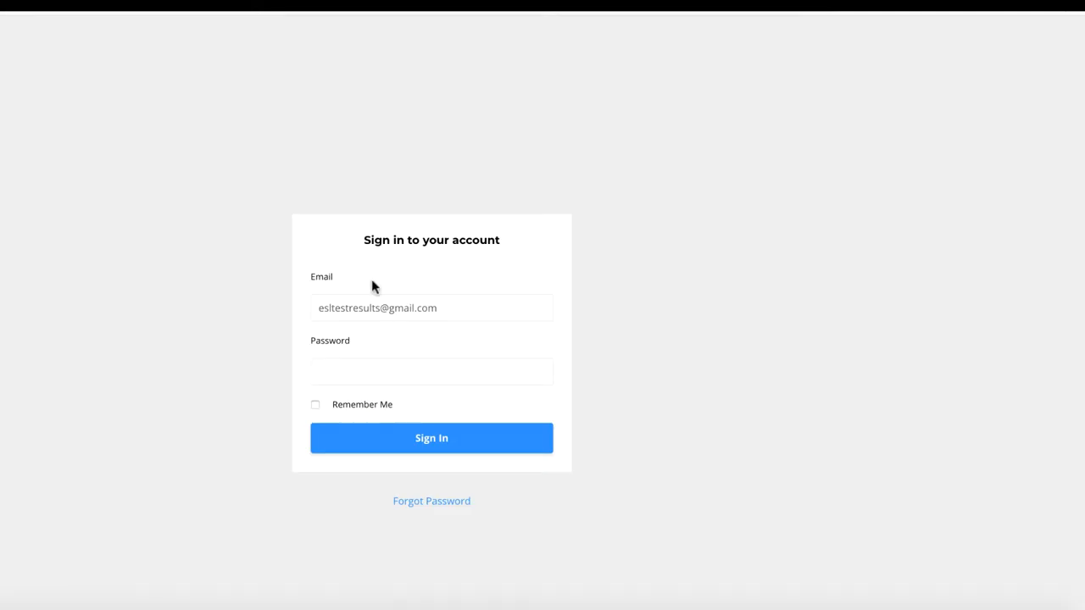
type("password")
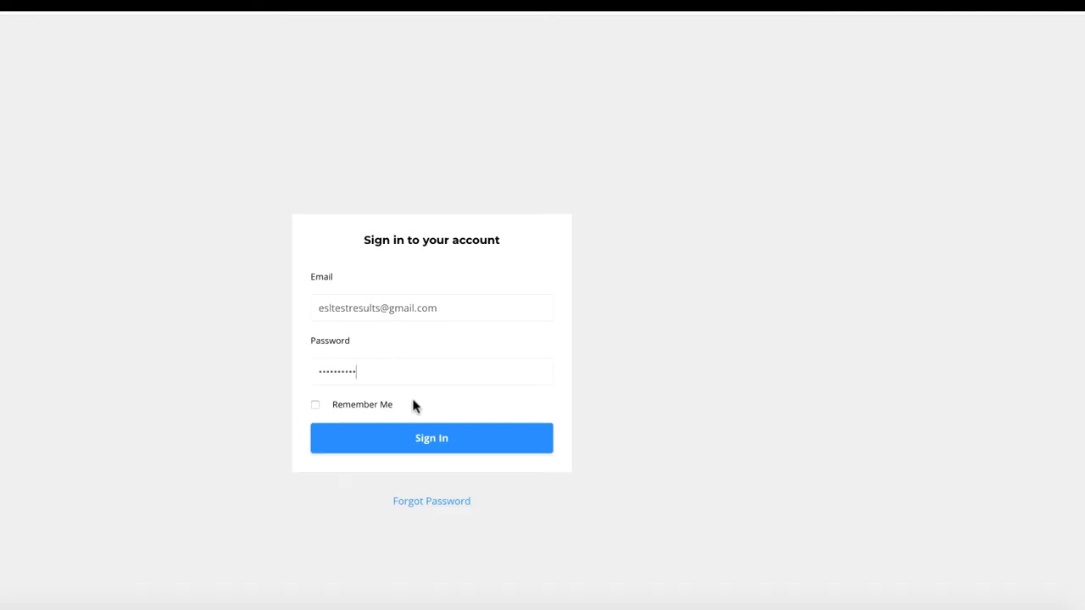
left_click(430, 437)
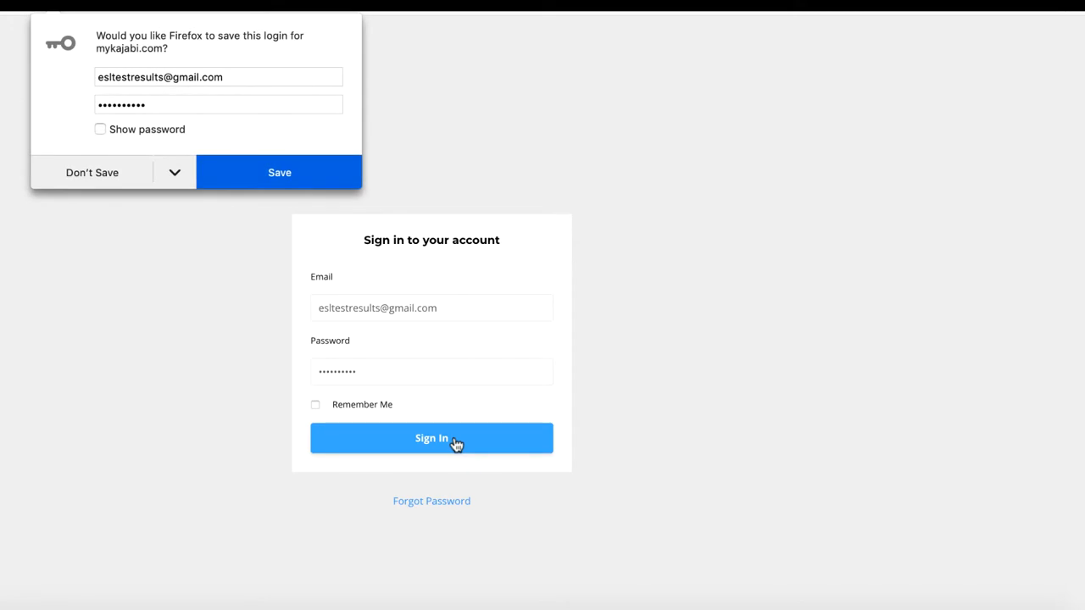
left_click(430, 438)
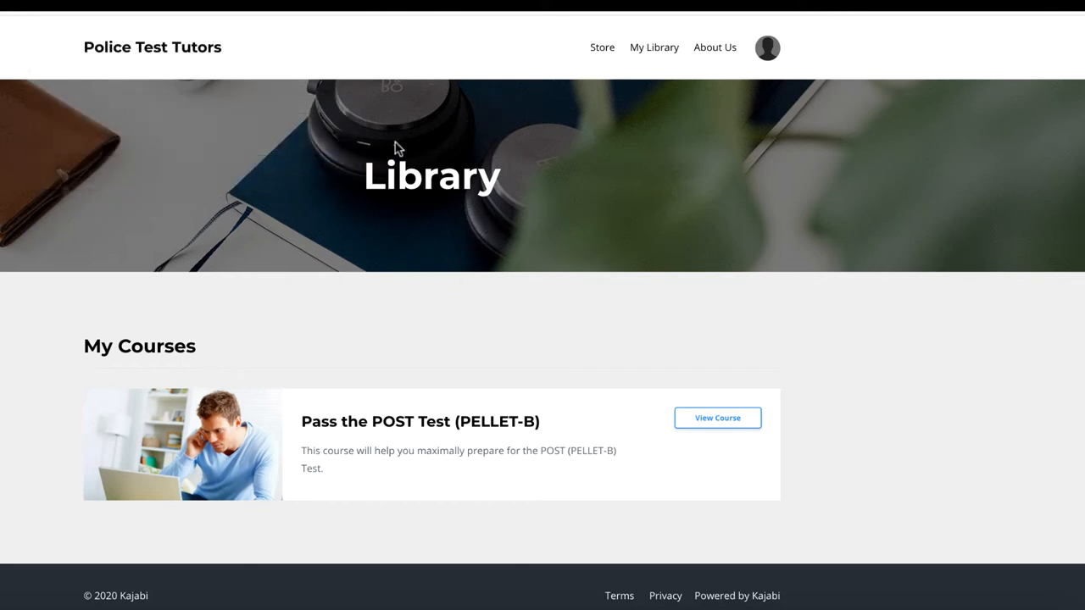
mouse_move(437, 52)
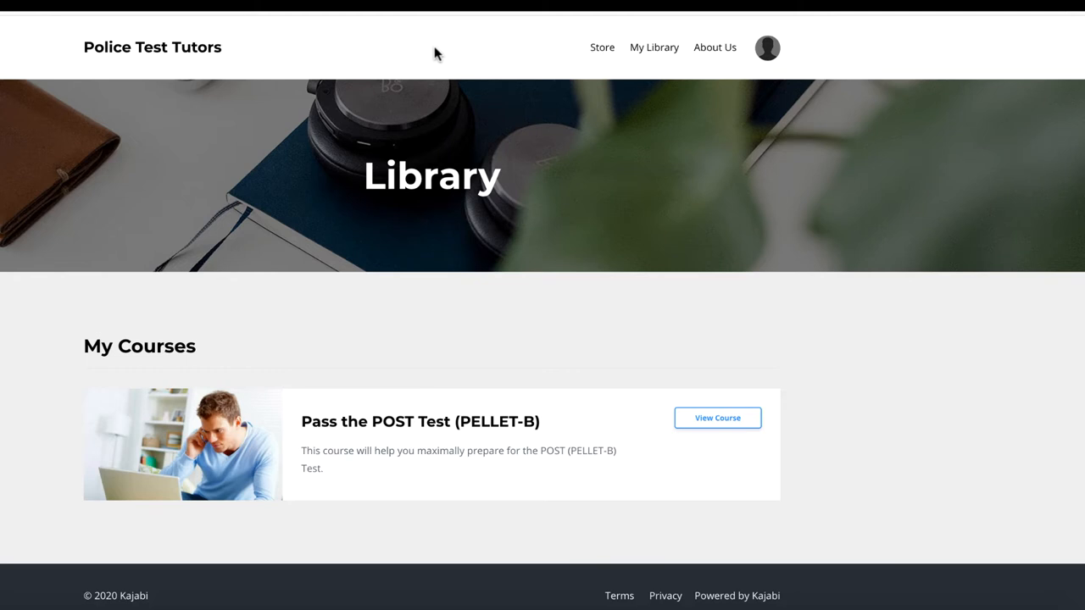
mouse_move(403, 210)
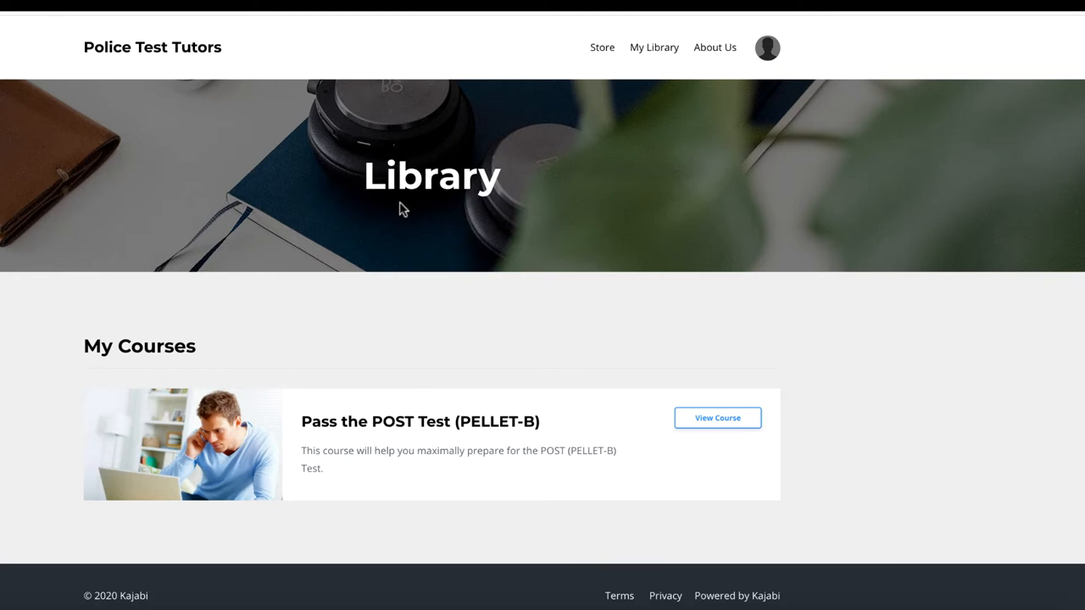
mouse_move(434, 268)
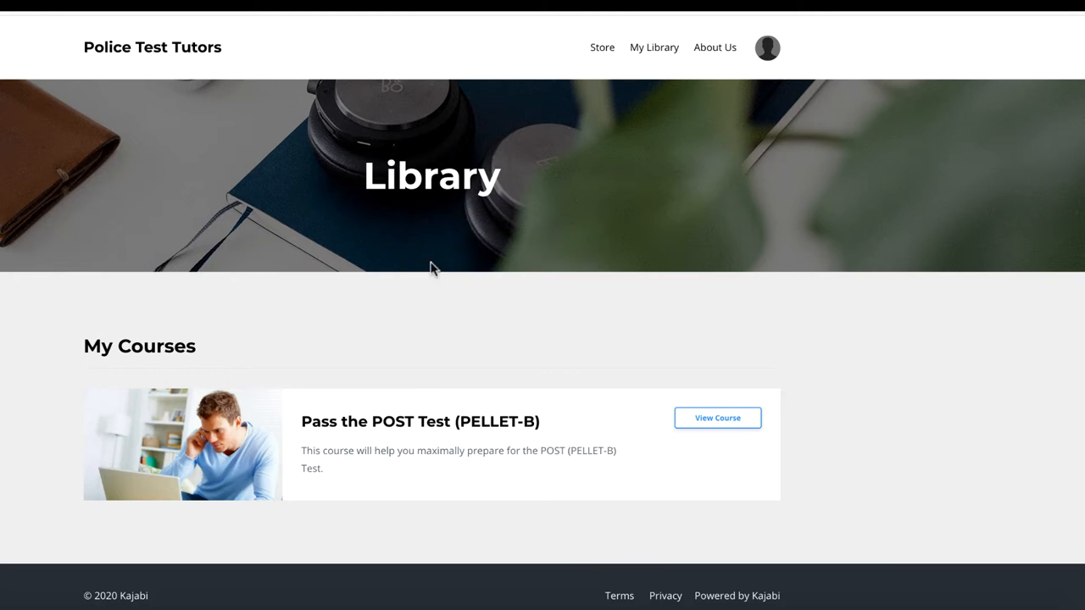
mouse_move(420, 432)
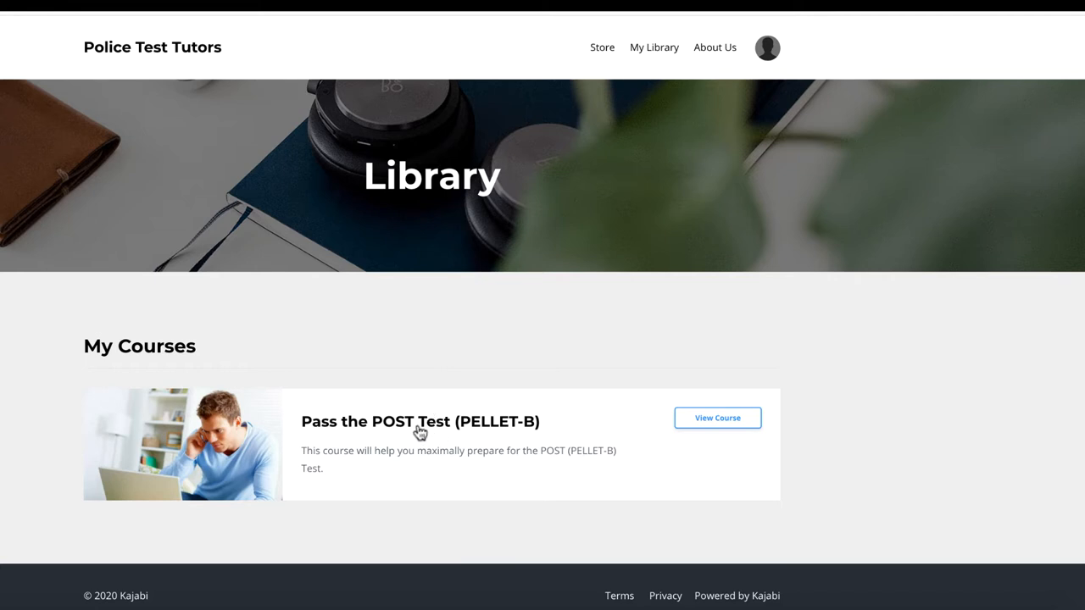
mouse_move(511, 421)
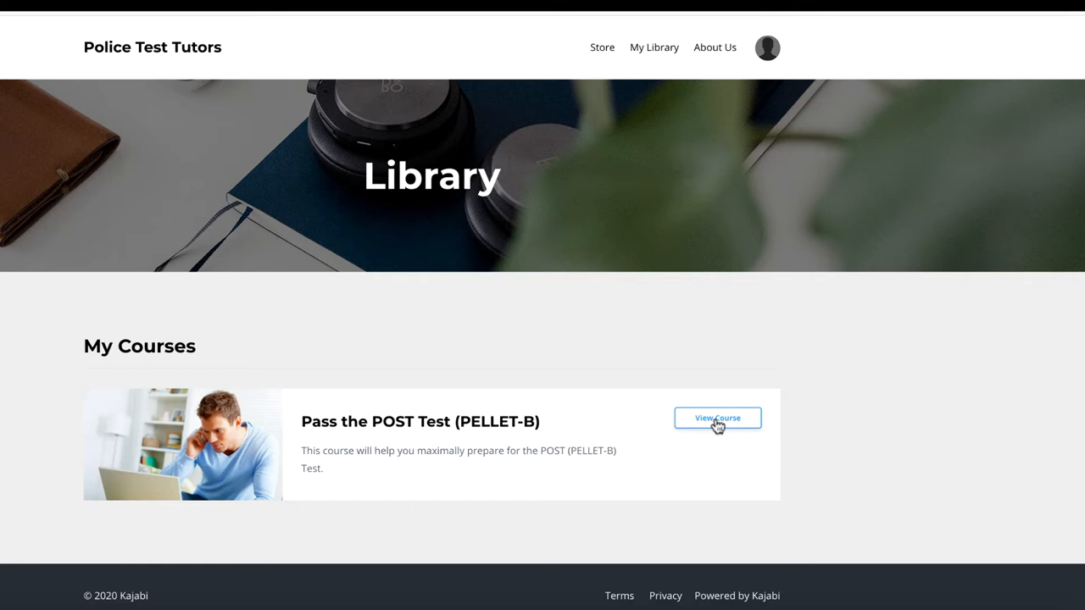
mouse_move(711, 403)
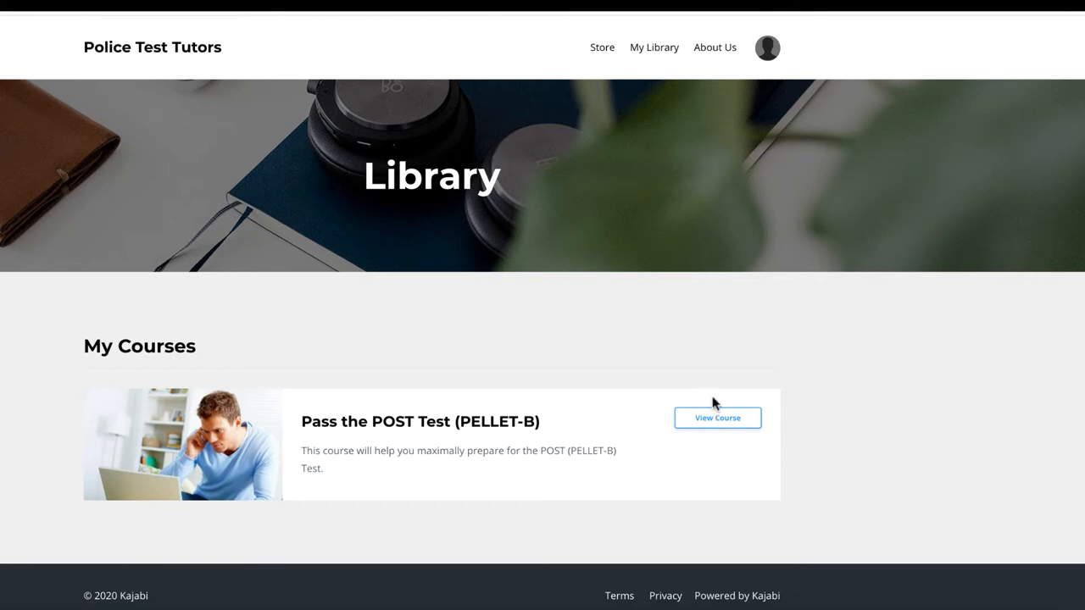
mouse_move(674, 112)
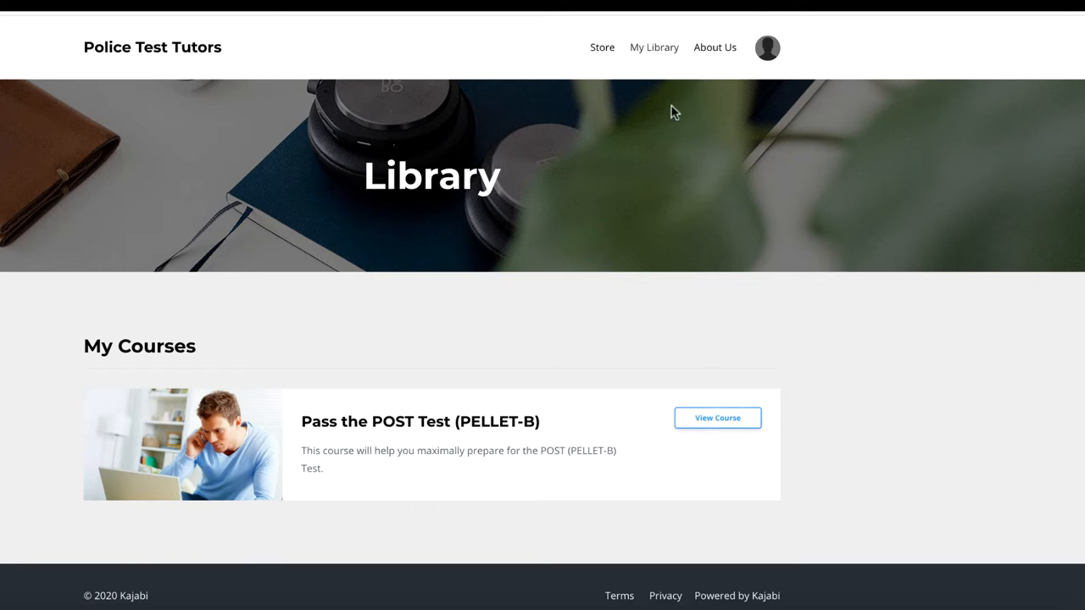
mouse_move(648, 66)
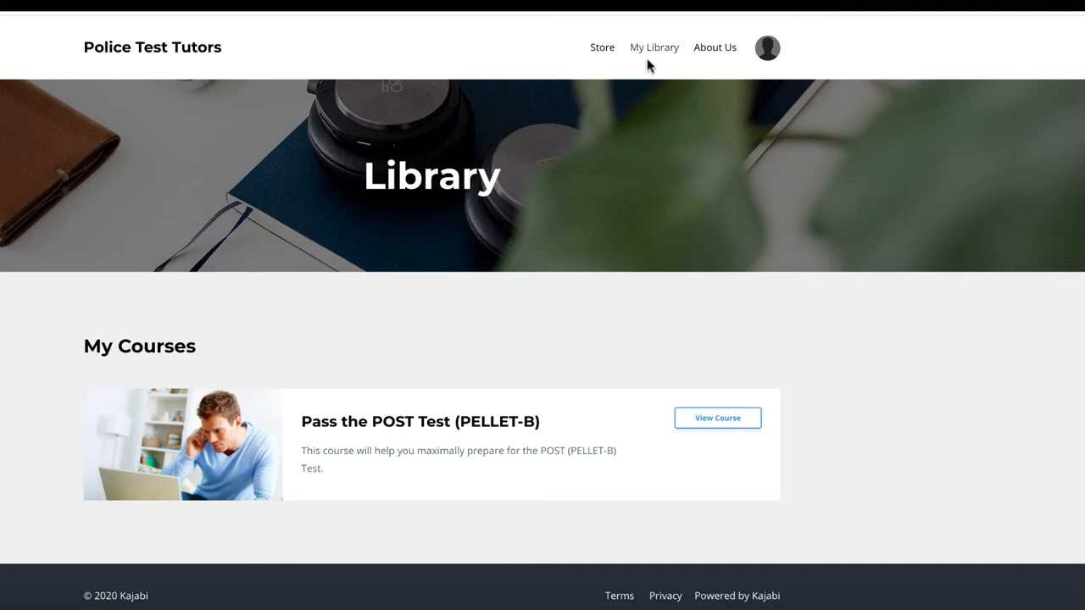
mouse_move(709, 420)
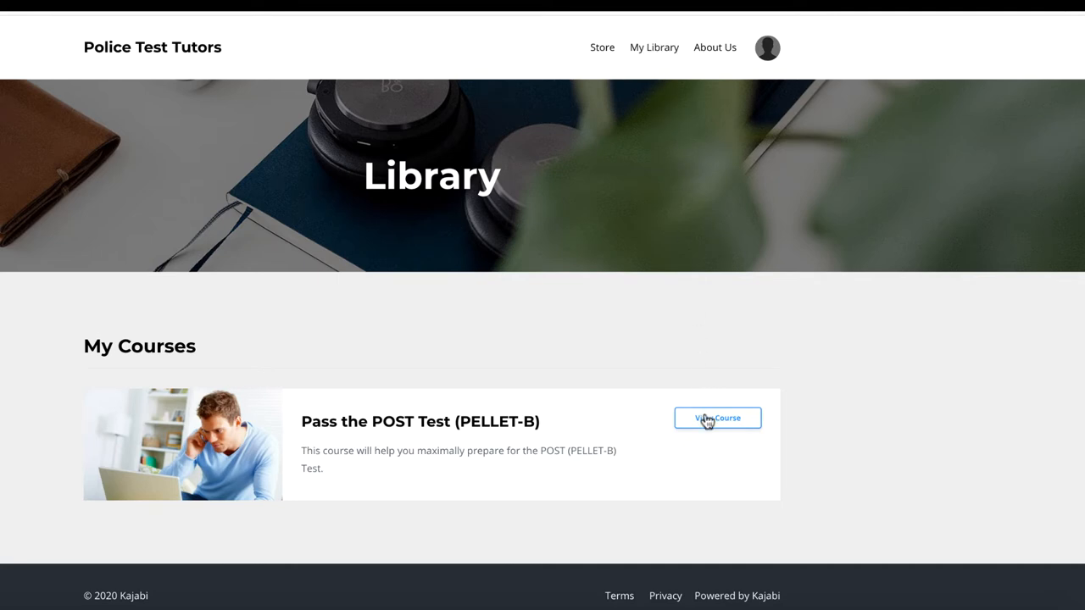
Open the Pass the POST Test (PELLET-B) course and scroll to the Practice POST Exams lessons
left_click(716, 417)
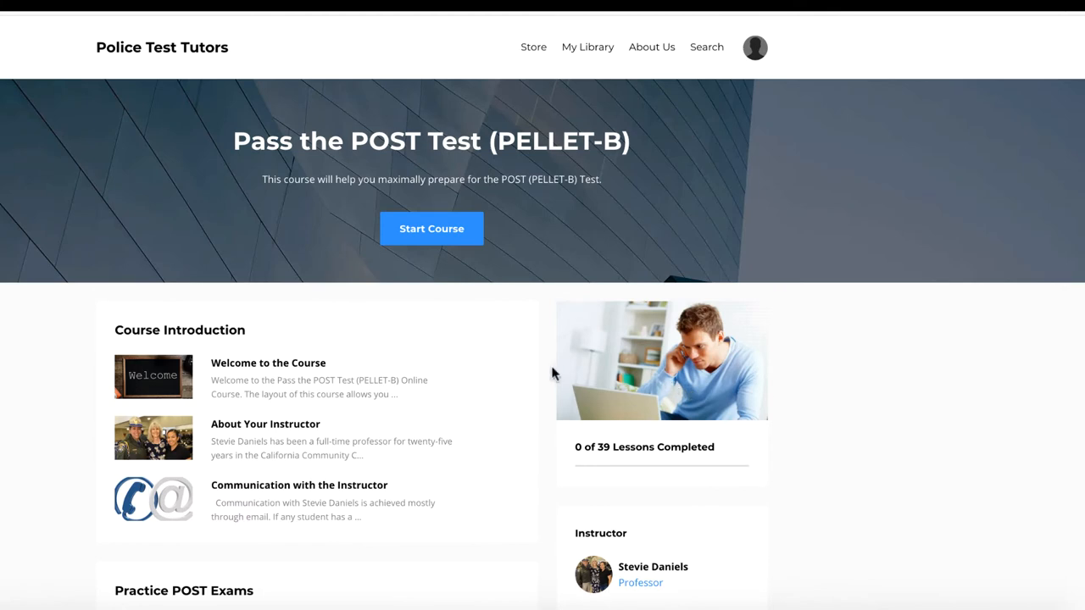
mouse_move(346, 356)
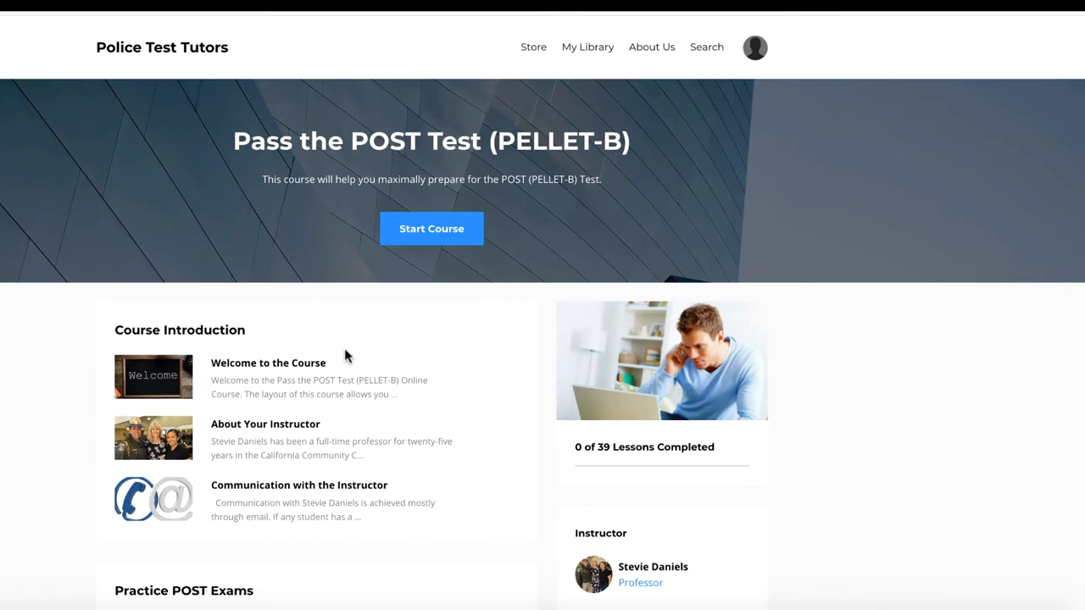
scroll("down", 3)
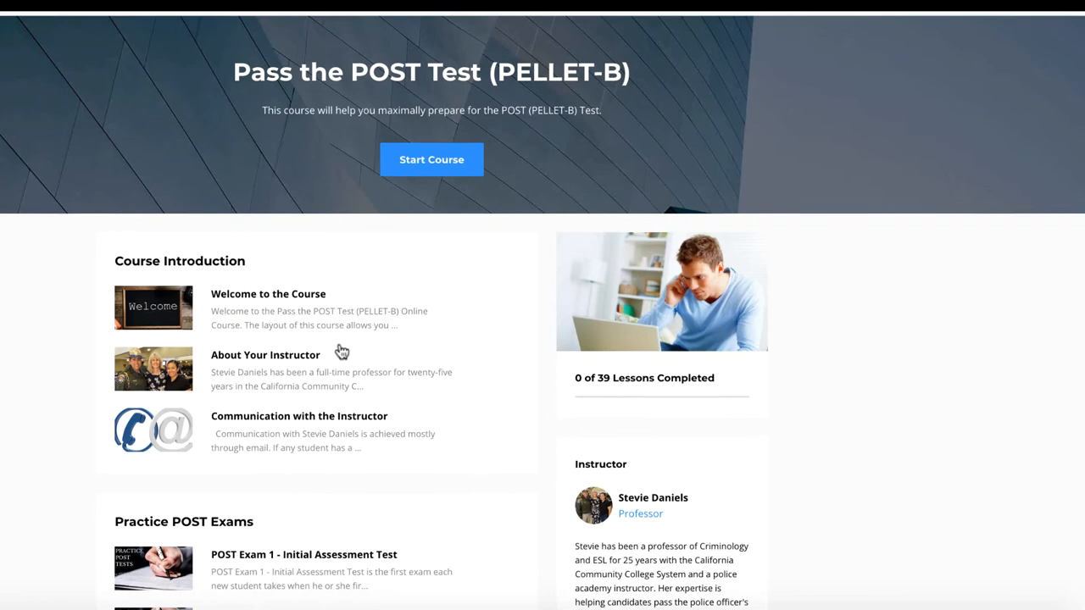
scroll("down", 3)
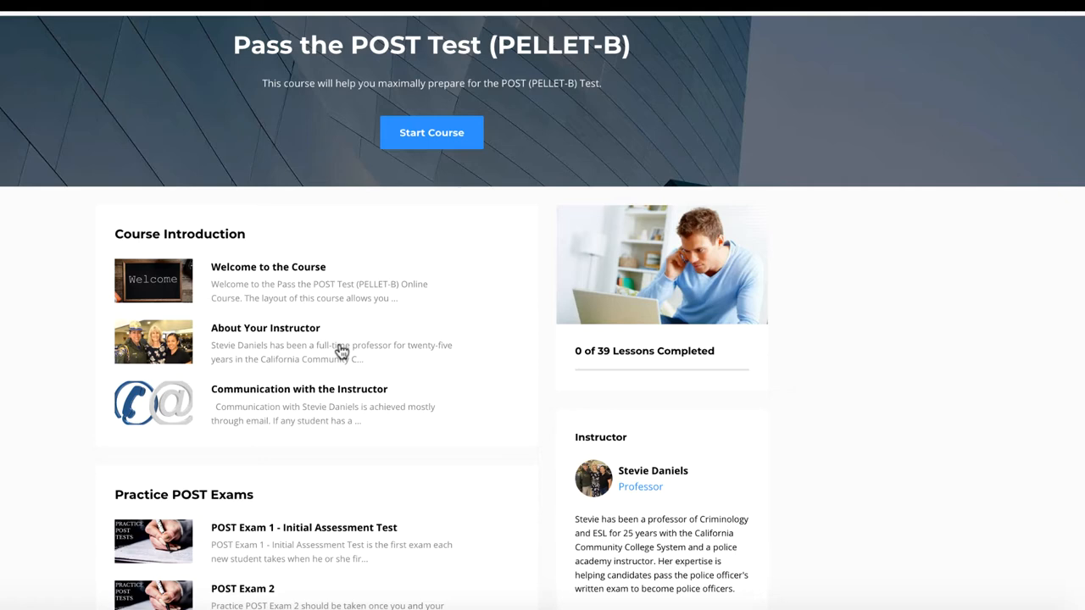
scroll("down", 3)
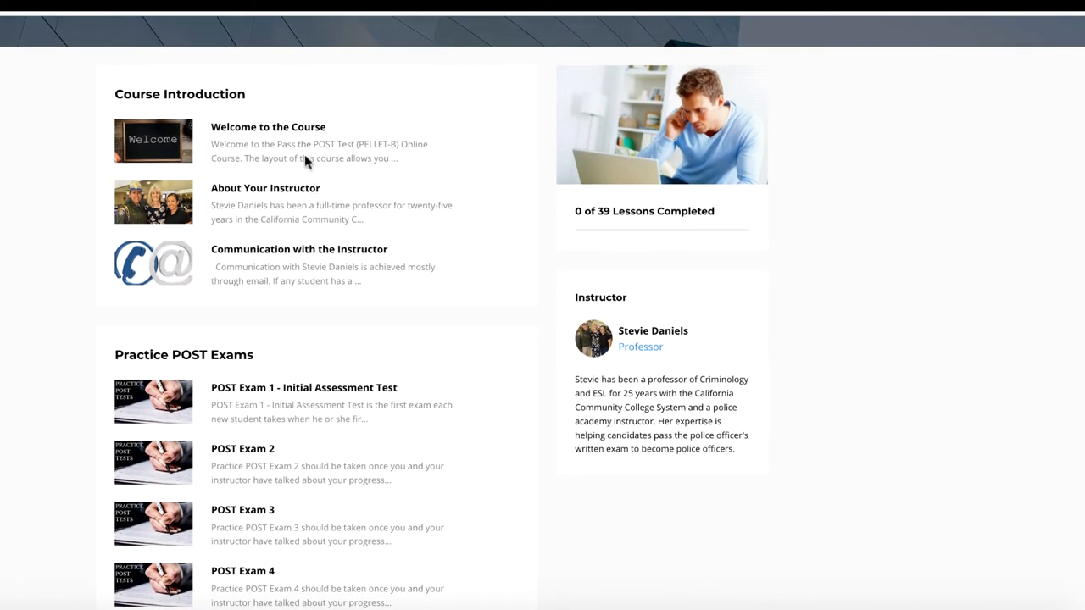
mouse_move(197, 220)
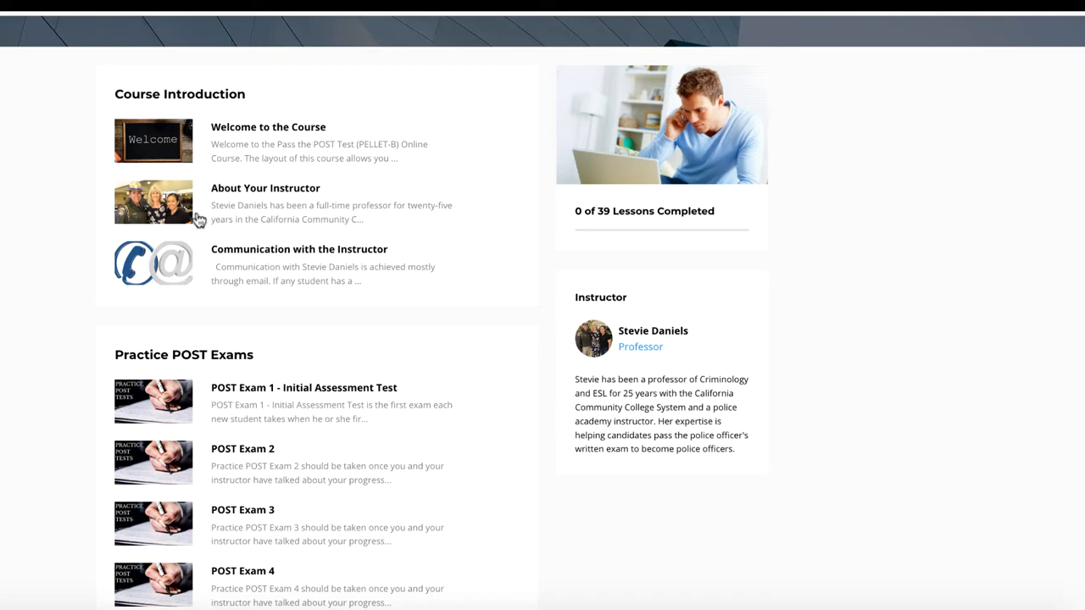
mouse_move(267, 288)
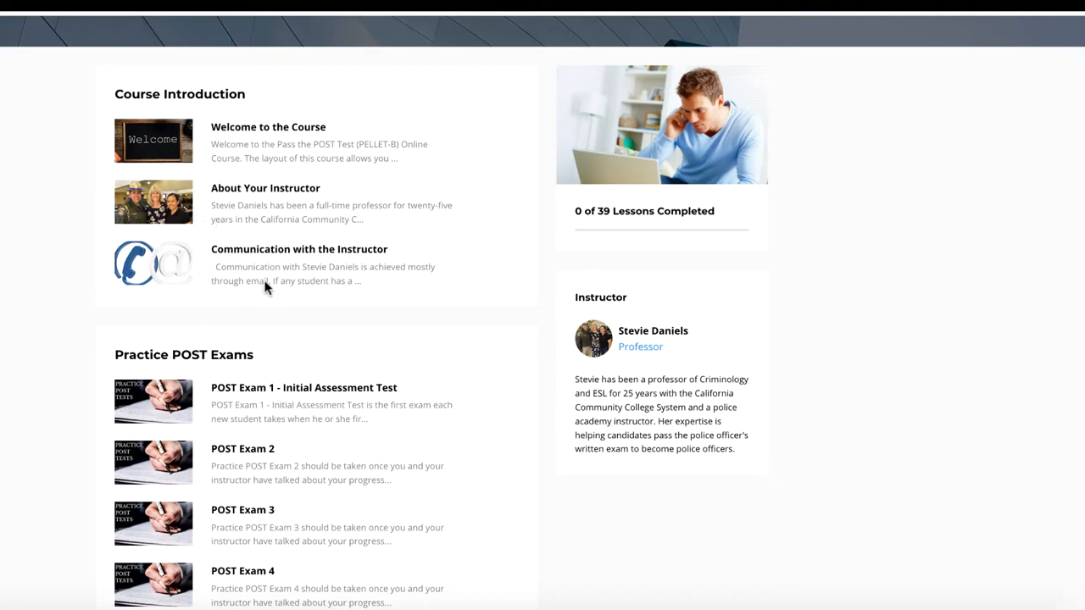
scroll("down", 3)
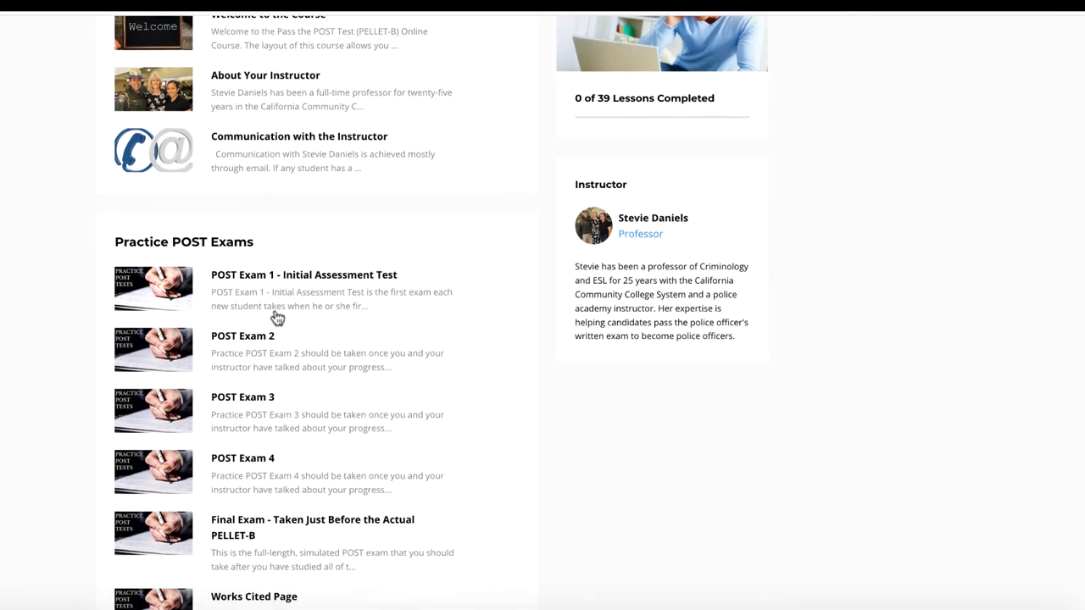
scroll("up", 3)
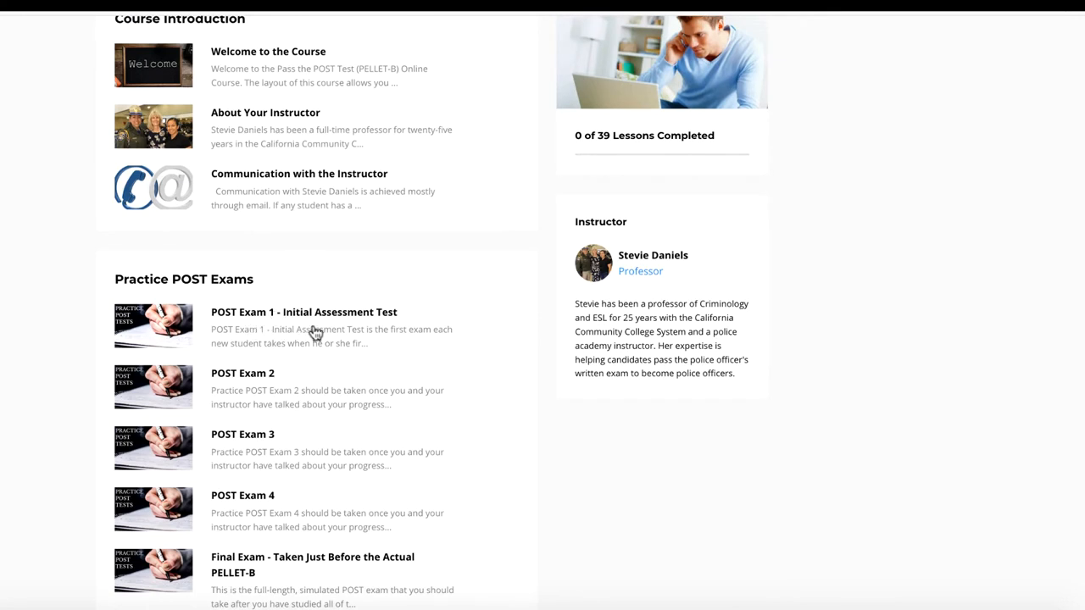
mouse_move(264, 329)
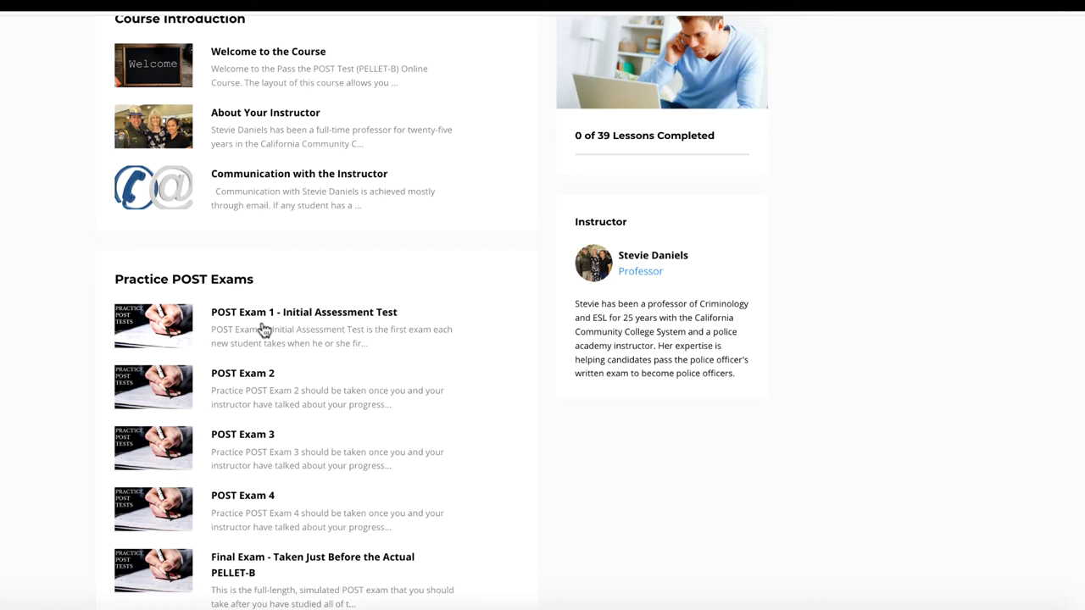
mouse_move(238, 326)
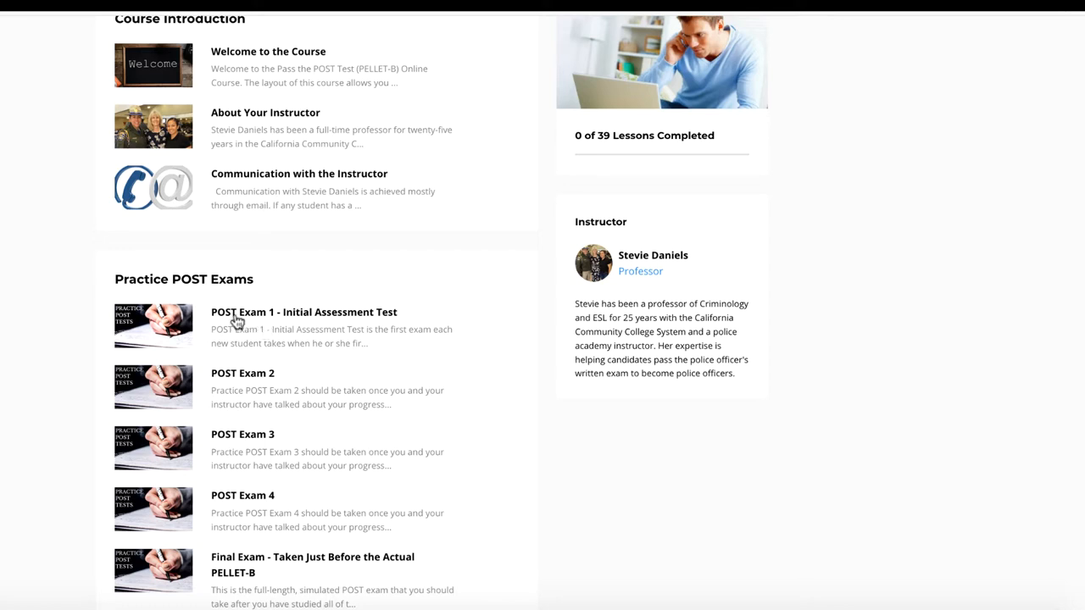
mouse_move(263, 325)
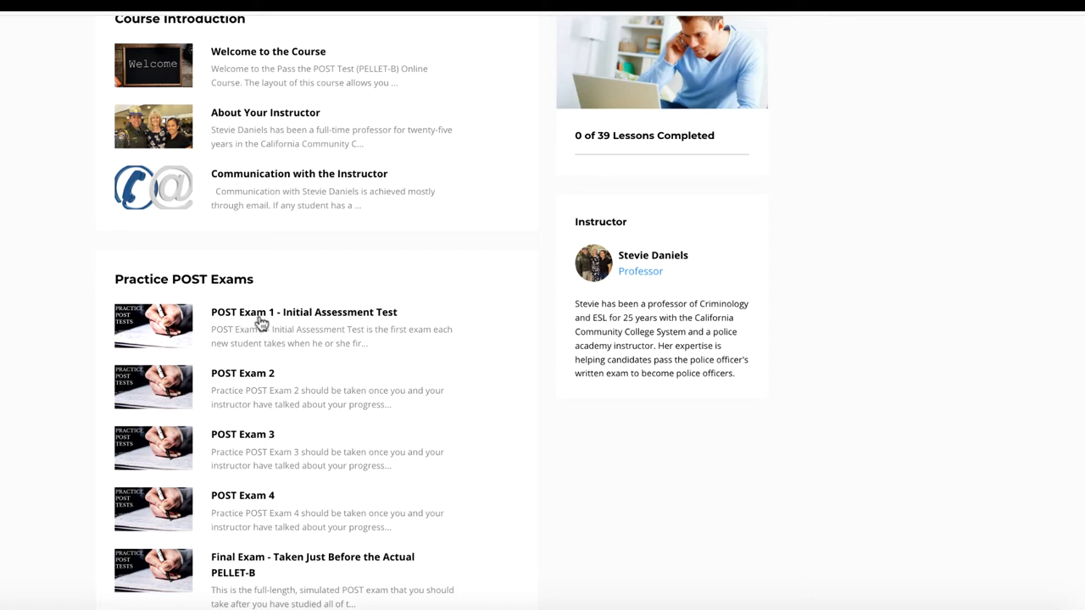
mouse_move(288, 322)
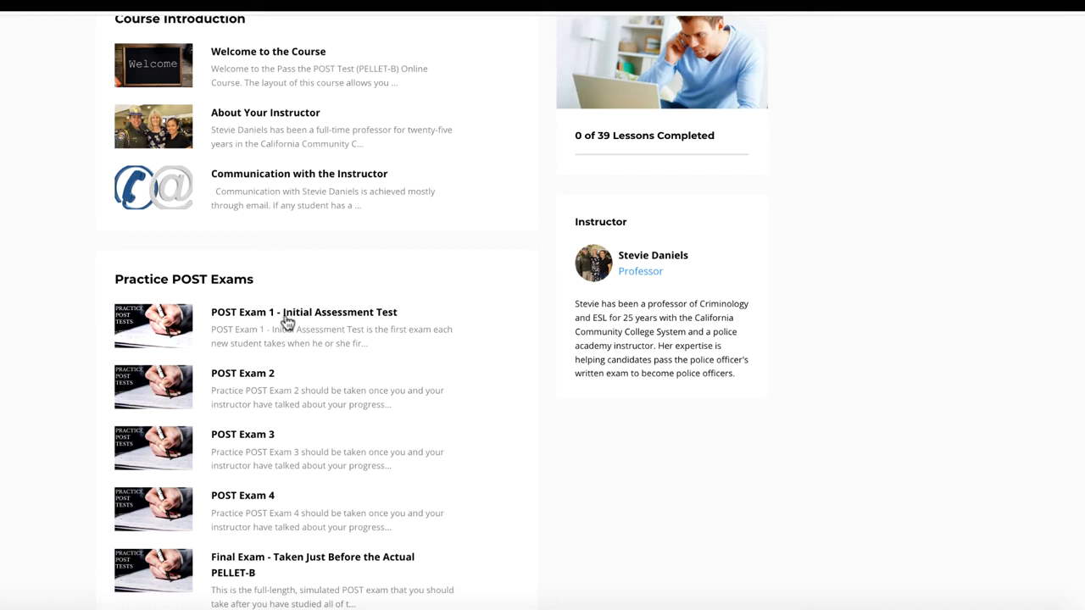
Open the POST Exam 1 - Initial Assessment Test lesson and read its numbered steps and Downloads list
left_click(303, 312)
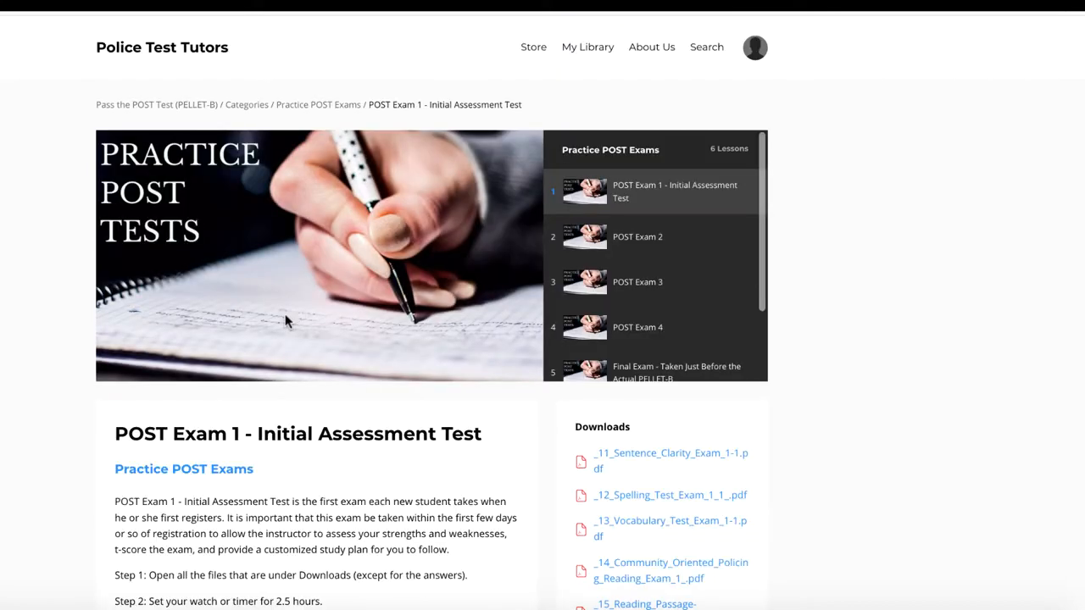
scroll("down", 3)
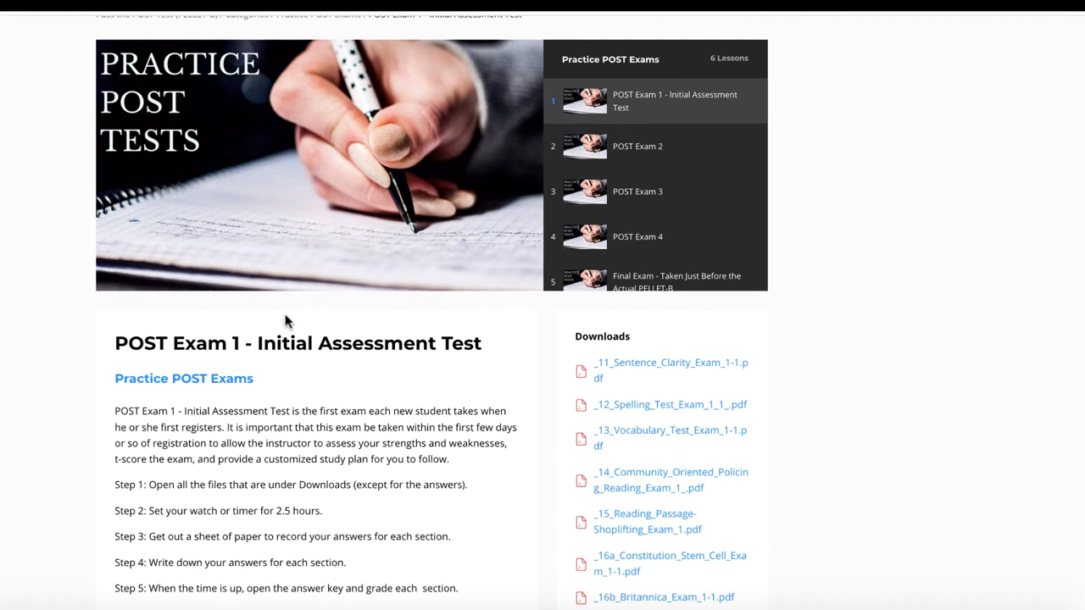
scroll("down", 3)
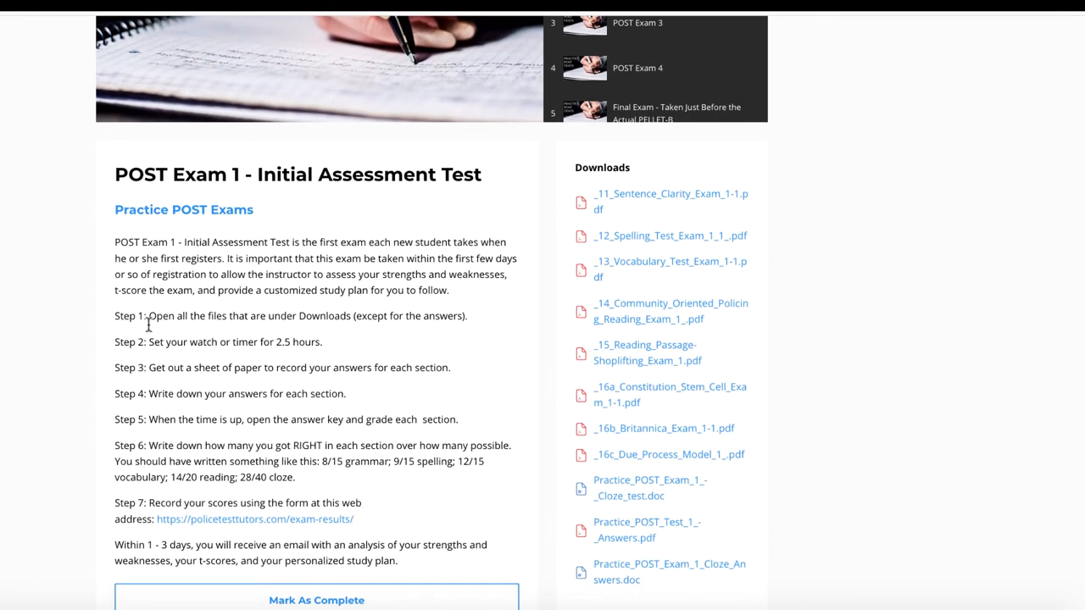
mouse_move(166, 308)
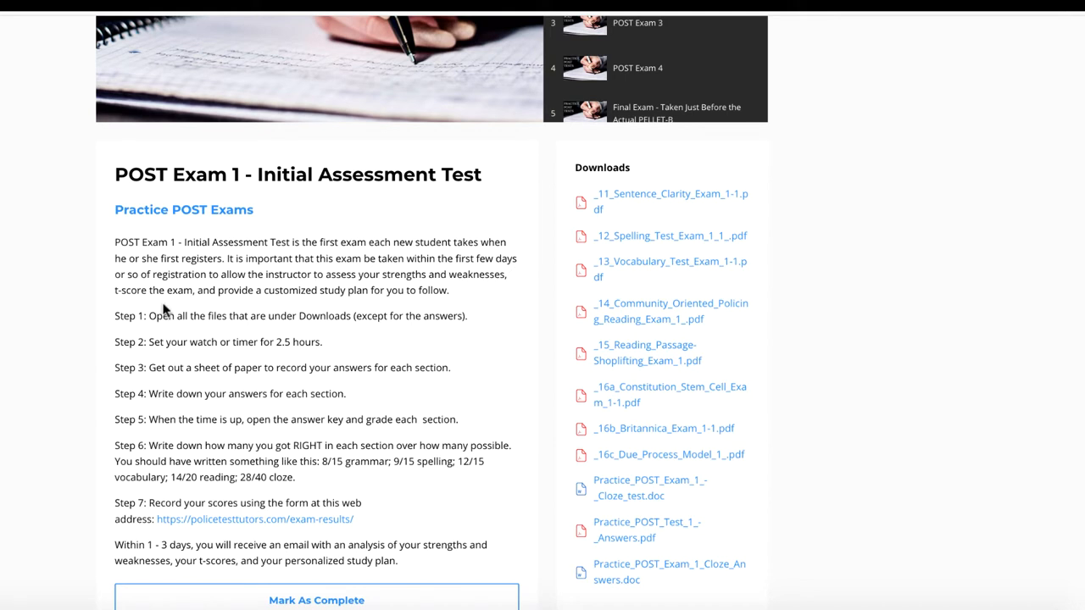
mouse_move(539, 200)
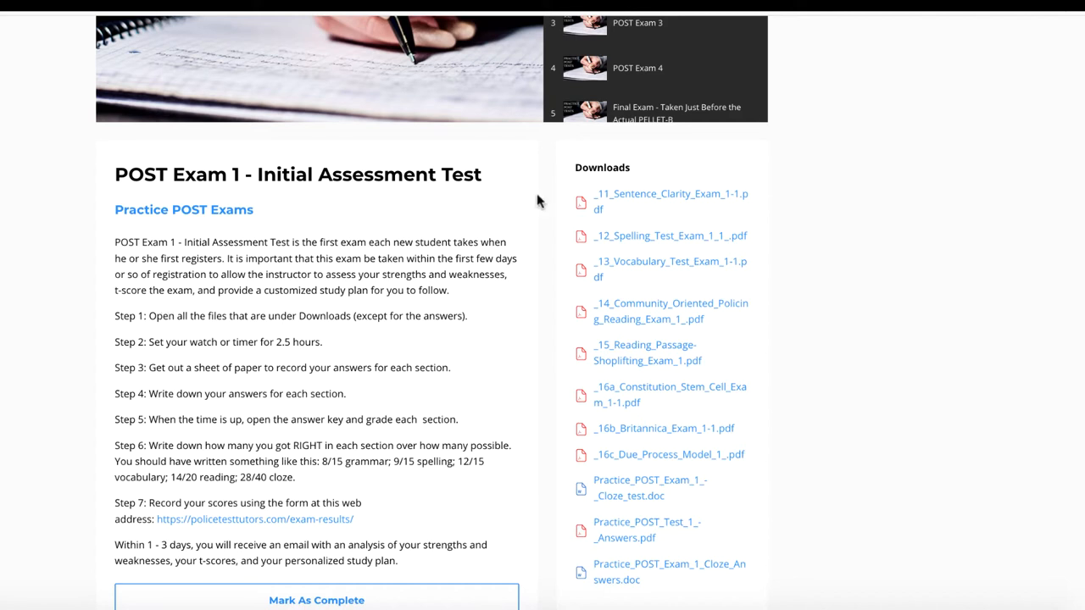
mouse_move(614, 404)
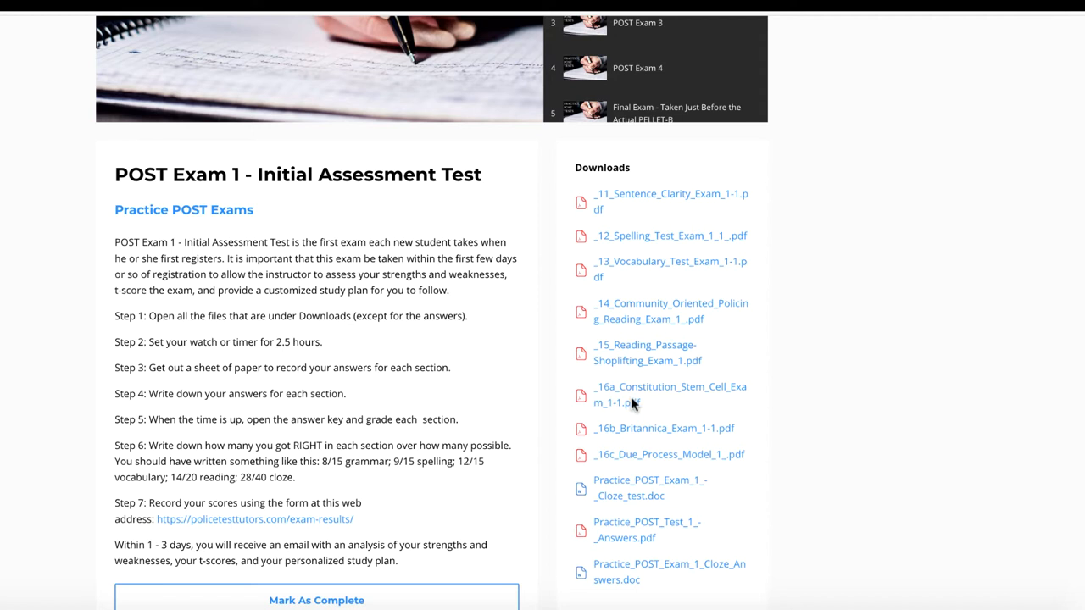
mouse_move(641, 413)
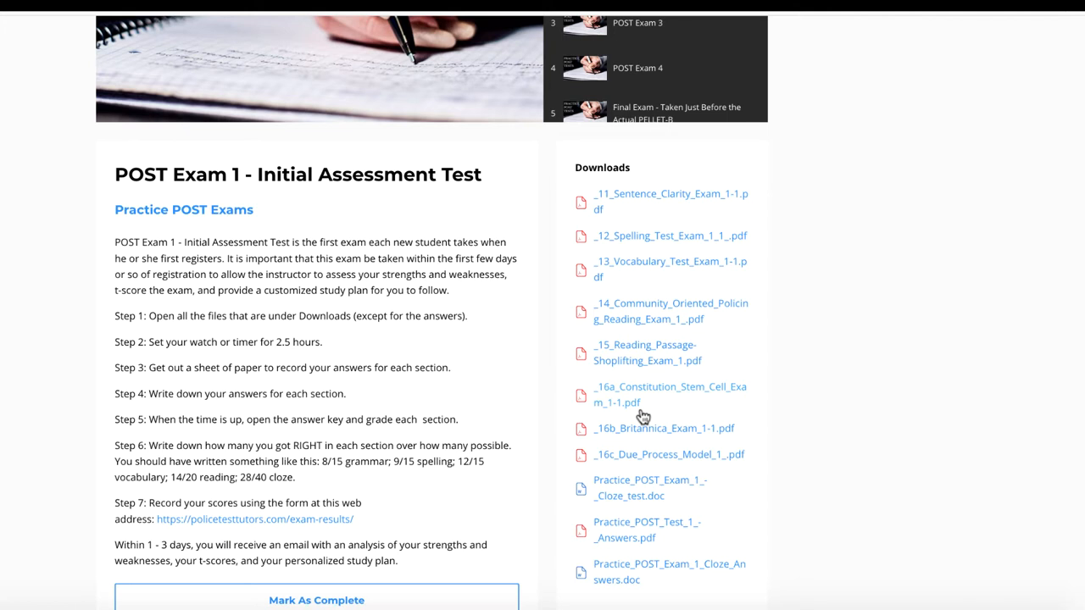
mouse_move(245, 322)
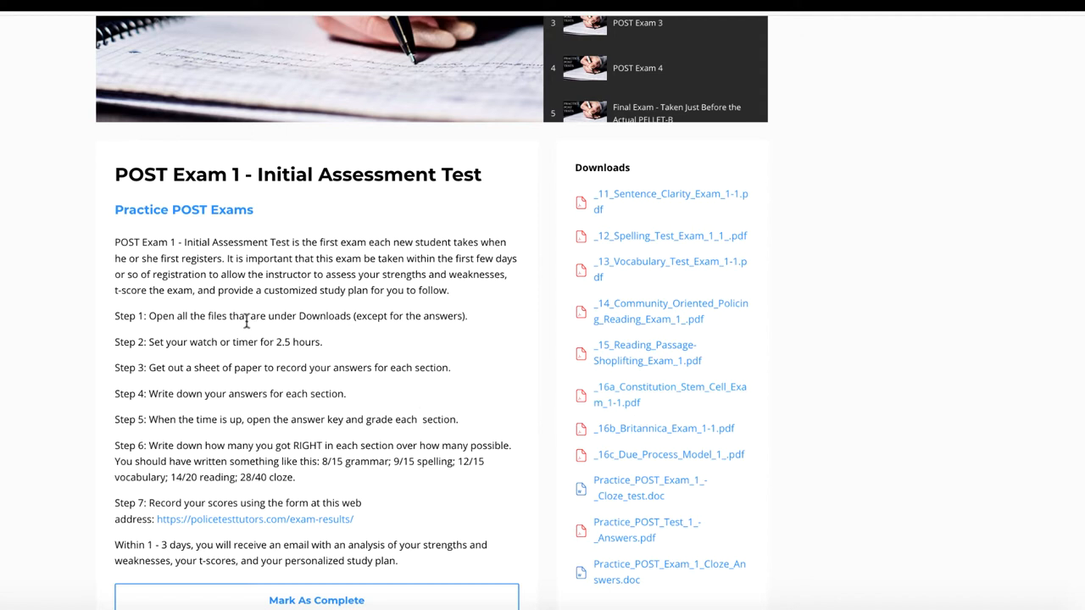
mouse_move(373, 386)
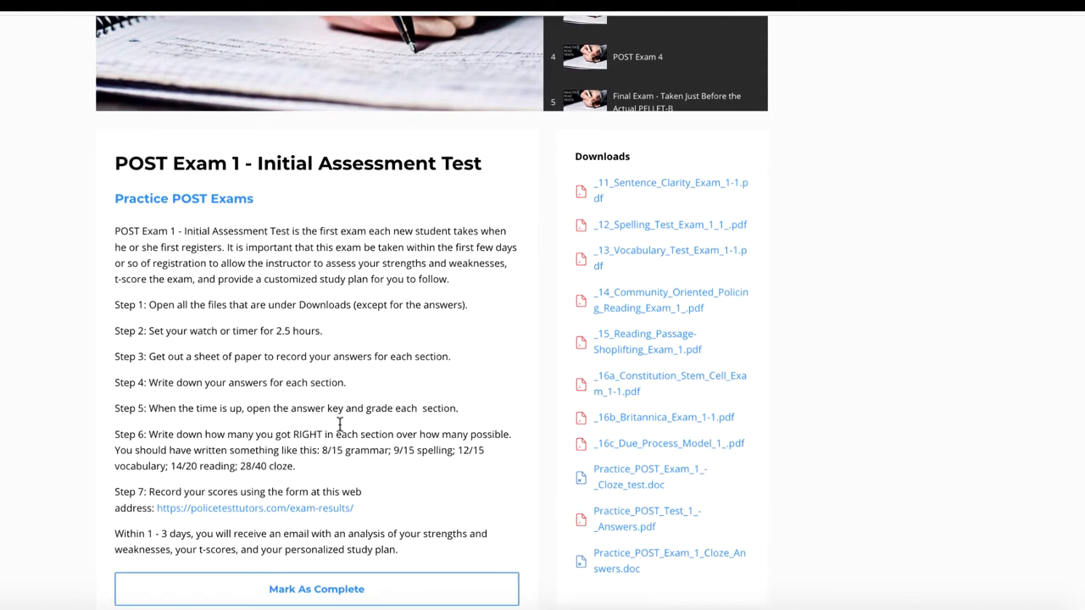
scroll("down", 3)
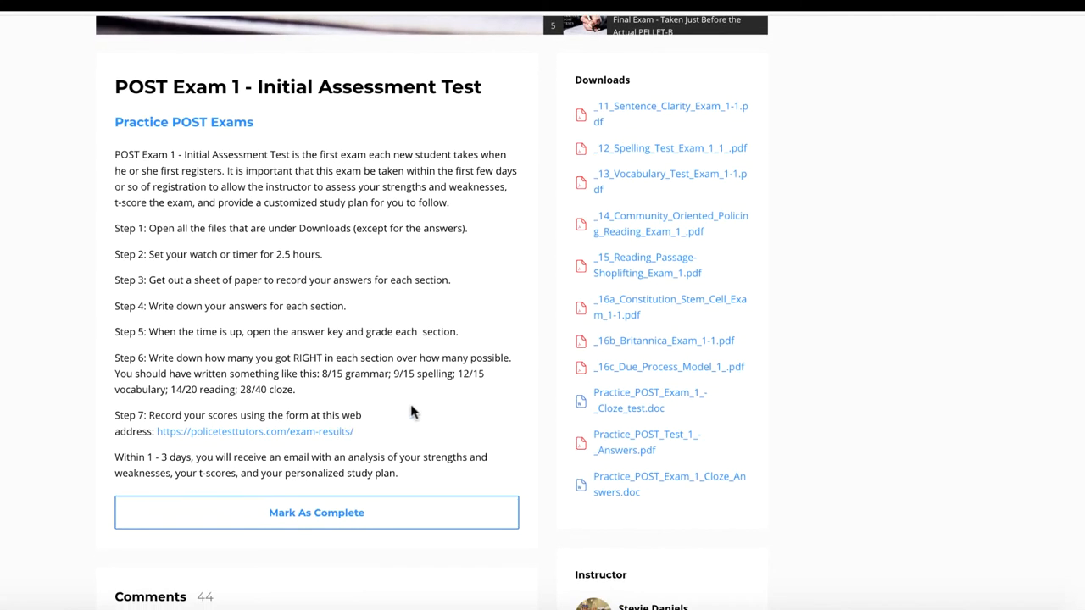
mouse_move(515, 403)
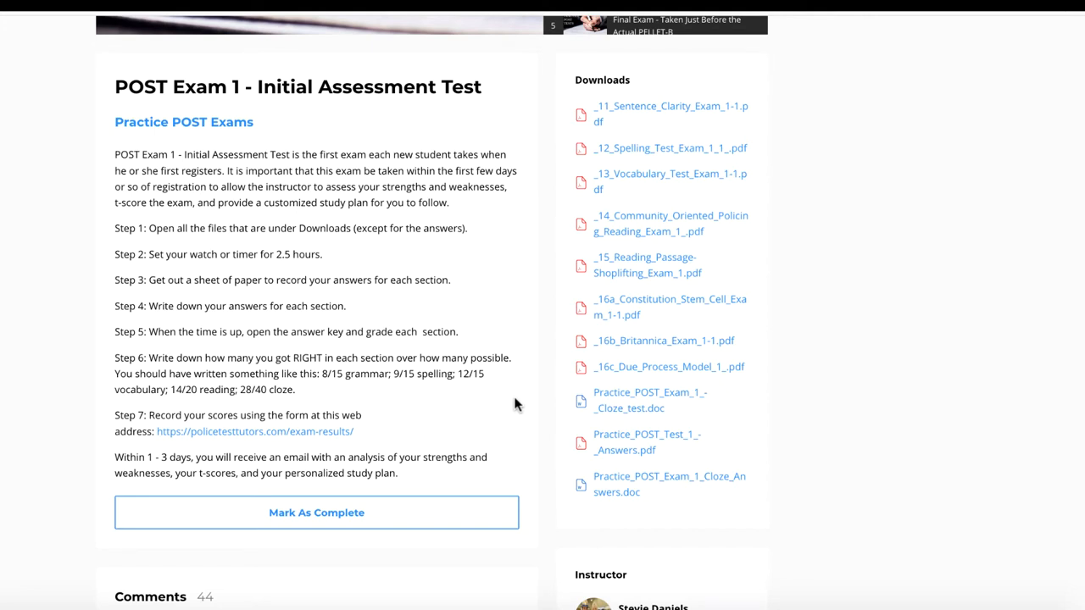
scroll("down", 3)
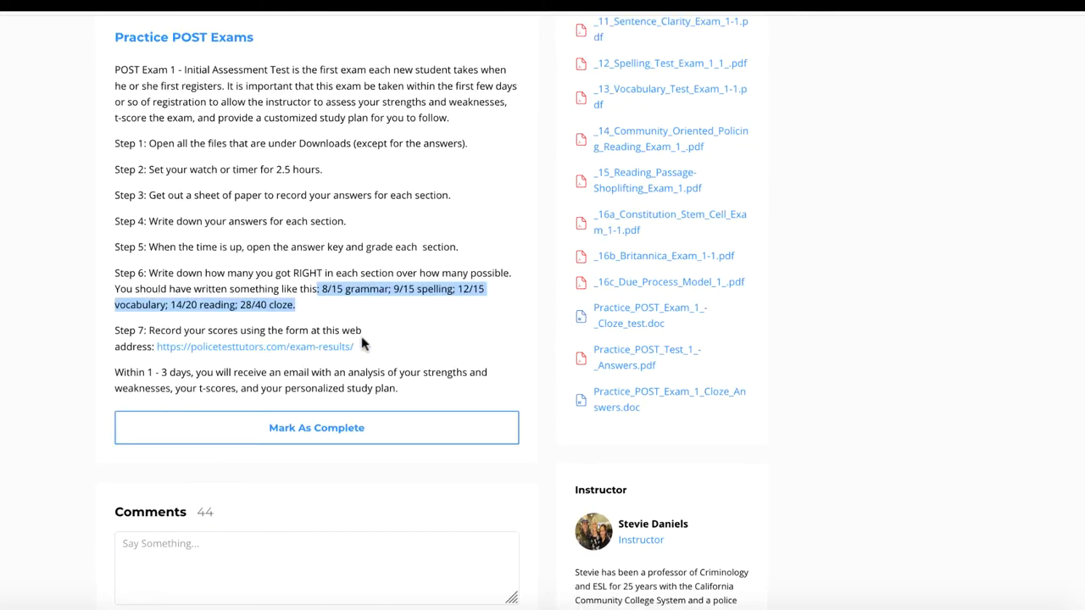
scroll("up", 3)
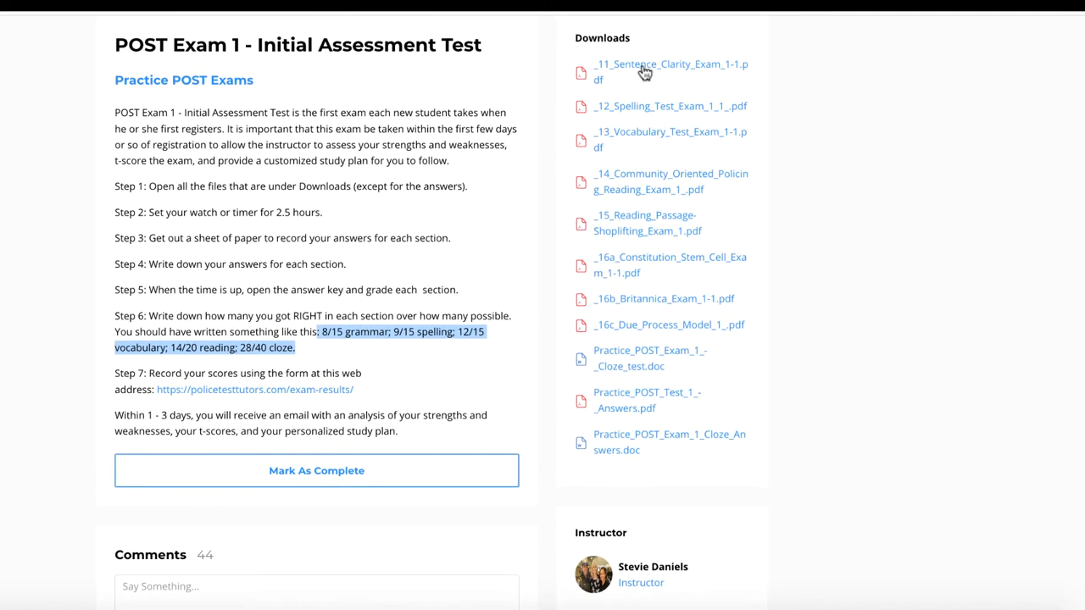
mouse_move(696, 72)
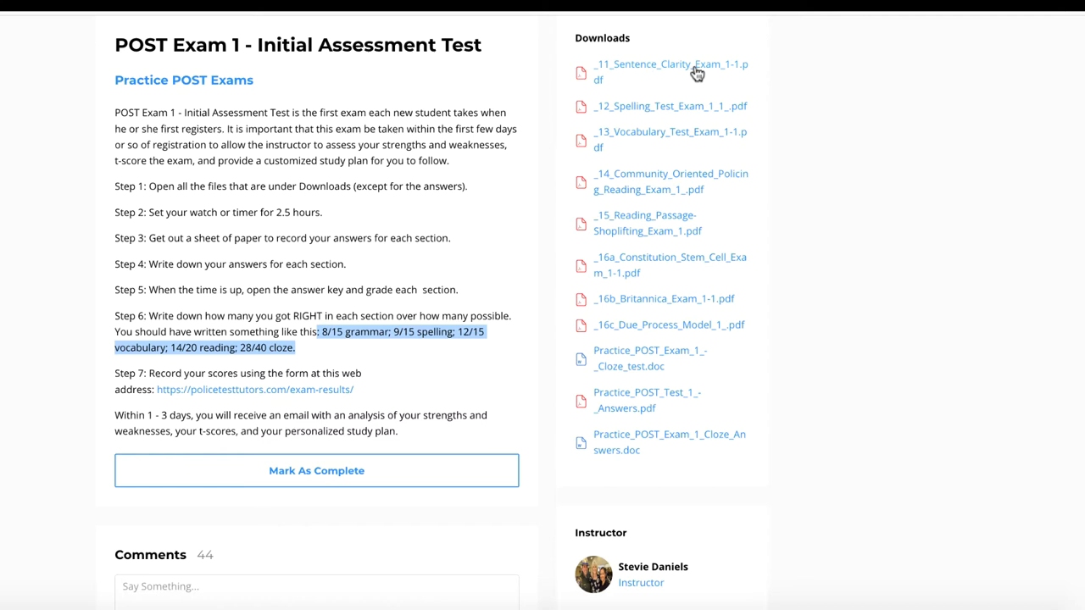
left_click(669, 71)
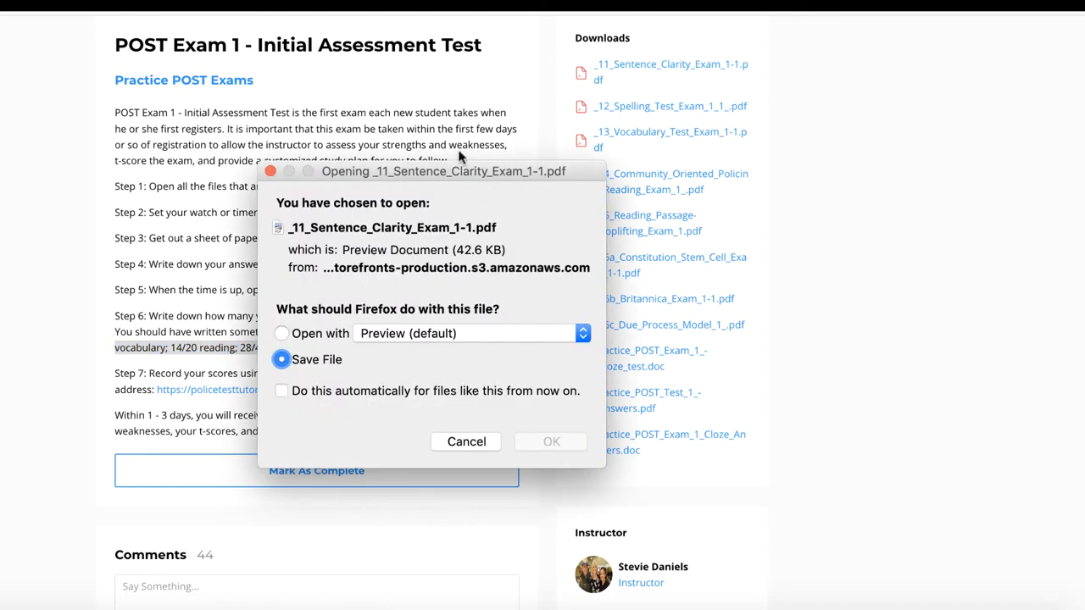
left_click(281, 332)
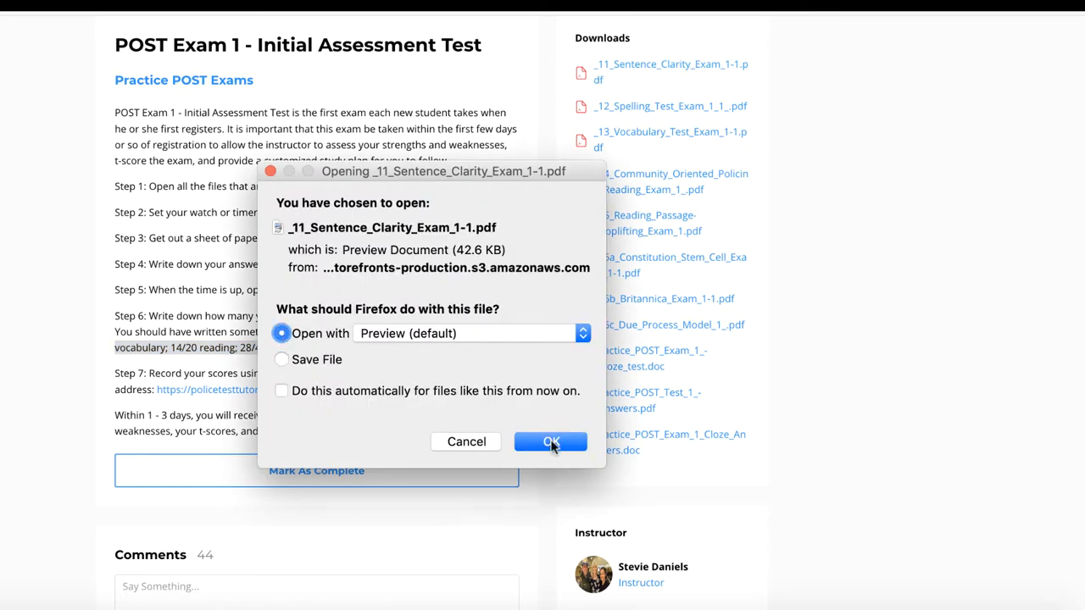
left_click(549, 441)
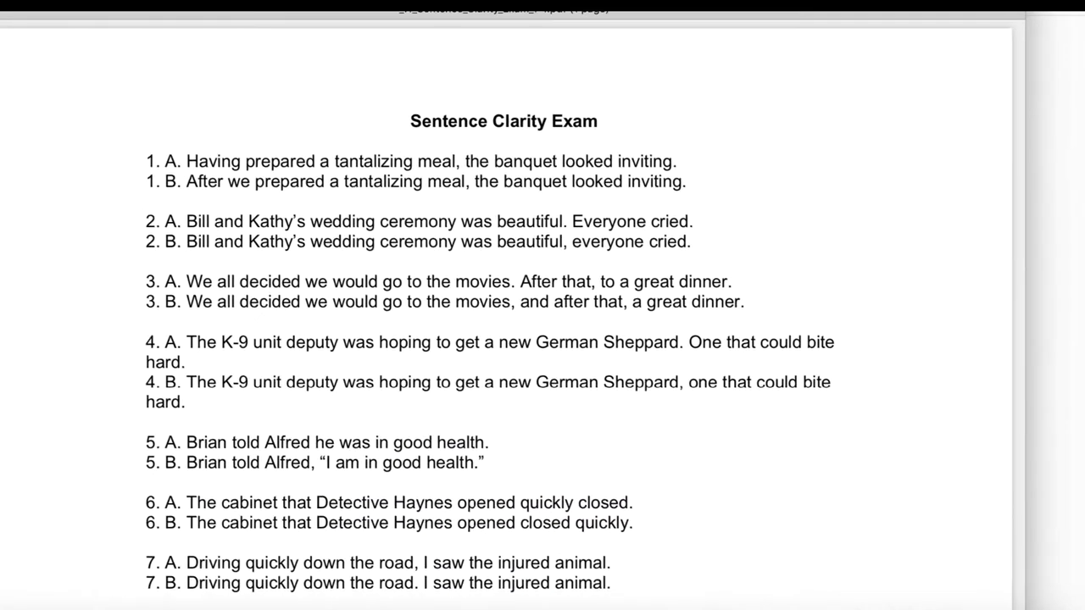
scroll("down", 3)
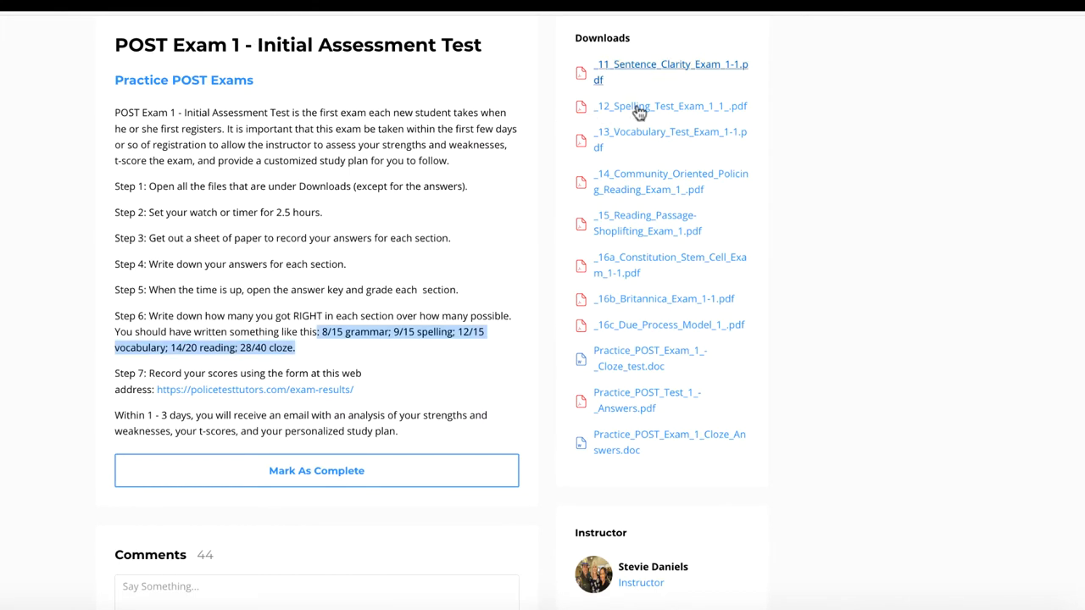
left_click(669, 105)
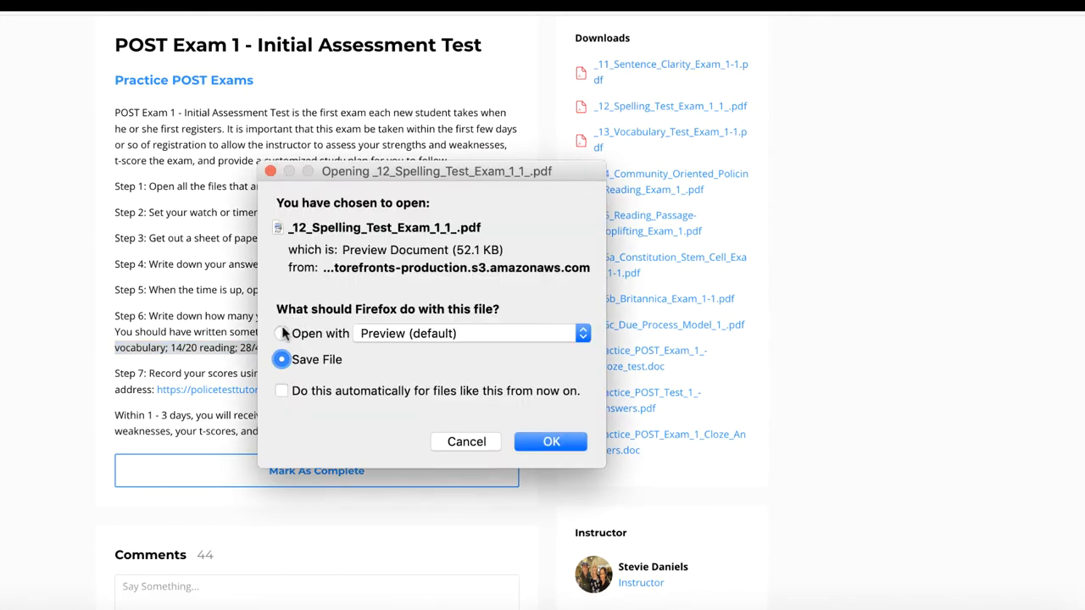
left_click(549, 440)
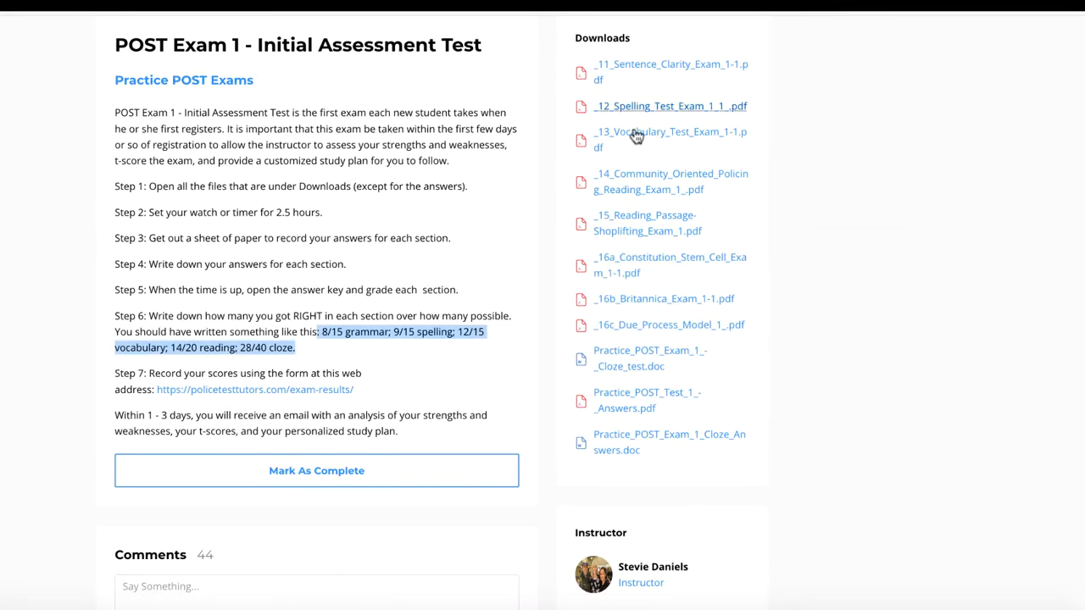
left_click(669, 139)
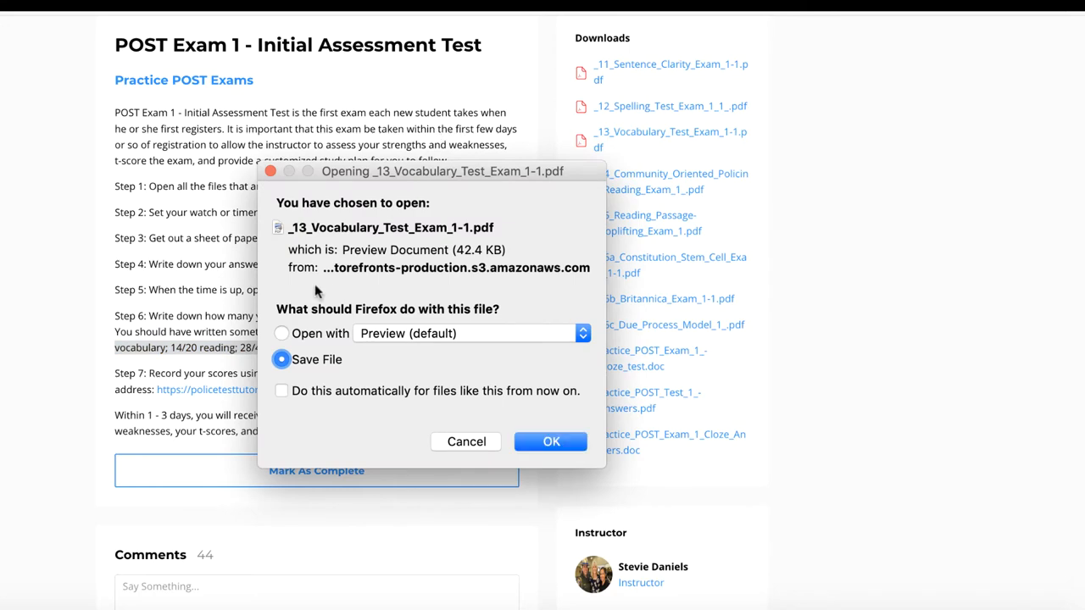
left_click(549, 440)
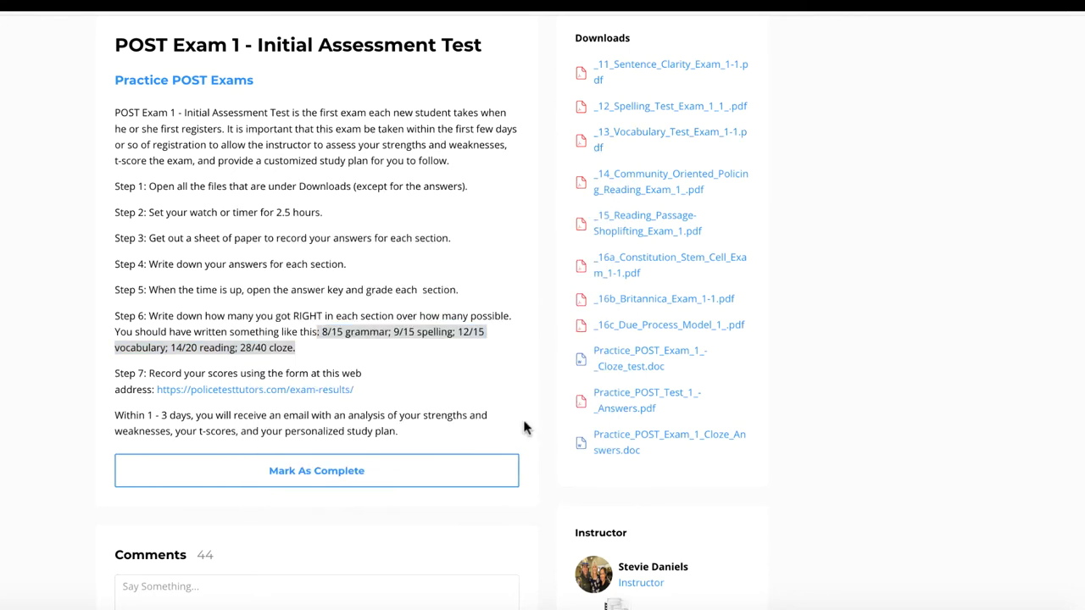
left_click(668, 139)
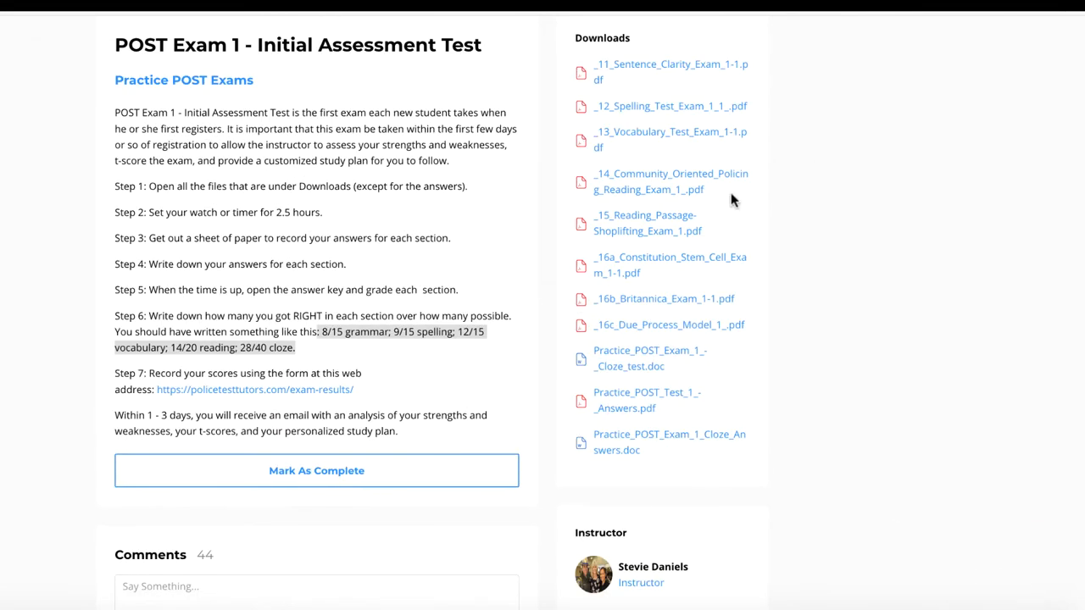
mouse_move(733, 196)
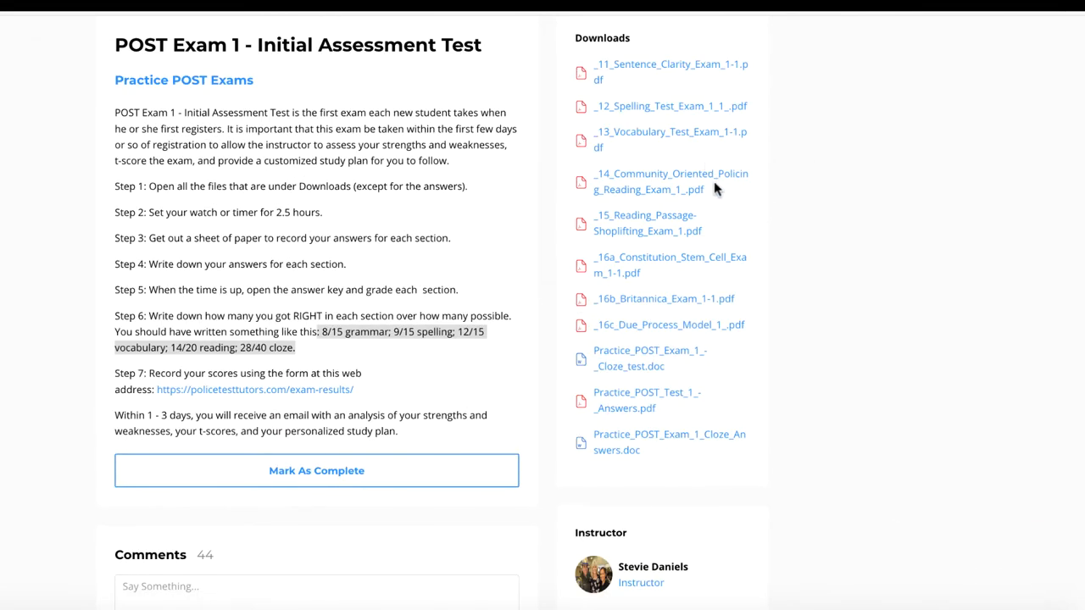
mouse_move(607, 222)
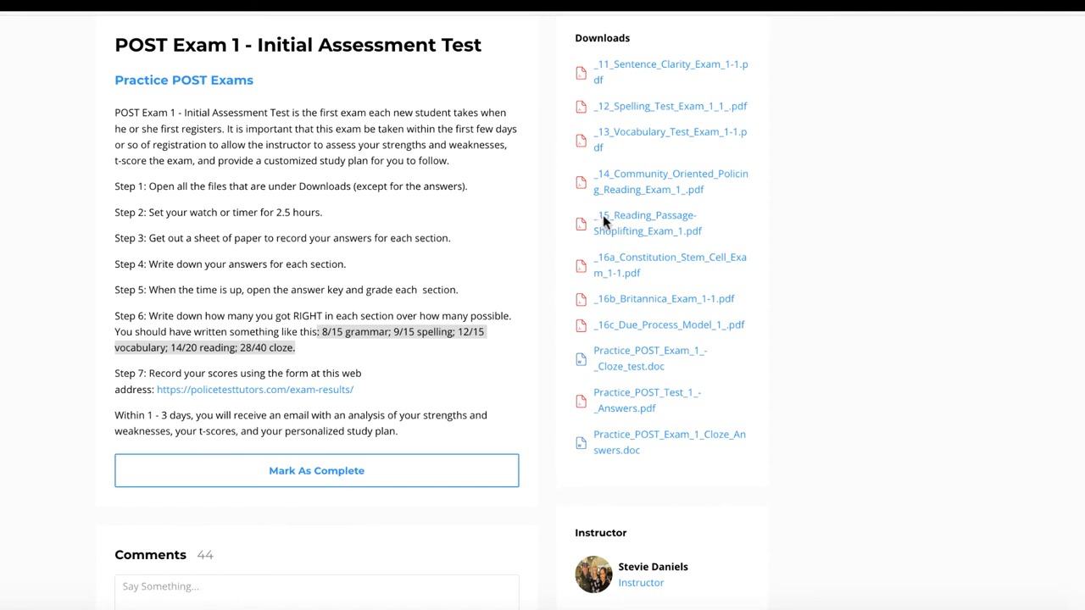
mouse_move(614, 312)
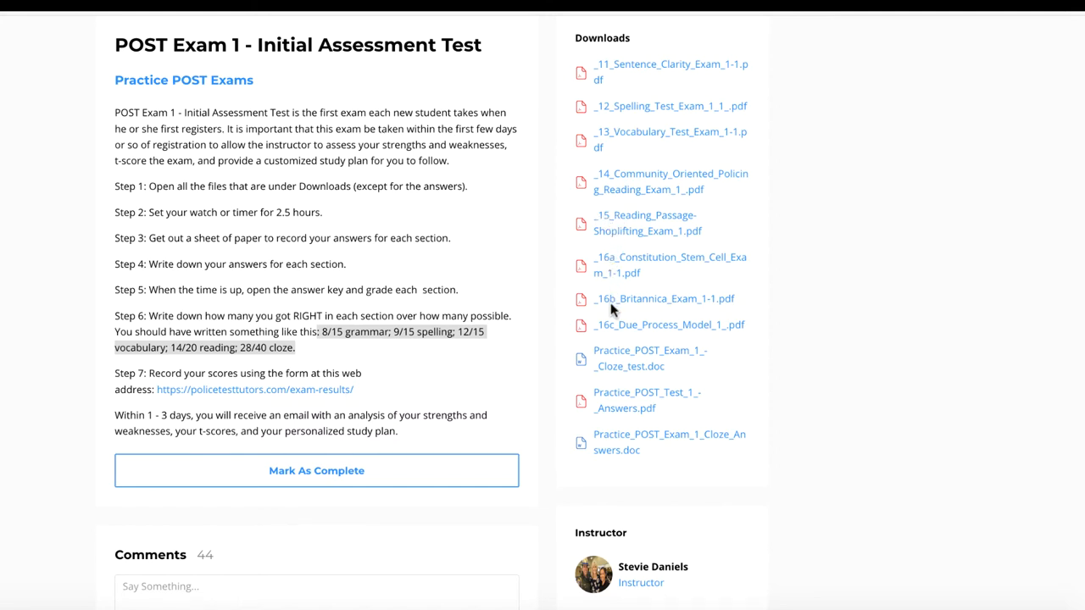
mouse_move(722, 189)
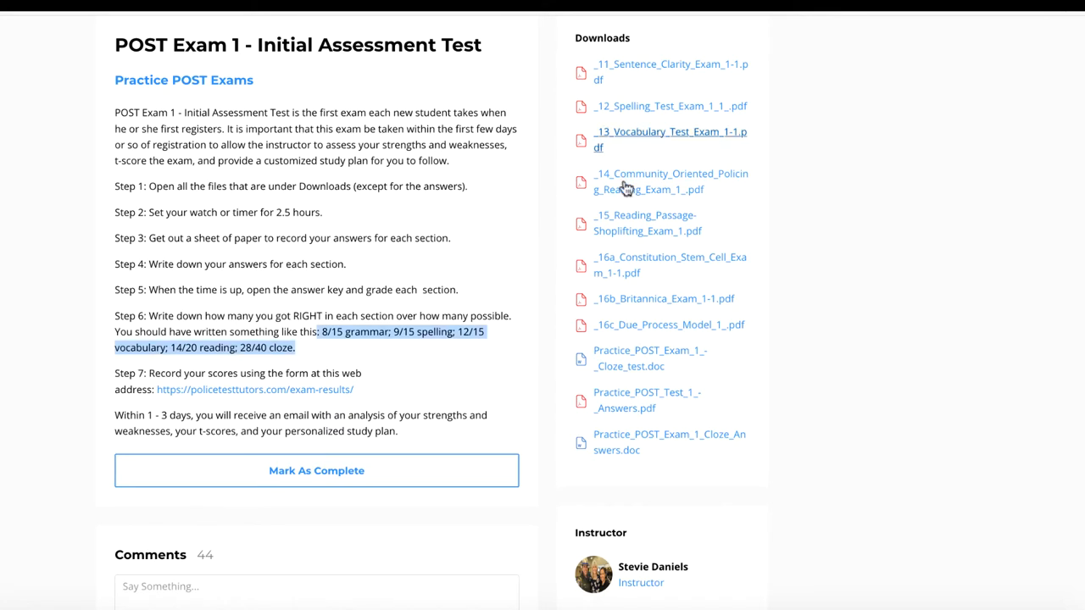
Open the Community Oriented Policing reading exam PDF in Preview and read through it
left_click(669, 181)
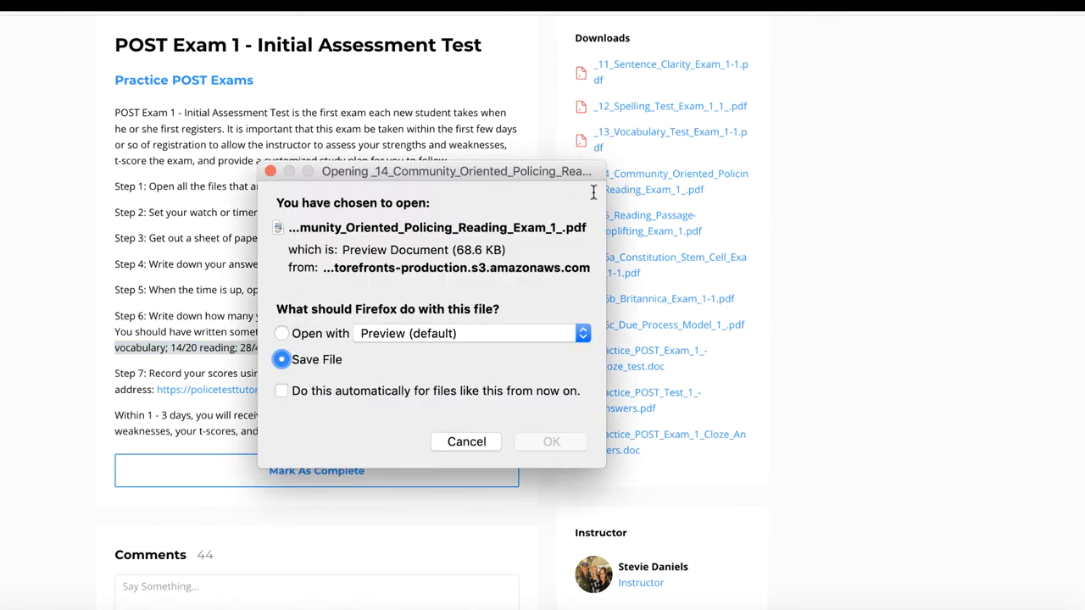
left_click(281, 332)
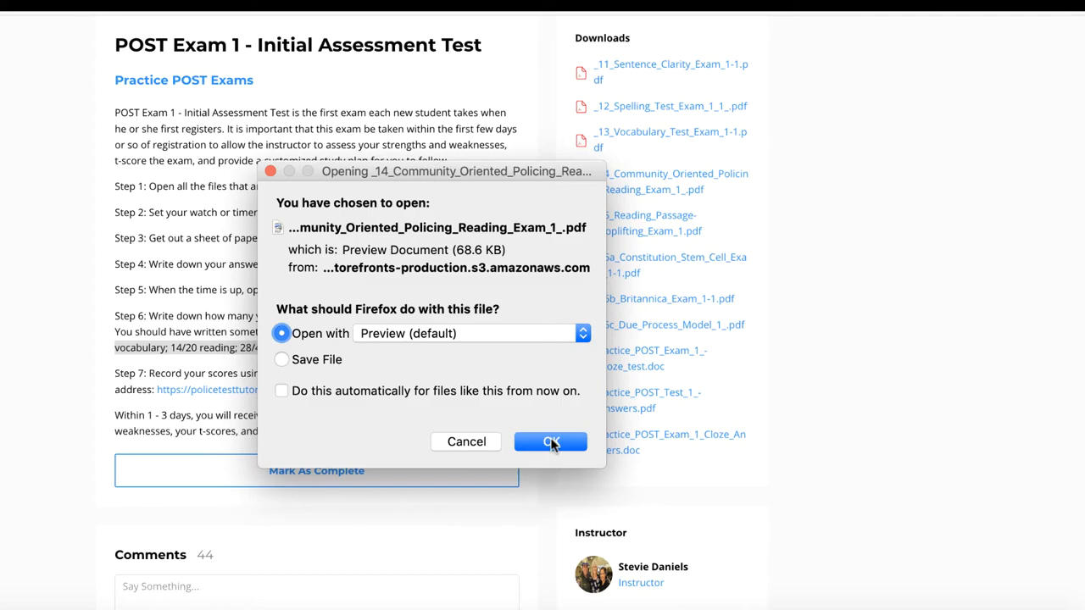
left_click(549, 441)
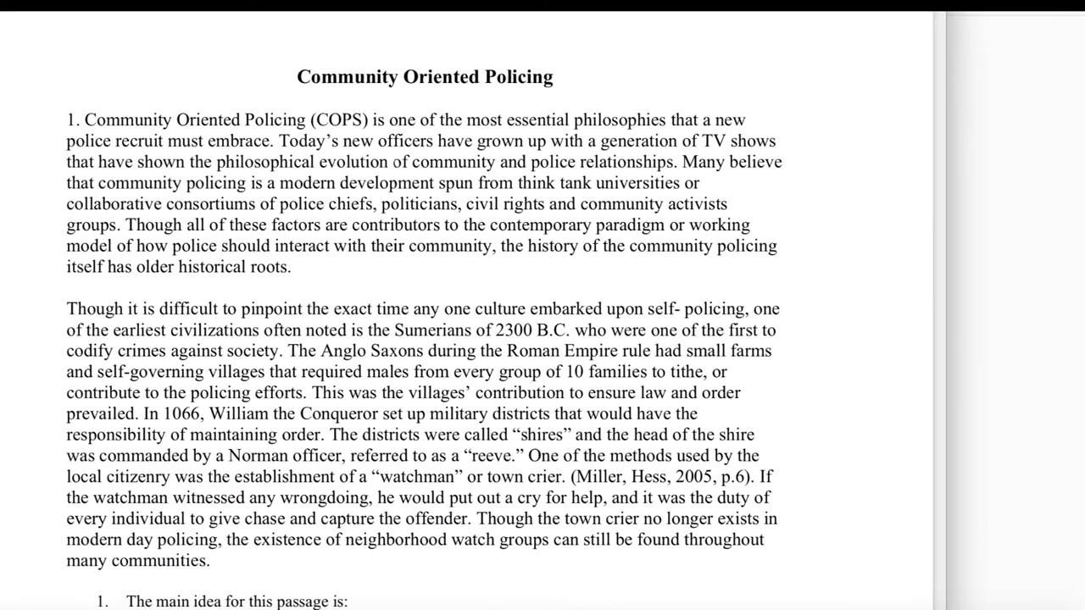
scroll("down", 3)
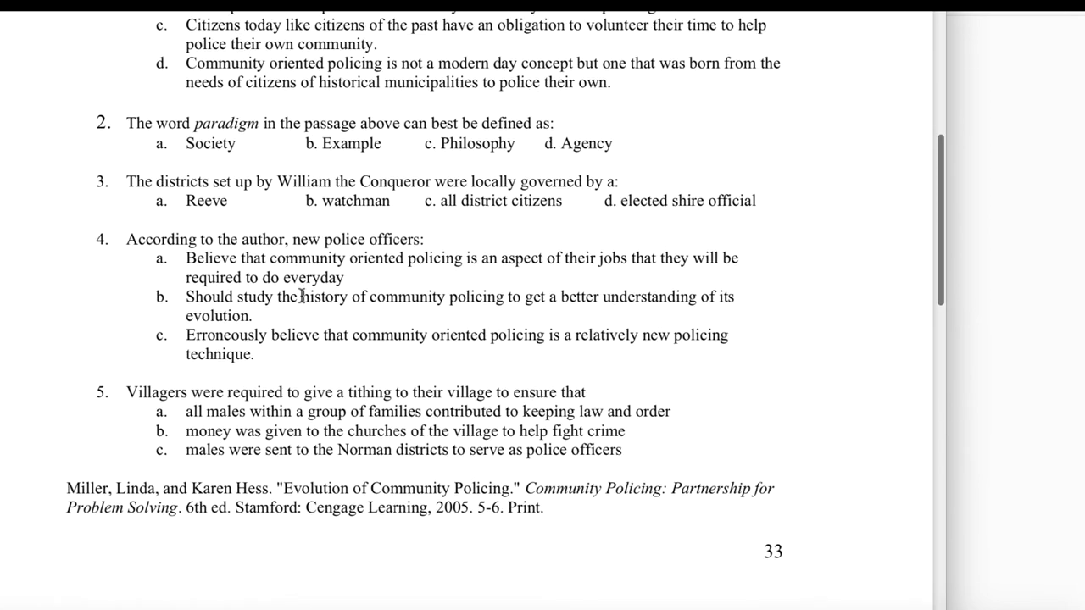
scroll("up", 3)
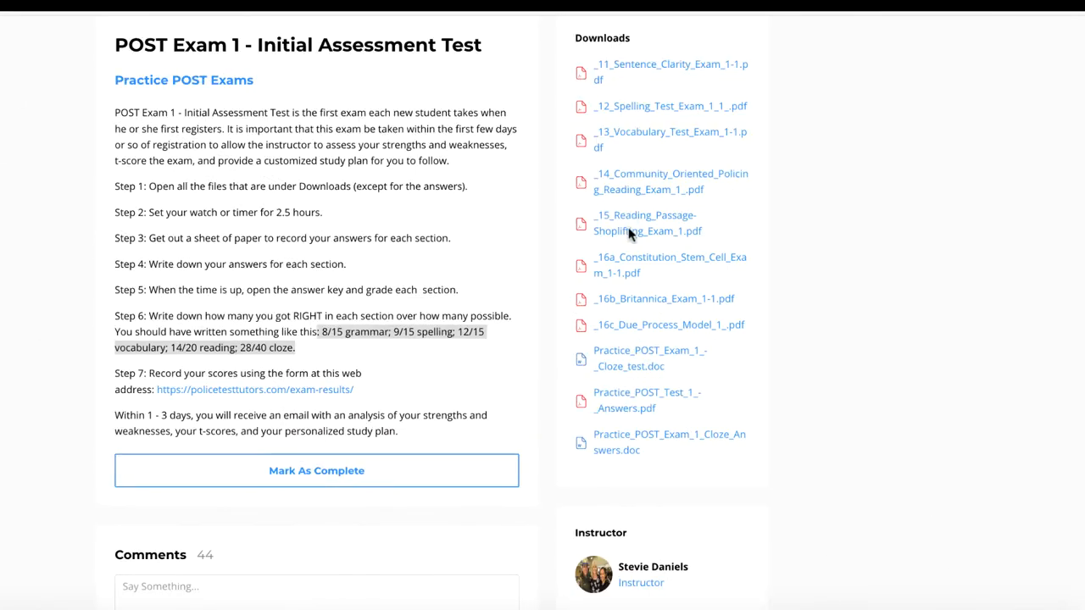
Open the Shoplifting reading passage exam PDF in Preview instead of saving it
left_click(647, 223)
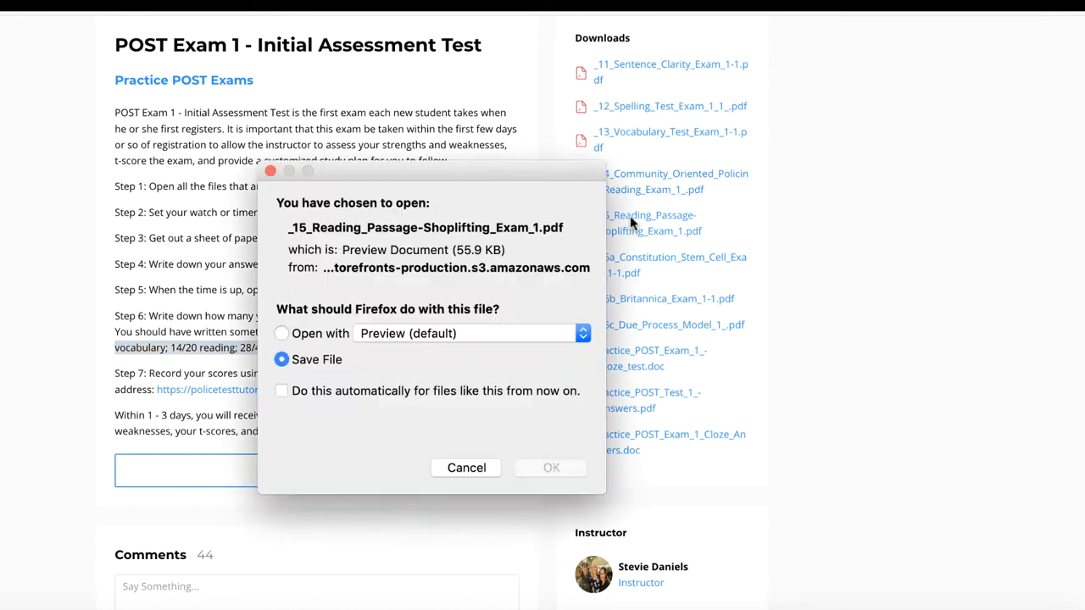
left_click(281, 332)
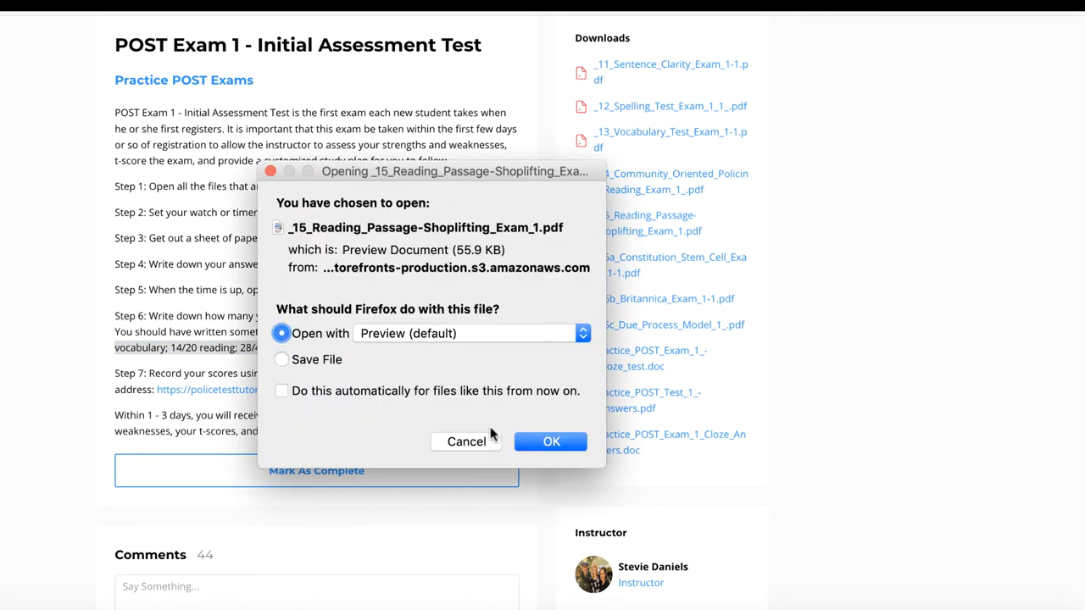
left_click(549, 440)
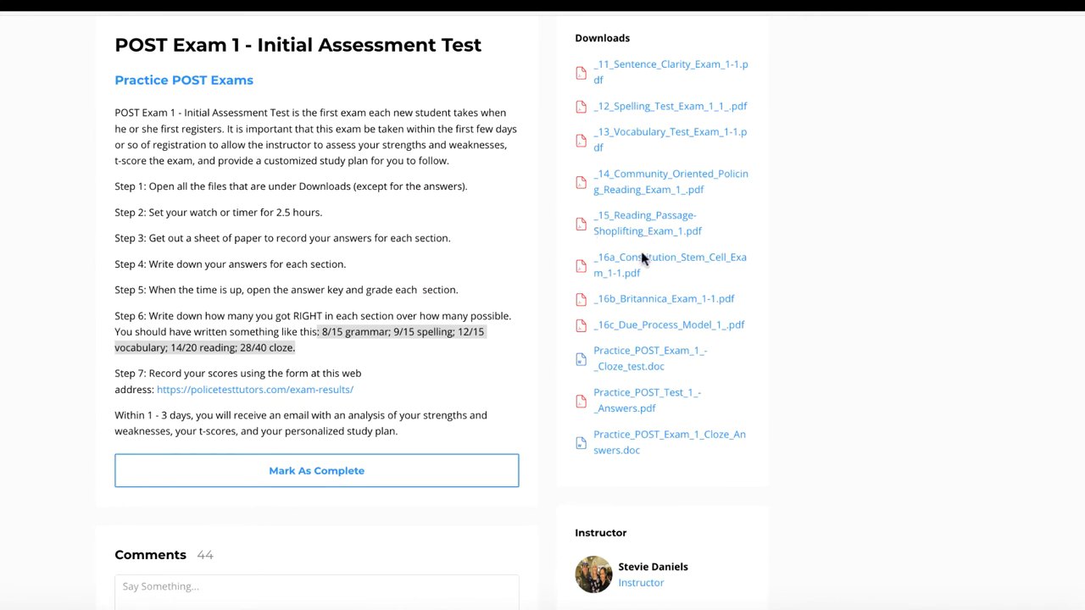
Open the Constitution Stem Cell and Britannica exam PDFs in Preview
left_click(670, 265)
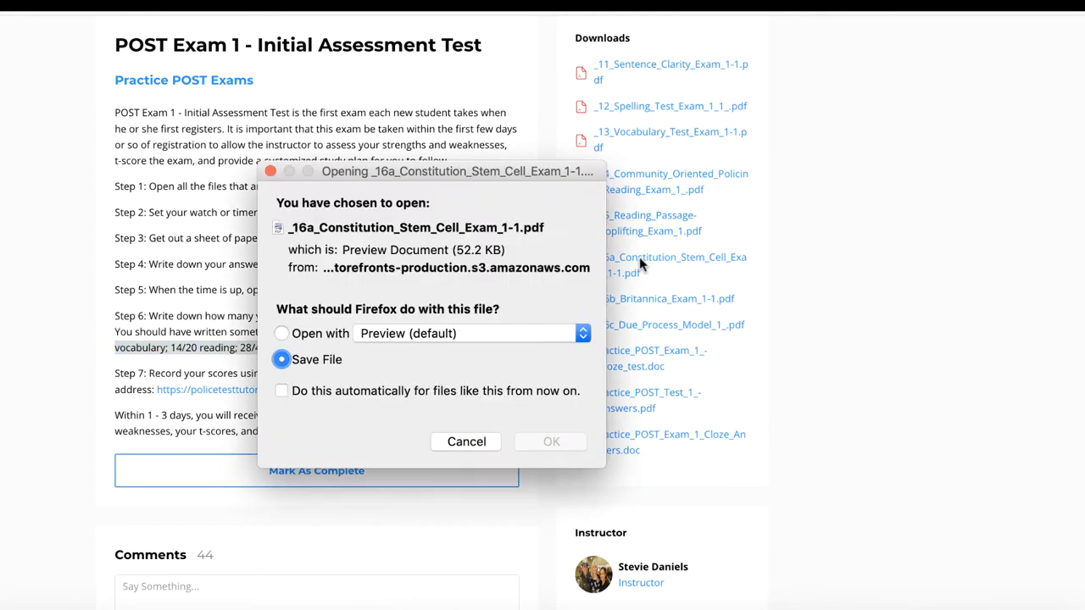
left_click(281, 333)
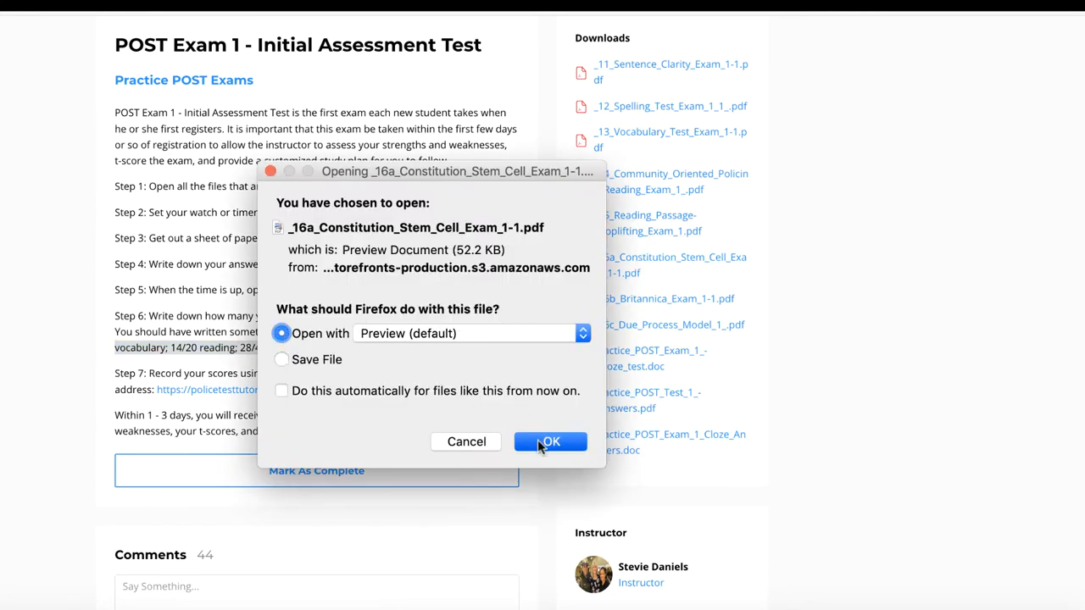
left_click(549, 440)
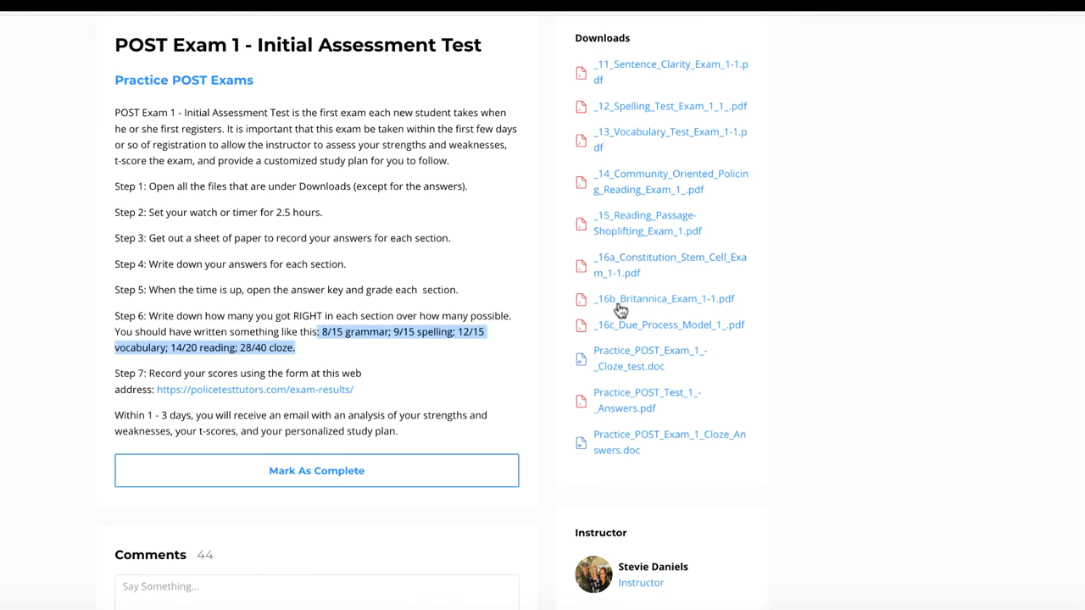
left_click(664, 298)
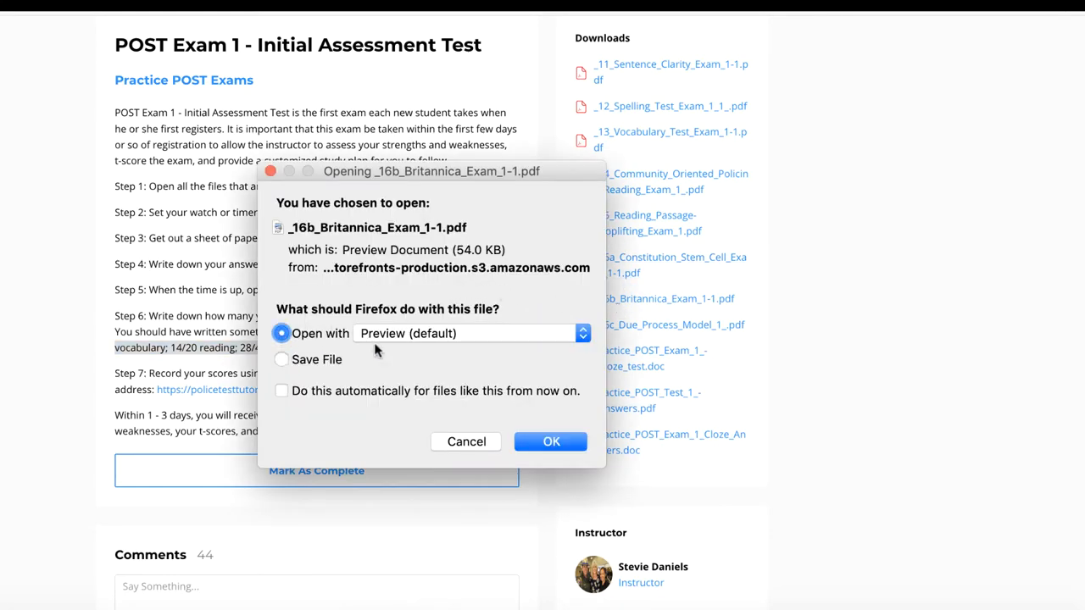
left_click(550, 441)
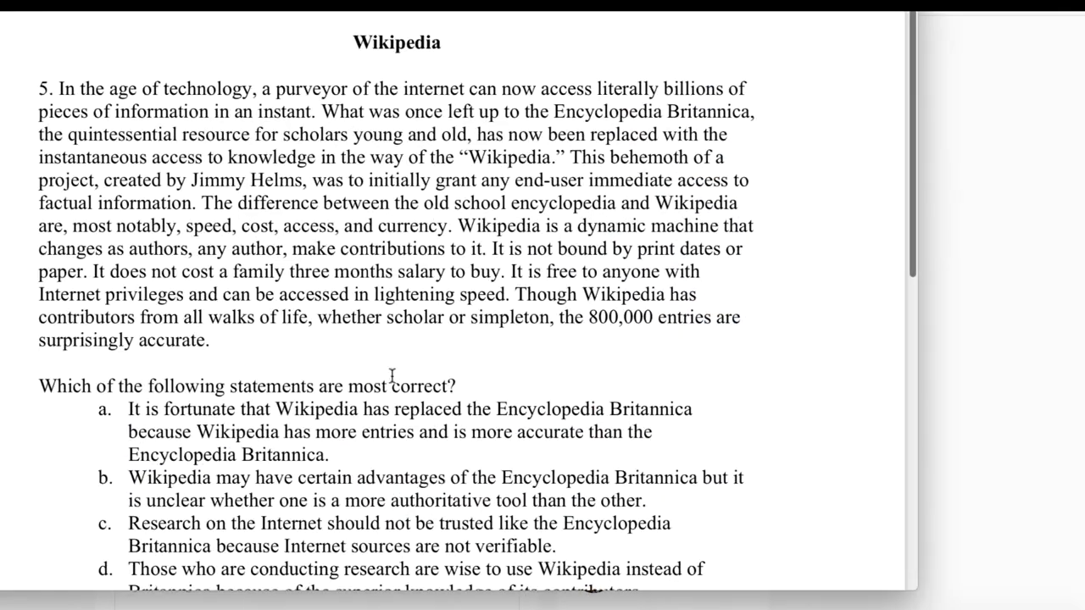
scroll("down", 3)
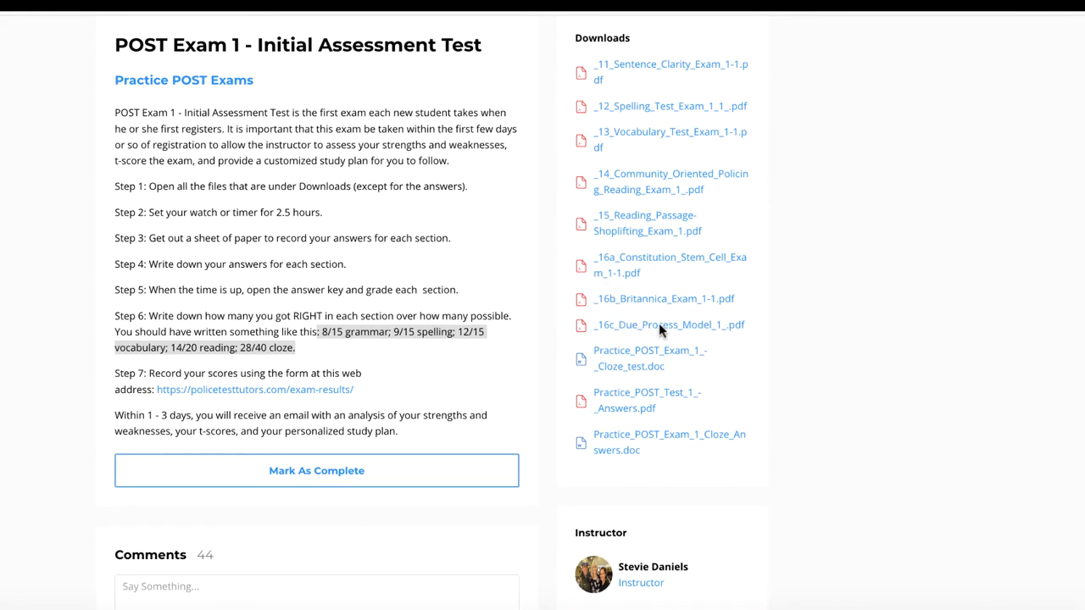
Open the Due Process Model exam PDF in Preview instead of saving it
left_click(667, 325)
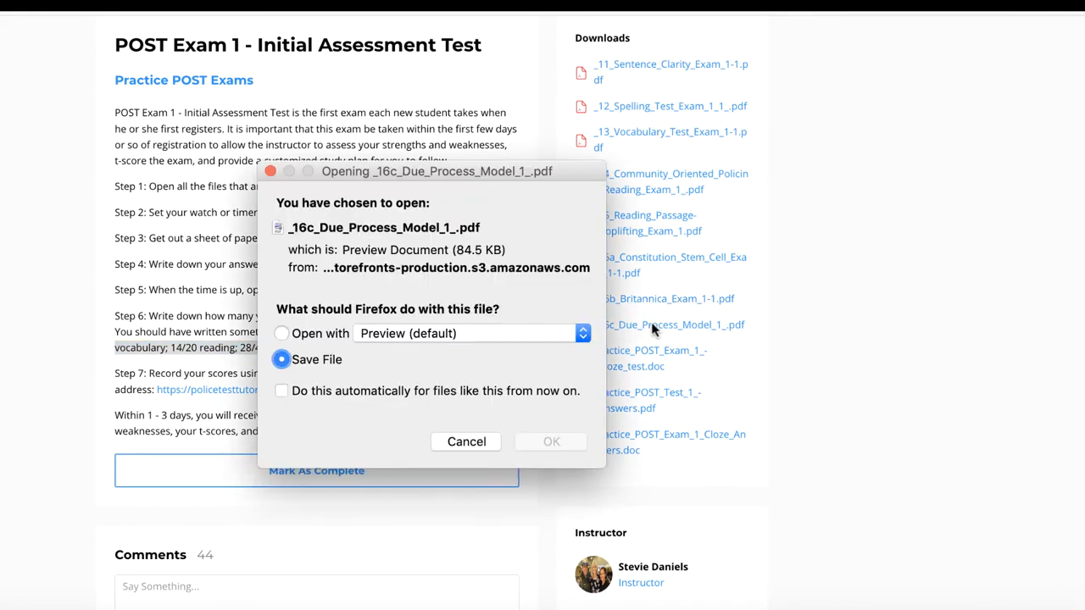
left_click(281, 332)
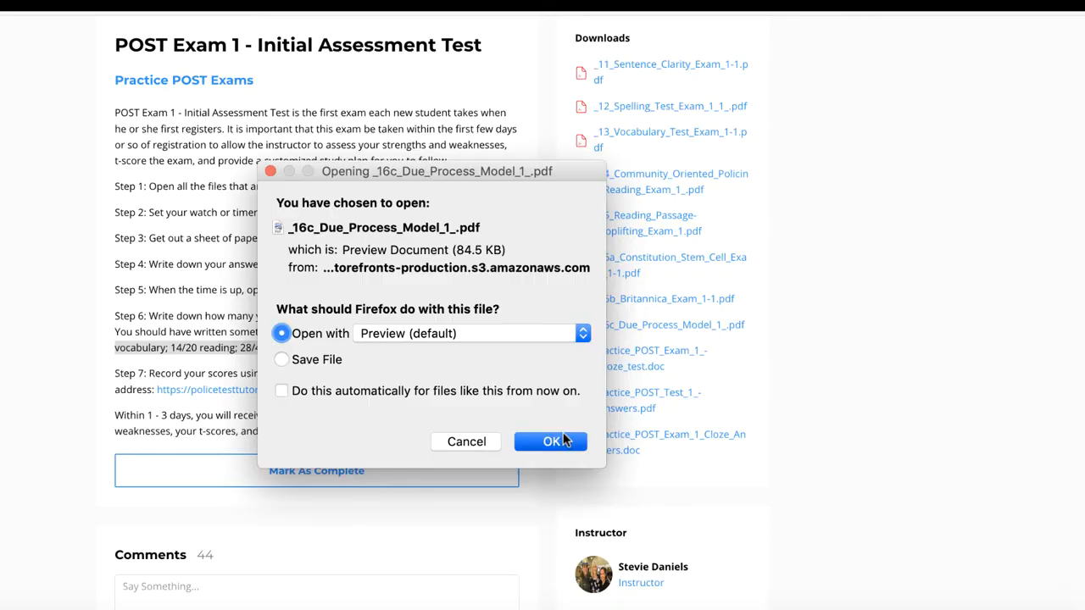
left_click(549, 441)
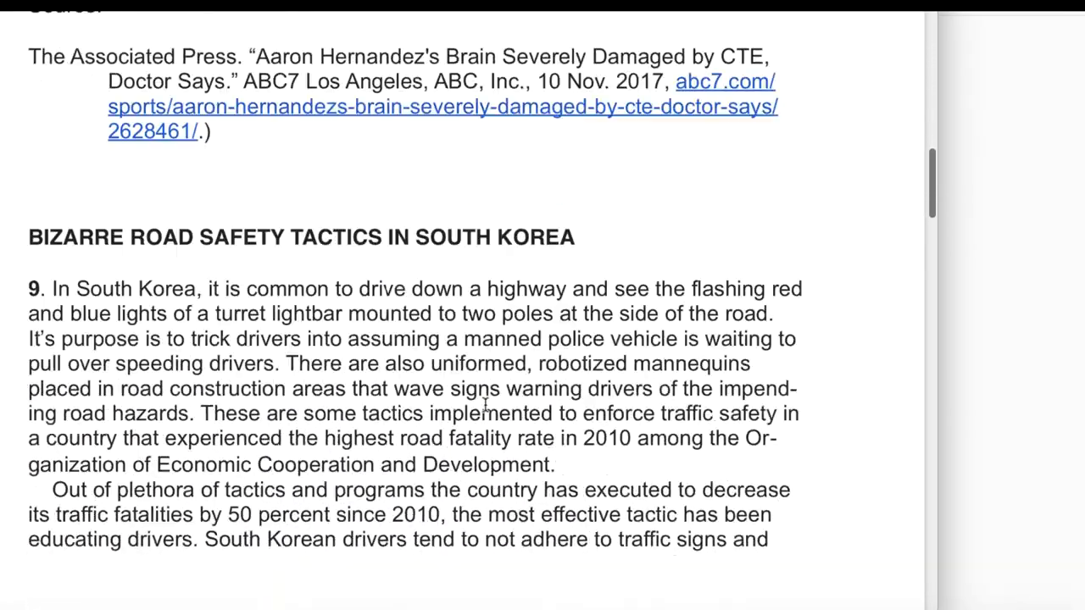
scroll("down", 3)
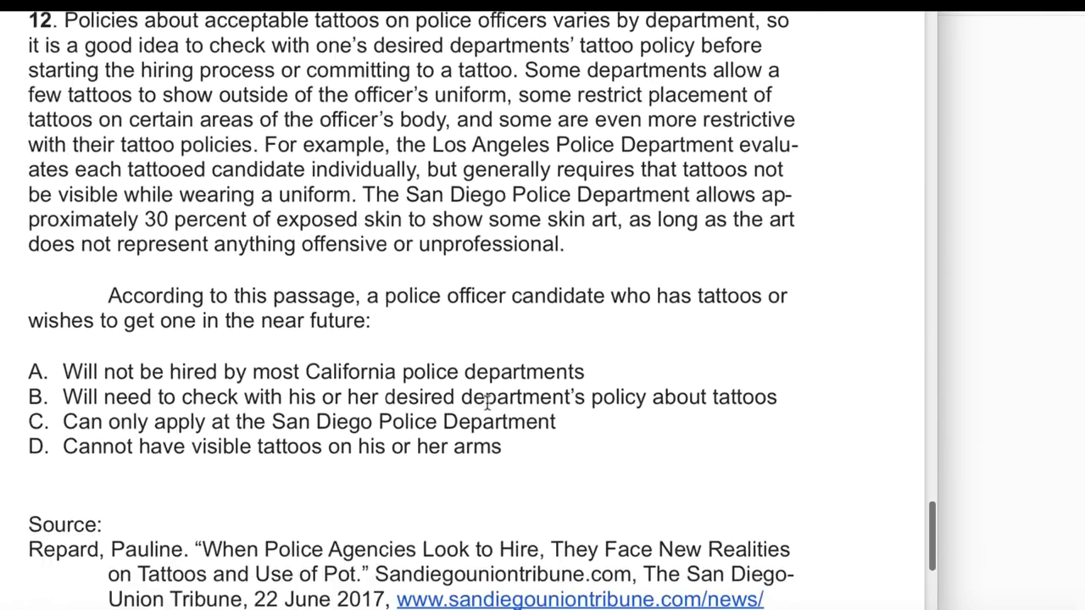
scroll("down", 3)
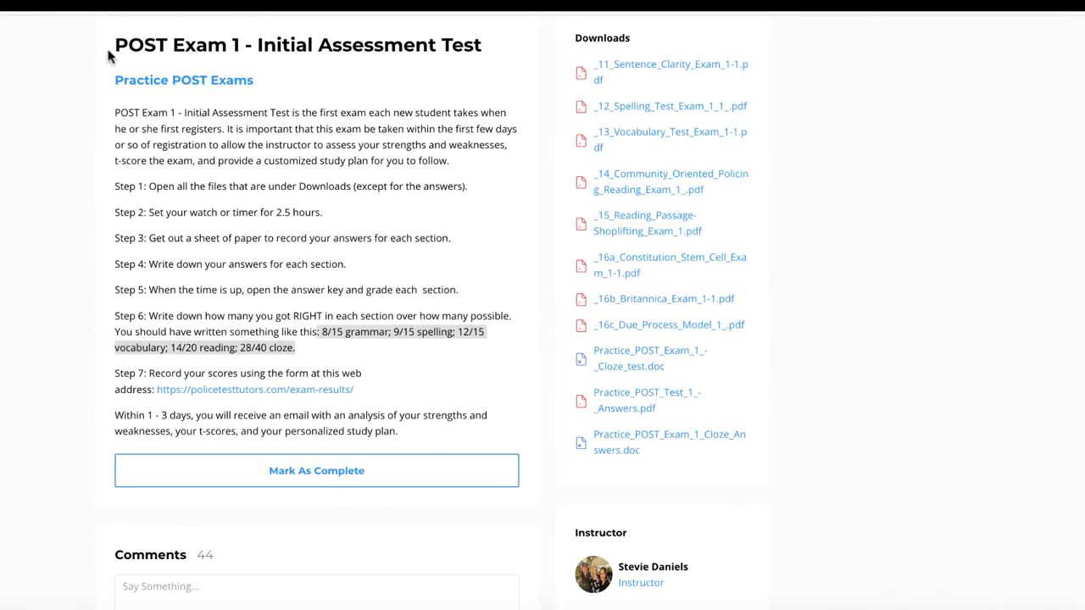
mouse_move(653, 329)
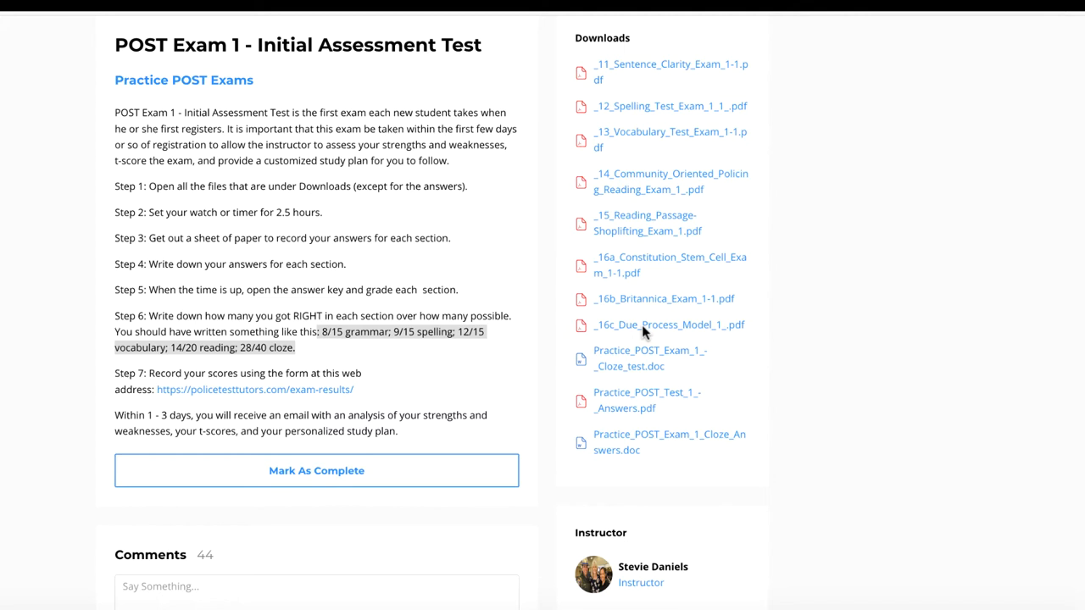
mouse_move(458, 471)
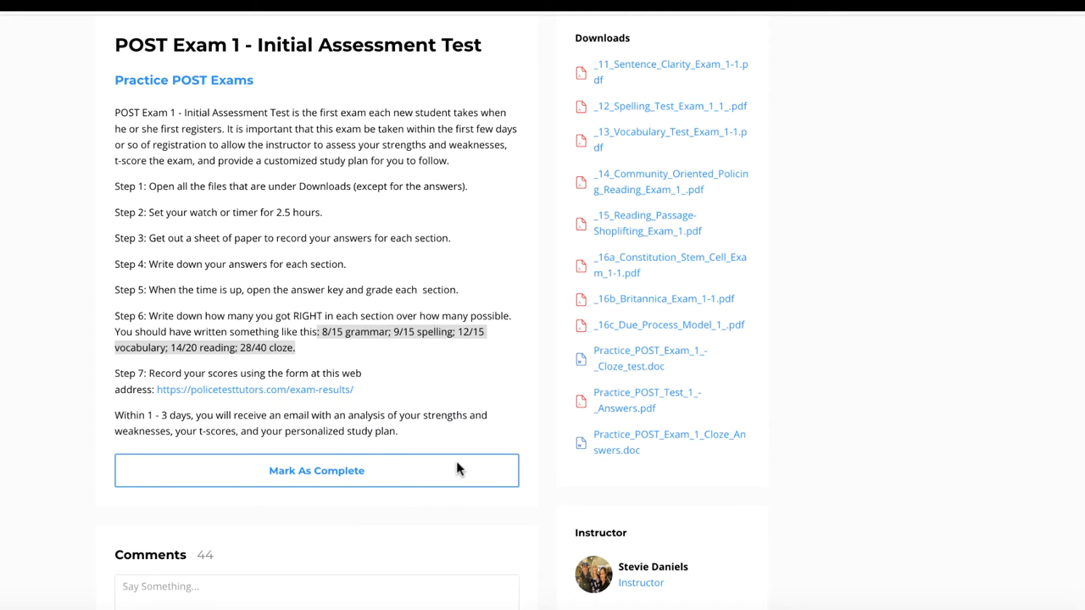
mouse_move(435, 432)
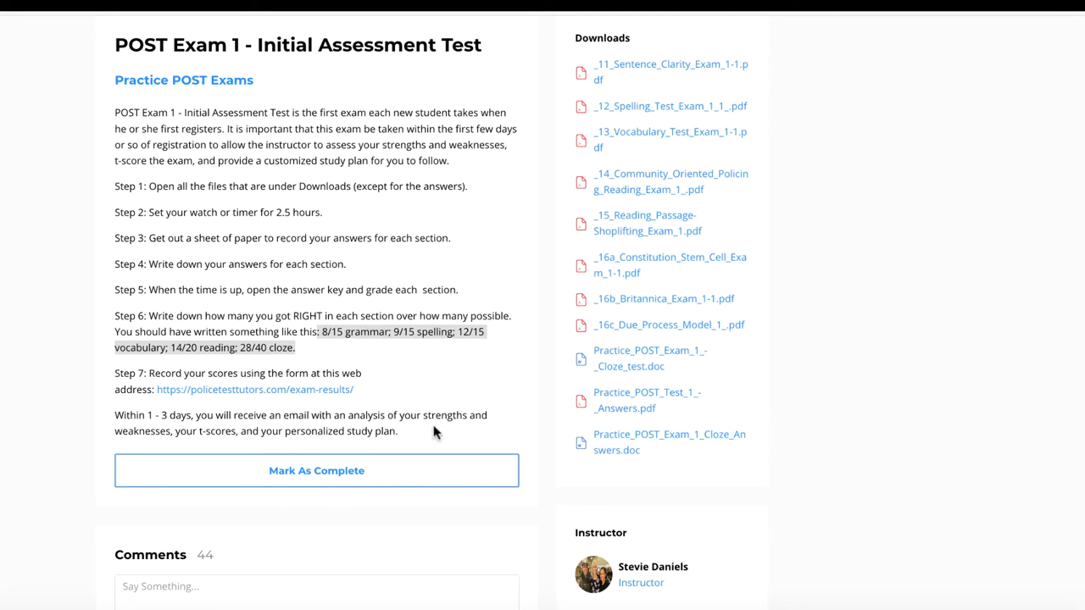
mouse_move(634, 358)
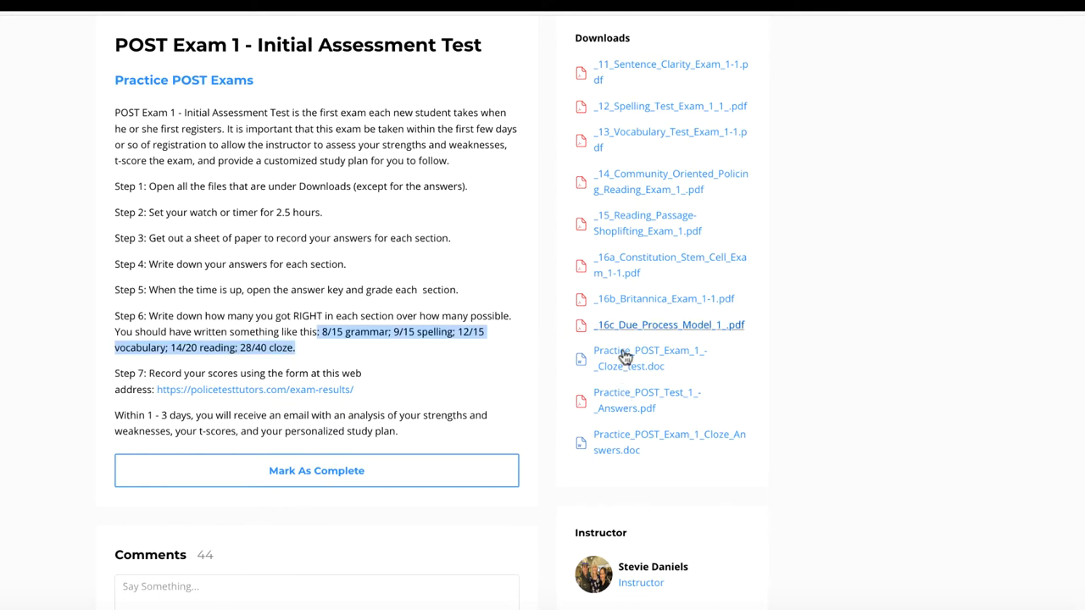
Open Practice_POST_Exam_1_-_Cloze_test.doc in OpenOffice and read through the Police Reports passage
left_click(649, 357)
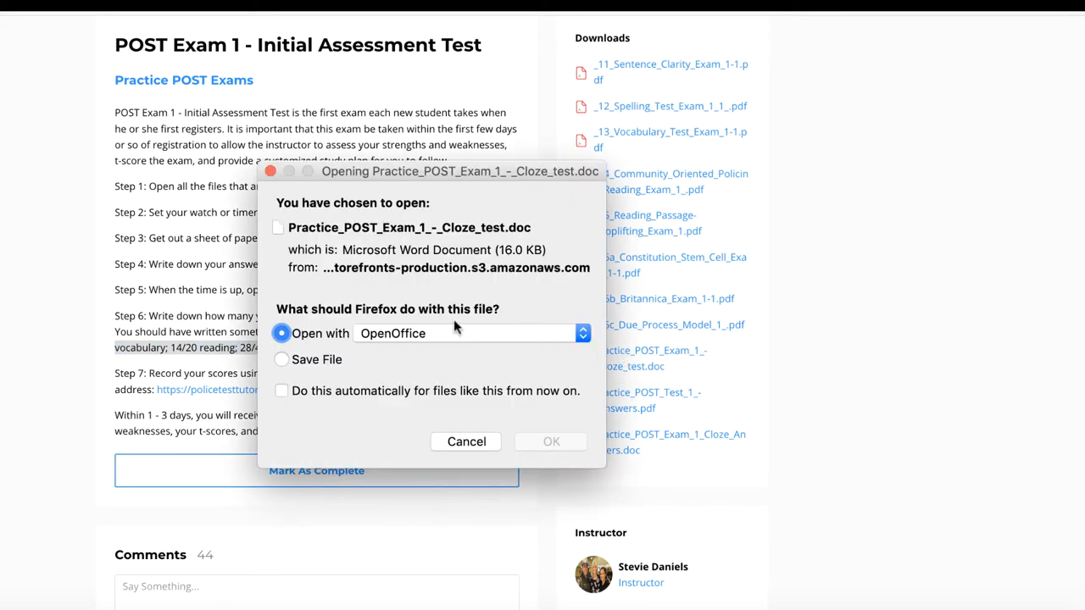
left_click(465, 440)
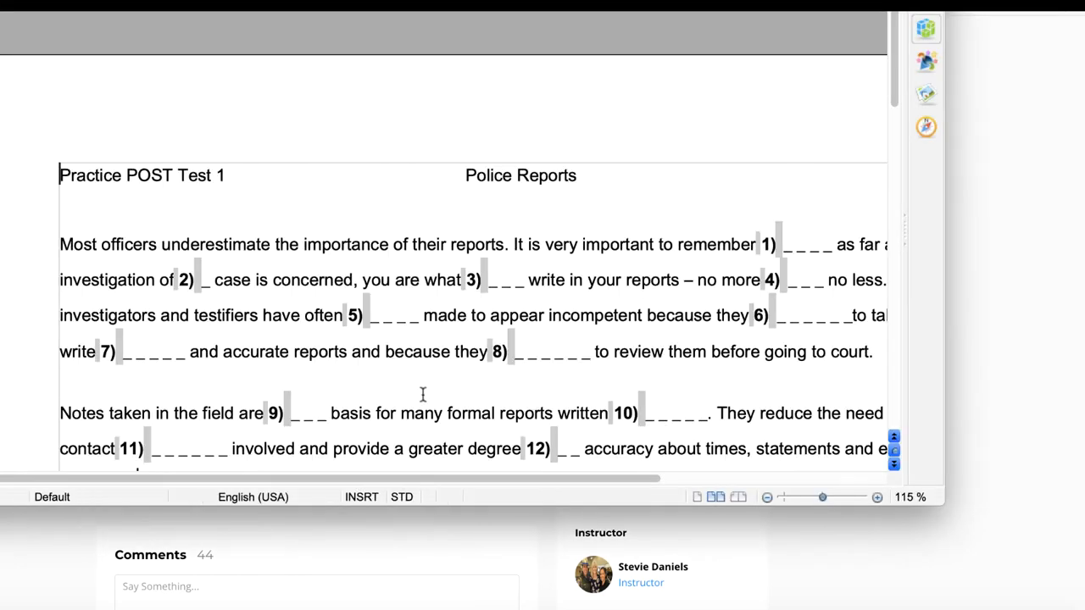
scroll("down", 3)
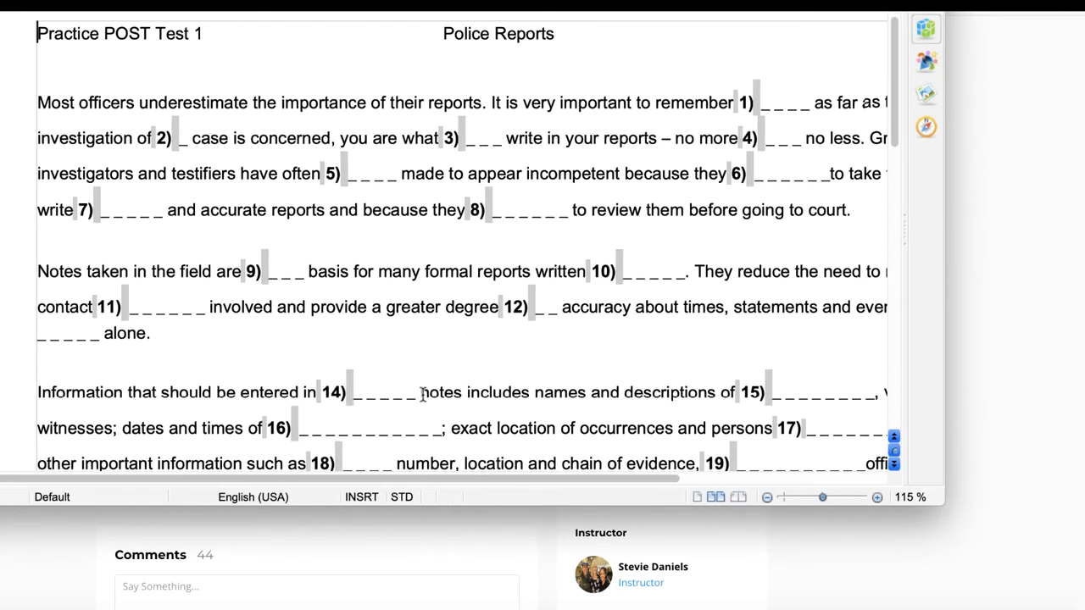
scroll("down", 3)
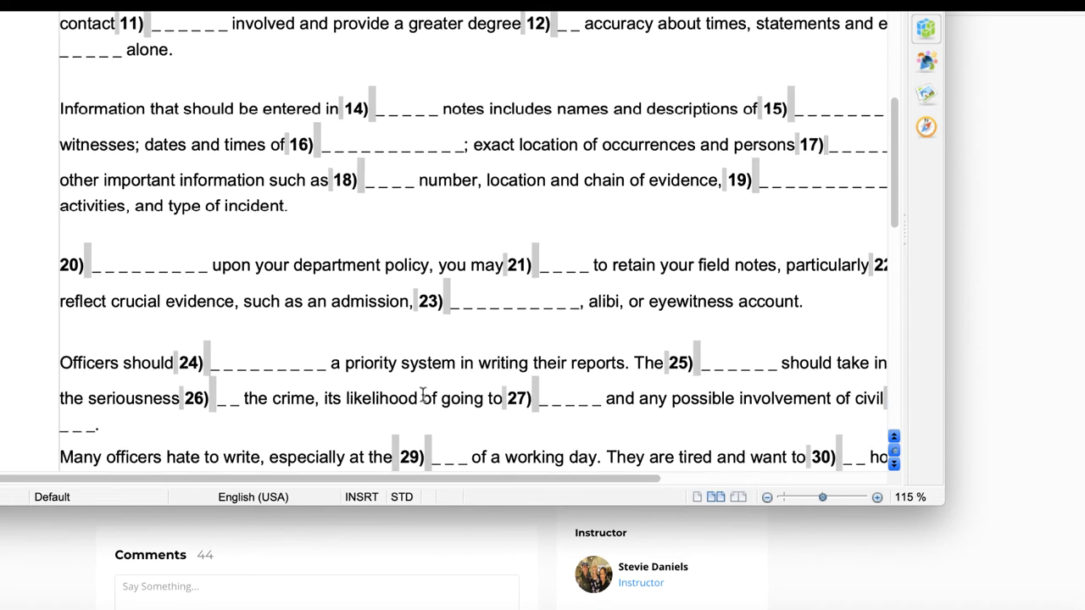
scroll("down", 3)
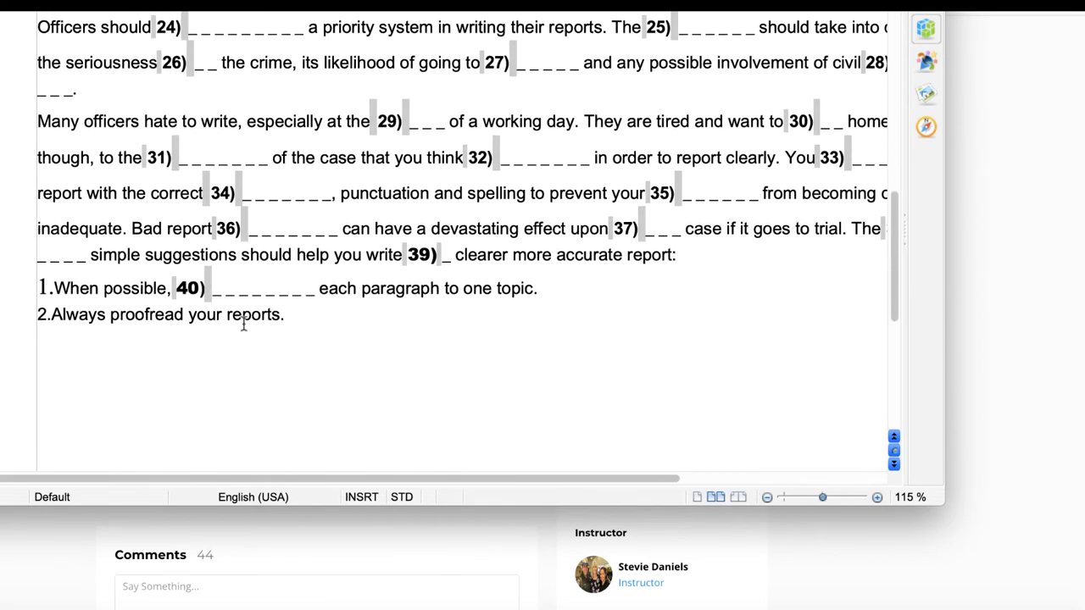
mouse_move(271, 308)
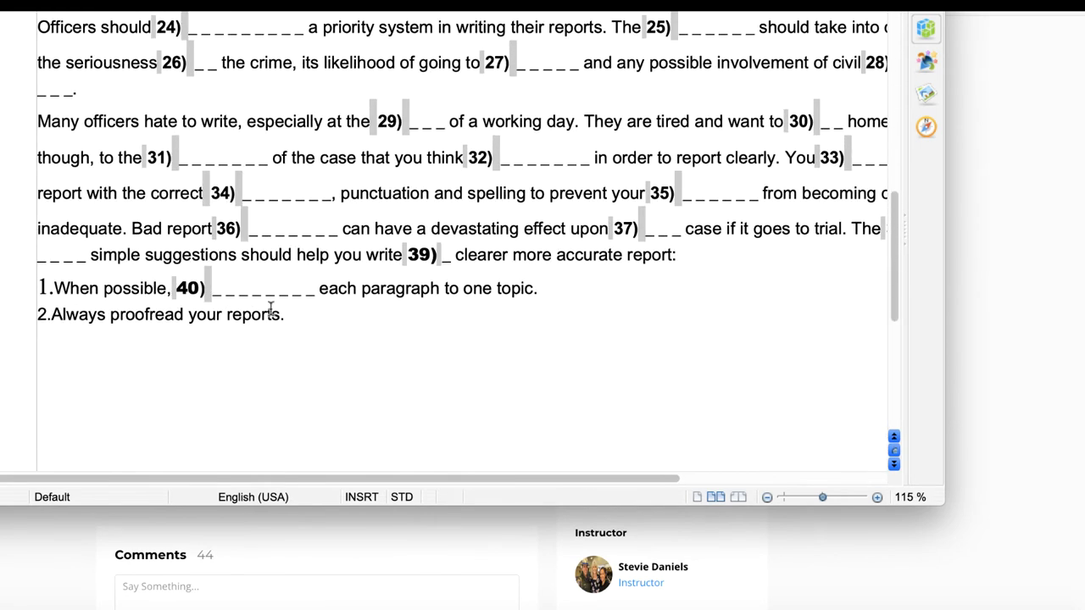
scroll("up", 3)
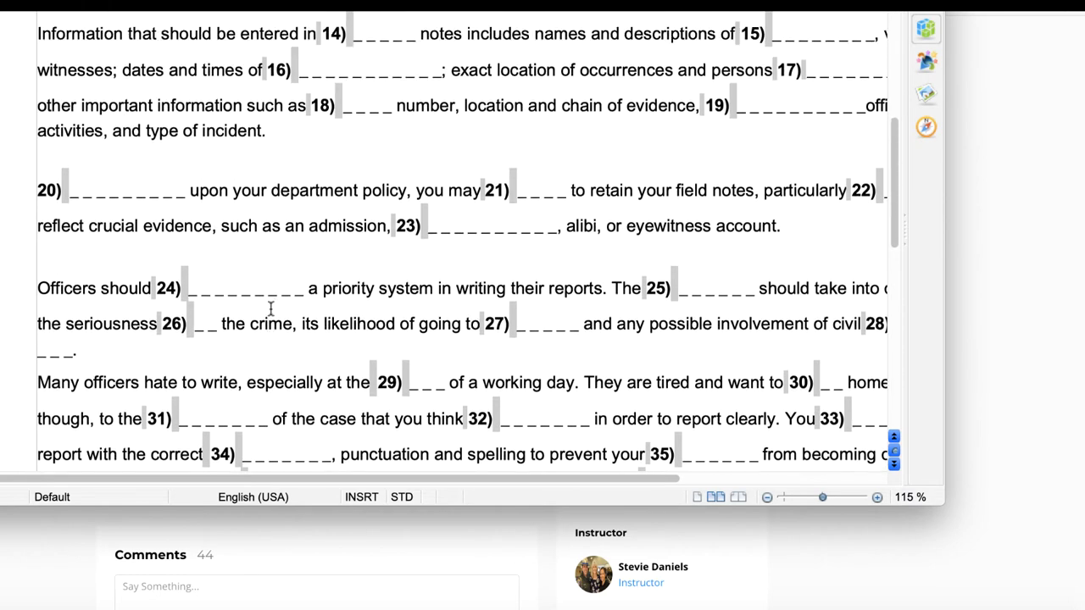
scroll("up", 3)
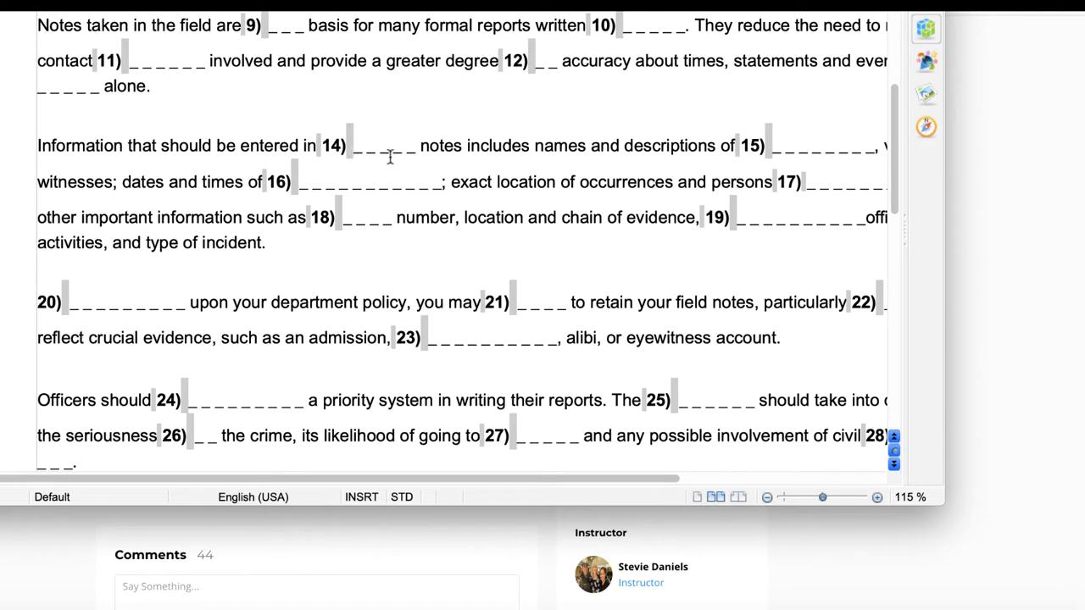
scroll("up", 3)
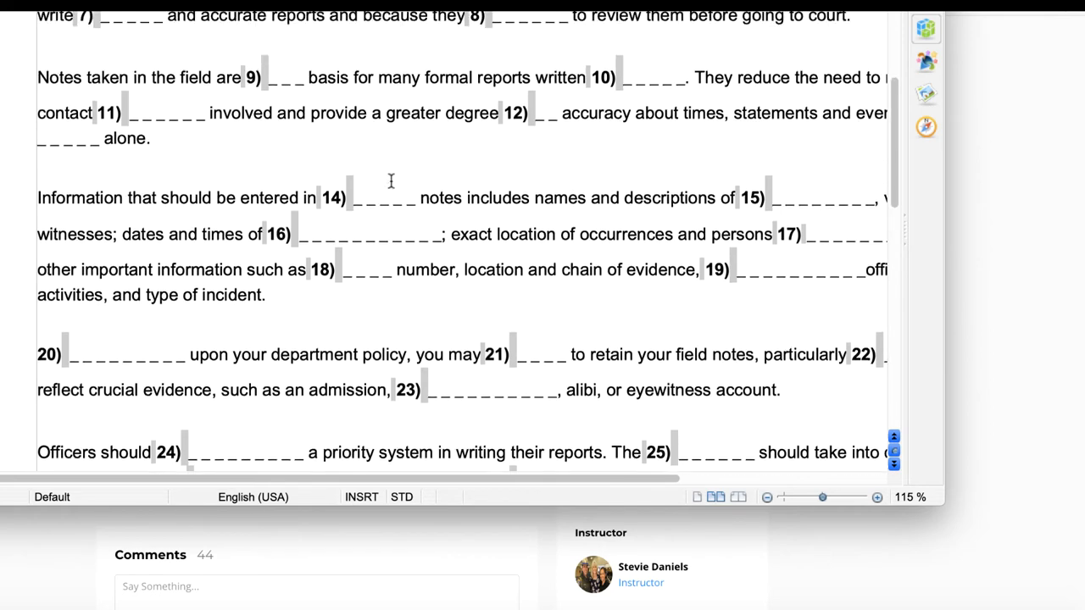
scroll("up", 3)
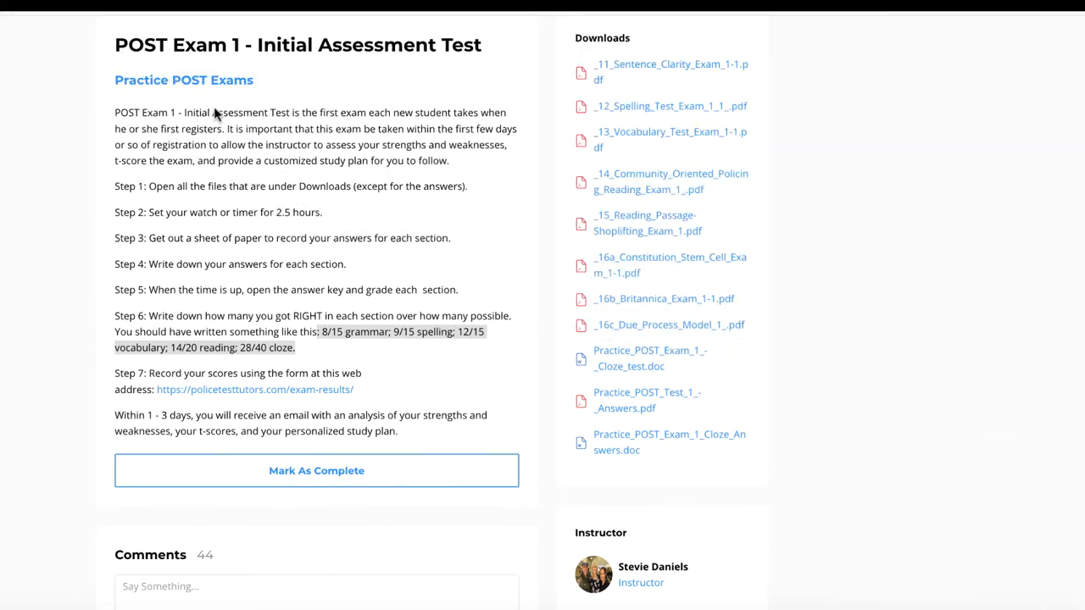
mouse_move(627, 399)
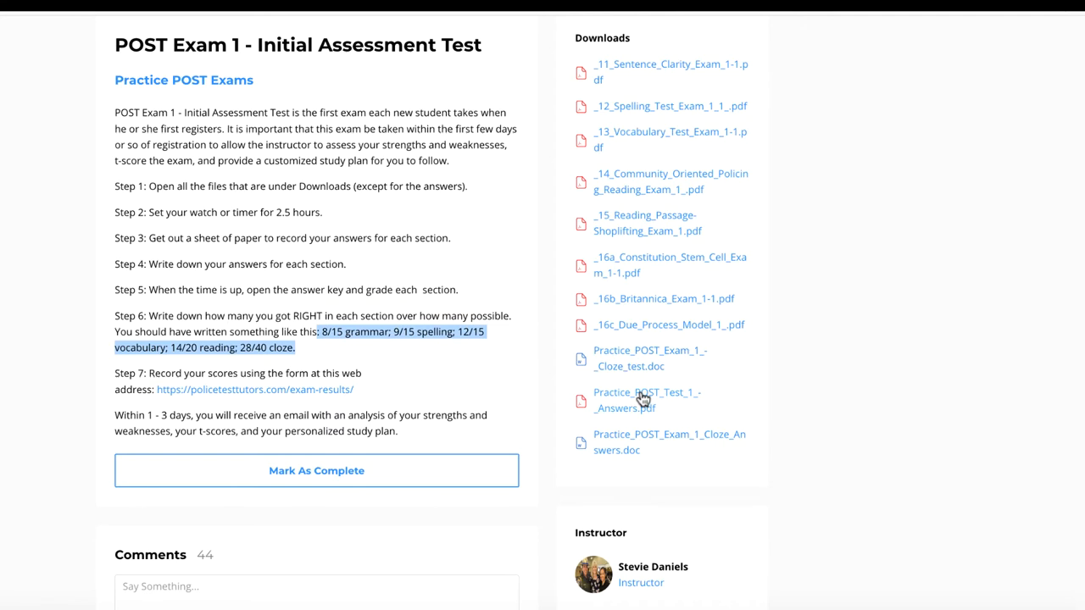
Open Practice_POST_Test_1_-_Answers.pdf in Preview rather than saving it
left_click(645, 398)
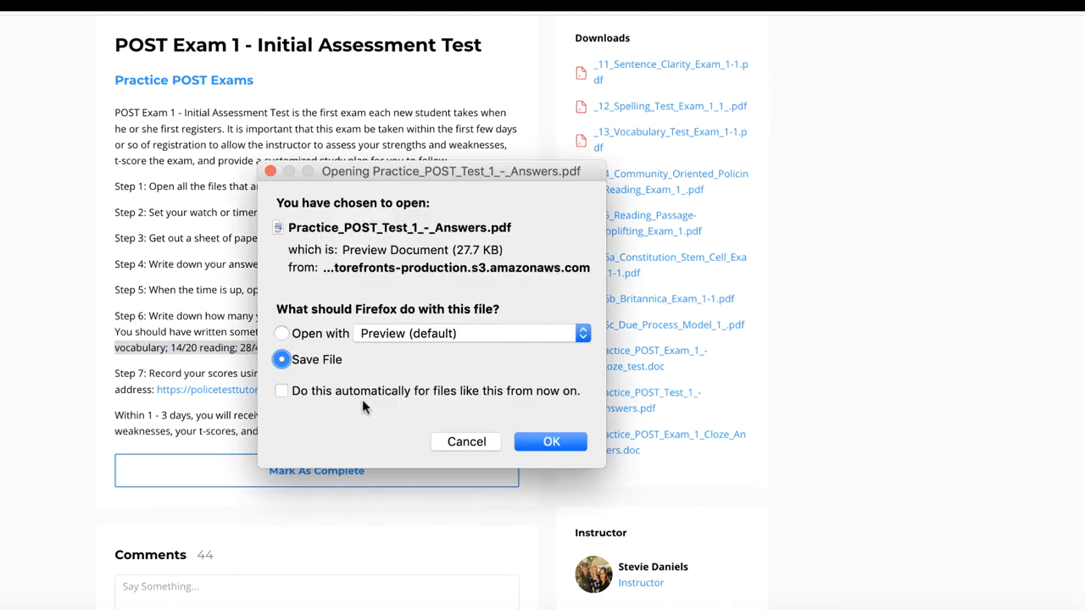
left_click(282, 332)
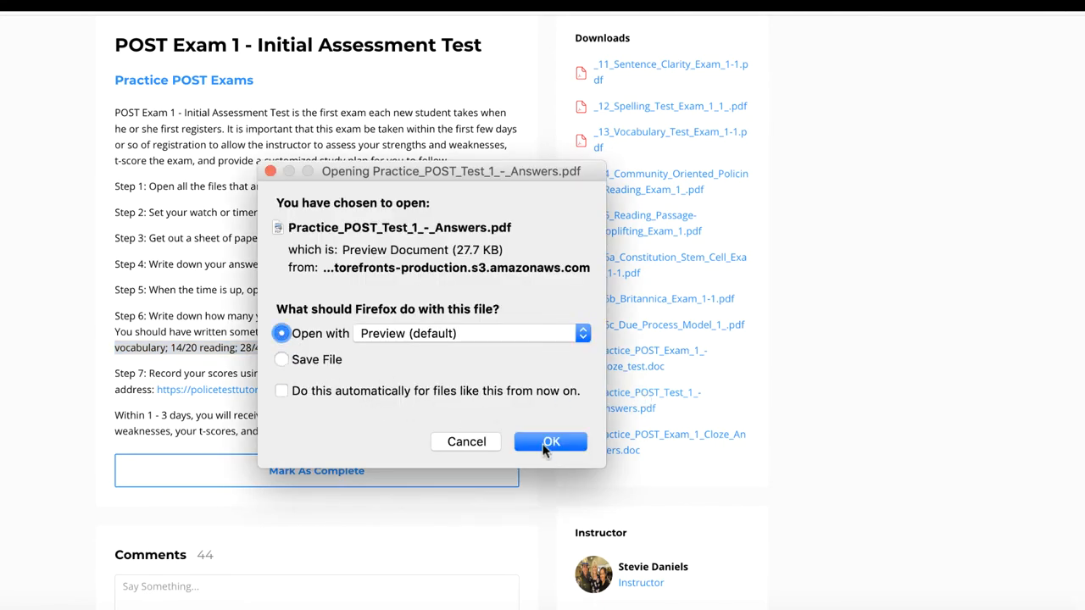
left_click(549, 441)
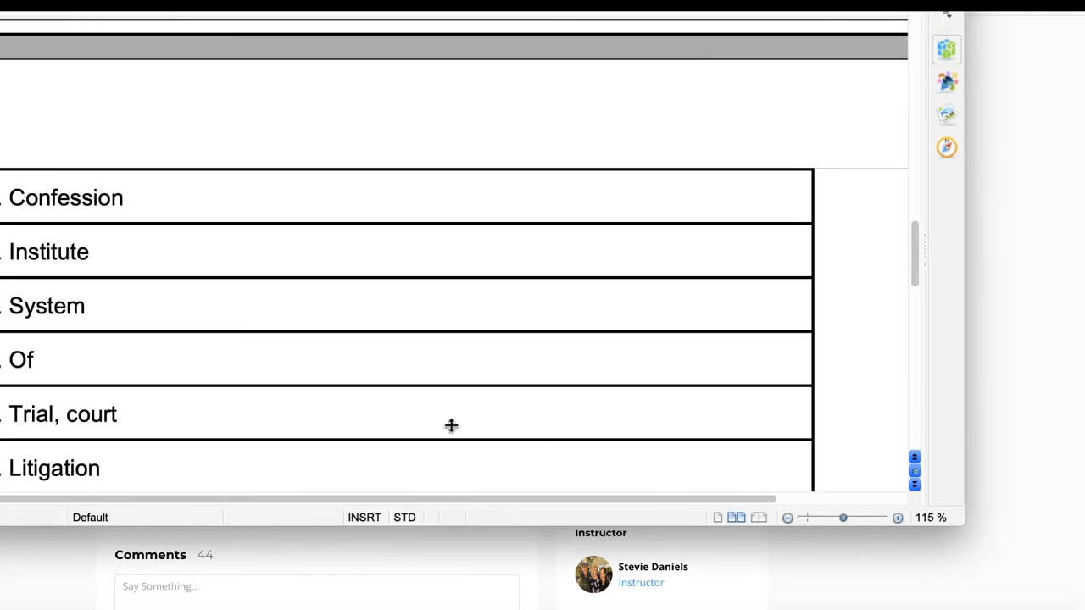
scroll("down", 3)
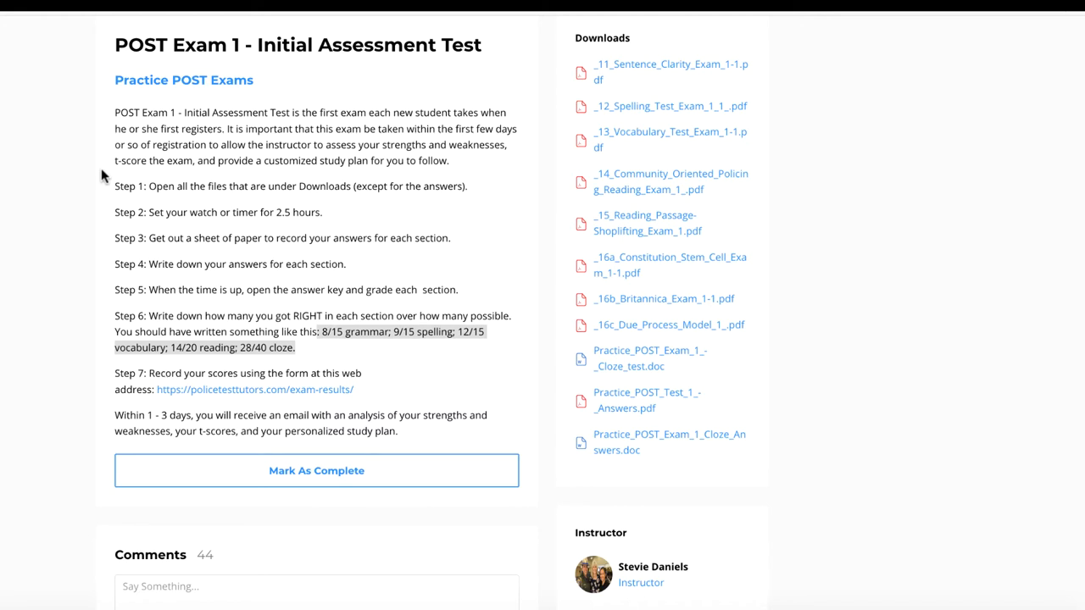
mouse_move(857, 576)
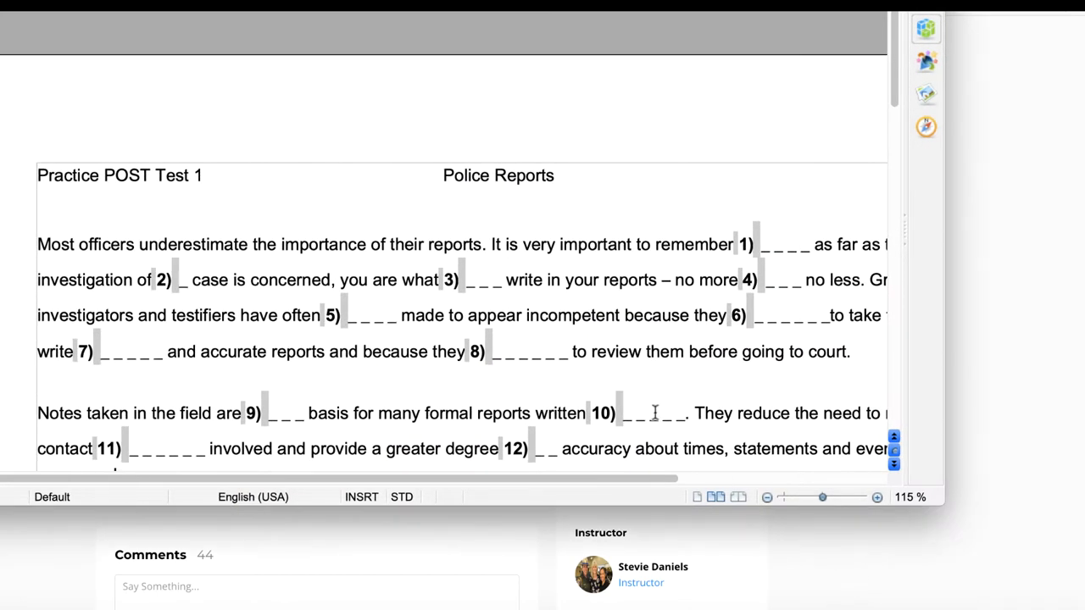
Scroll the cloze test's Police Reports passage back into view in Writer
scroll("down", 3)
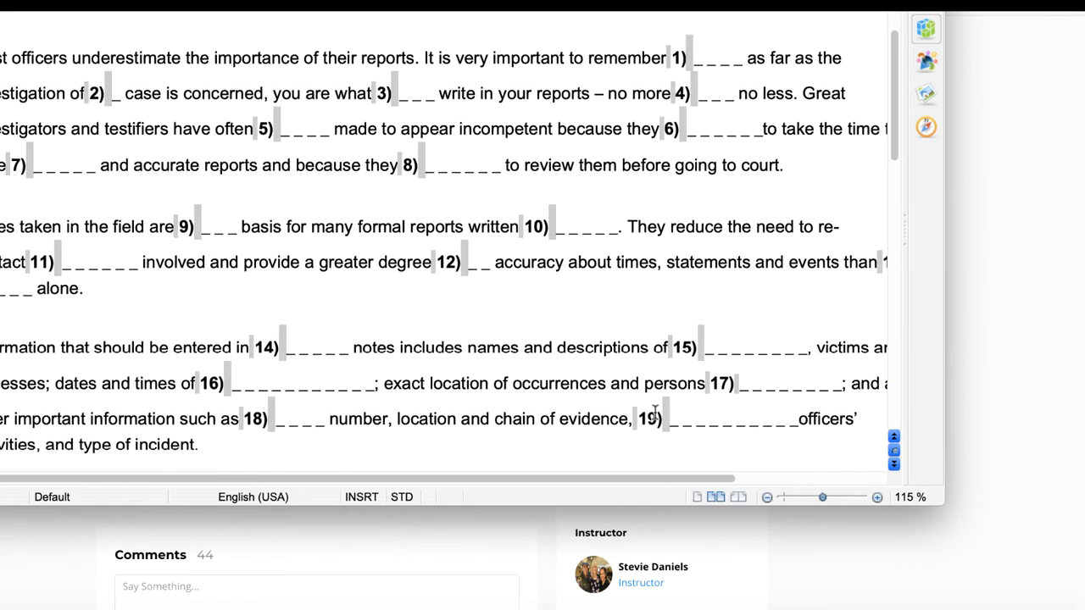
mouse_move(613, 234)
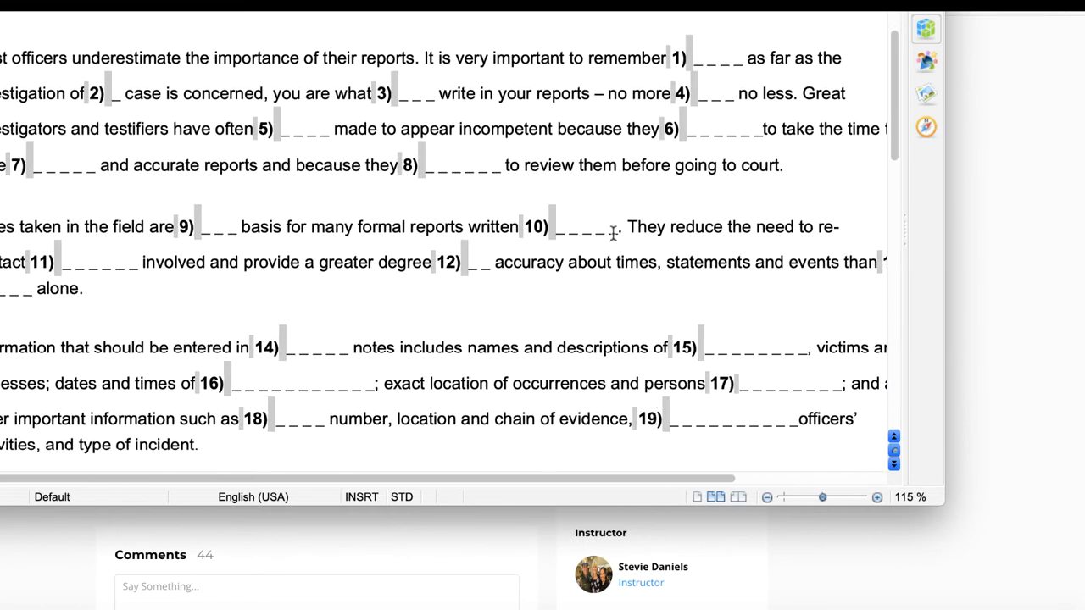
mouse_move(551, 229)
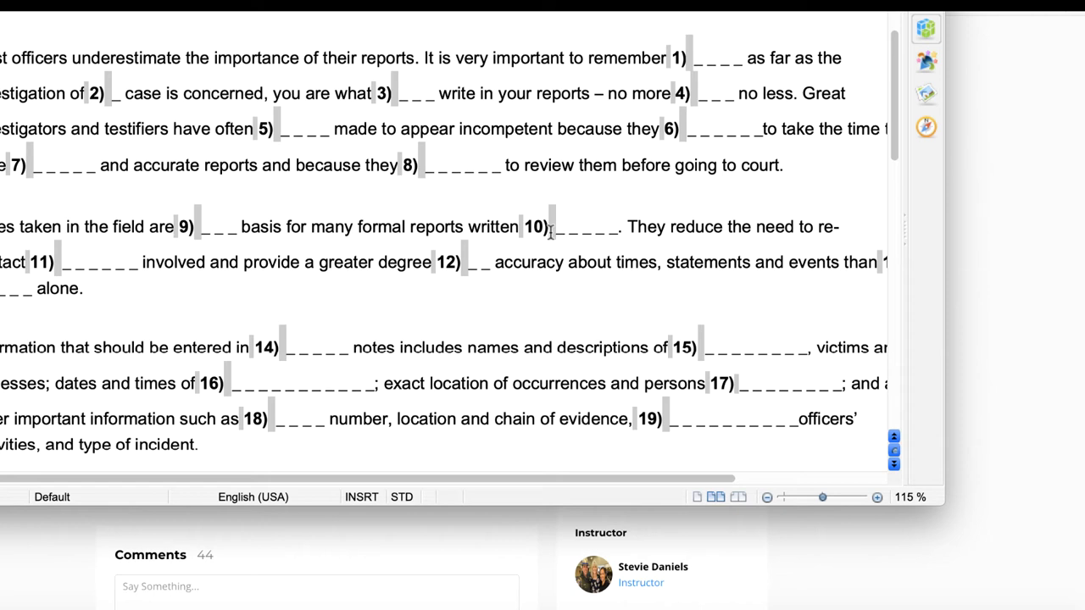
mouse_move(529, 269)
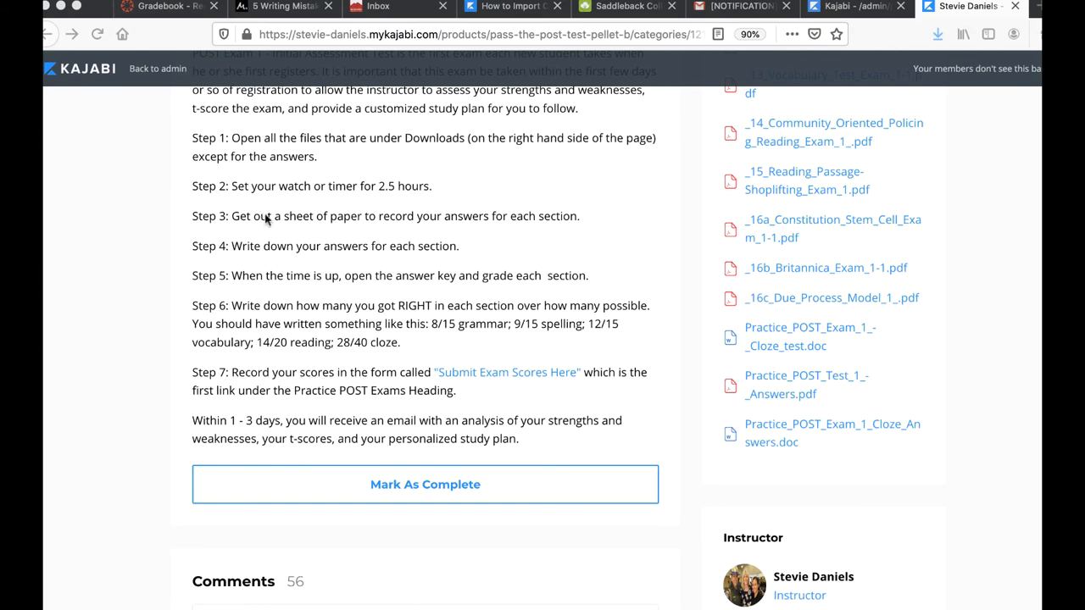
scroll("up", 3)
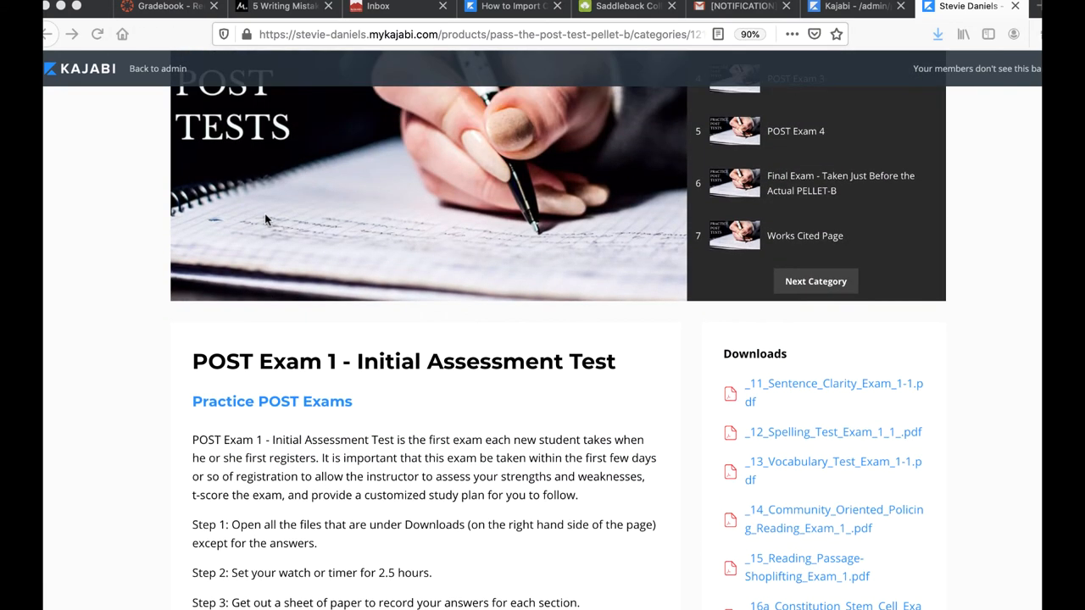
scroll("up", 3)
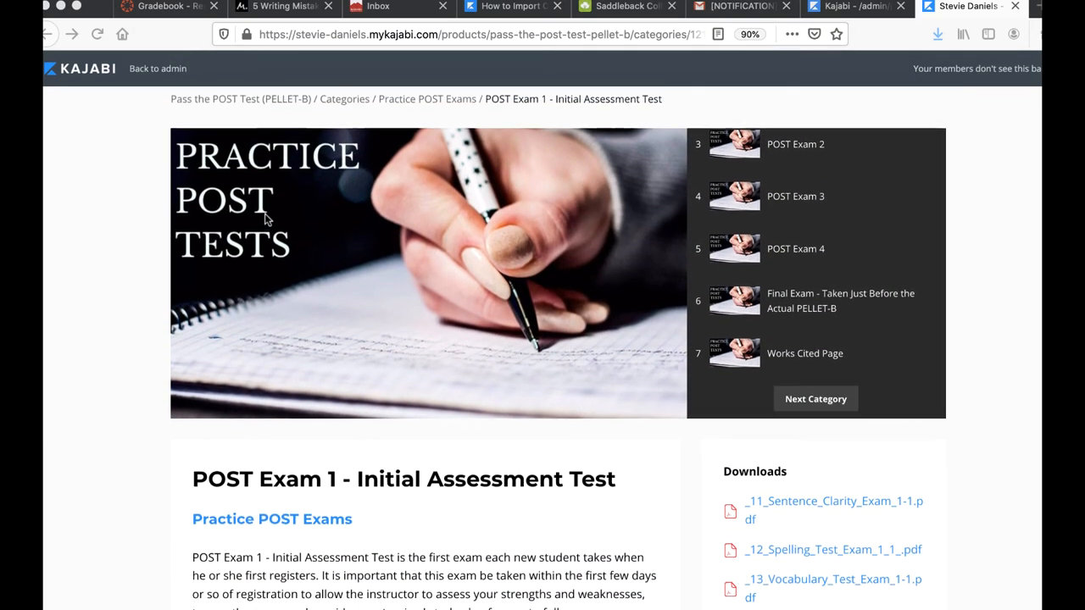
scroll("up", 3)
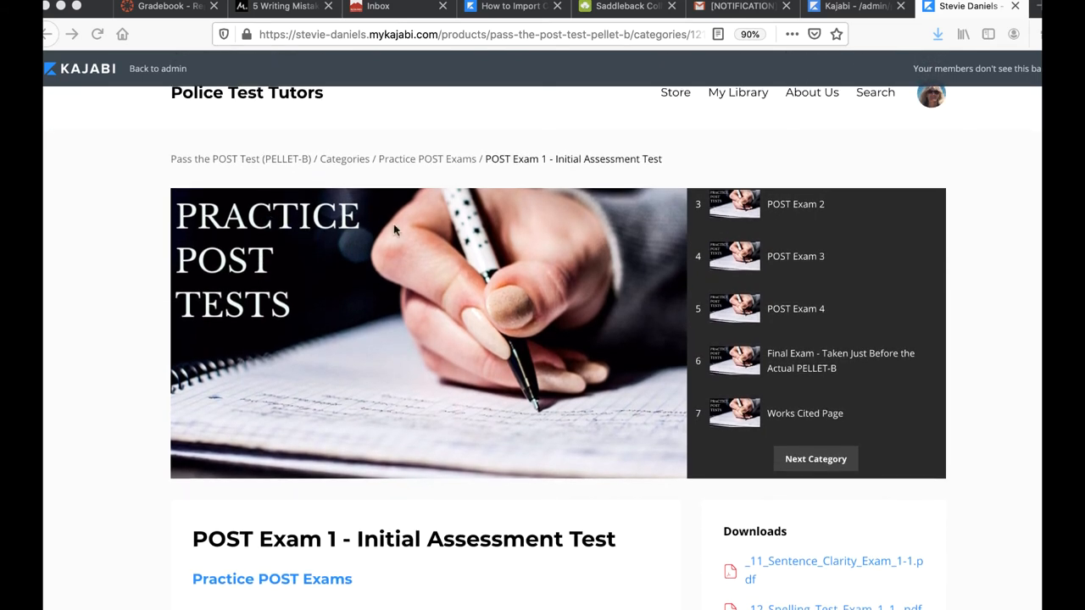
scroll("up", 3)
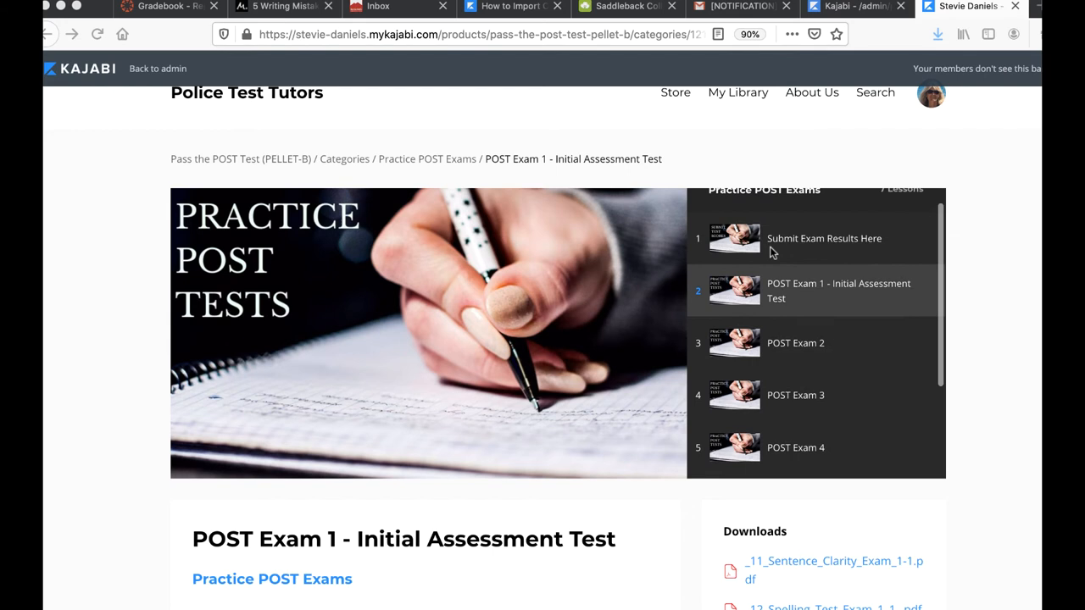
scroll("down", 3)
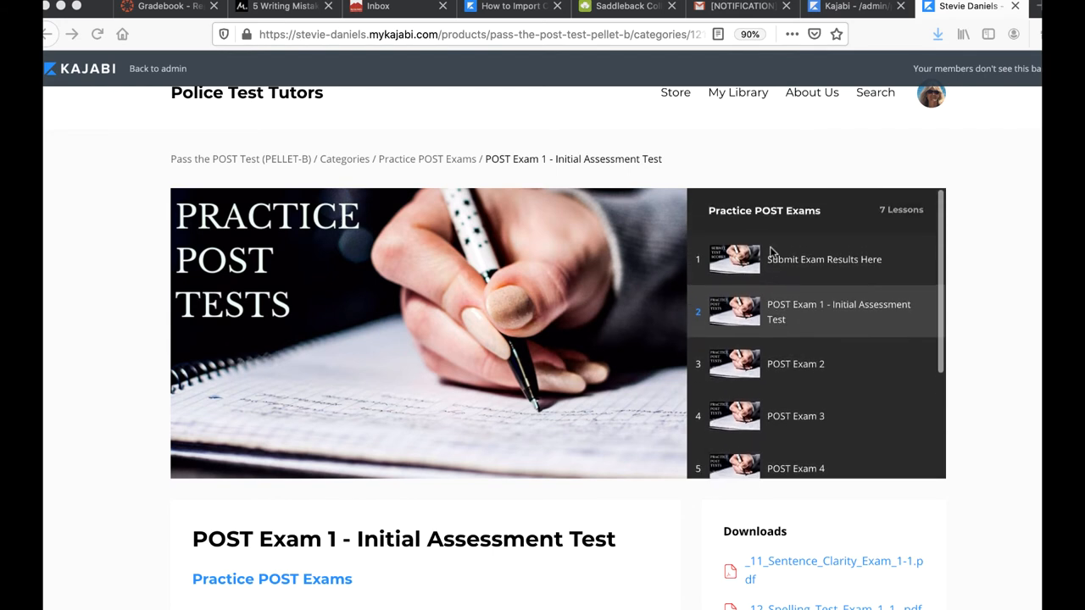
mouse_move(867, 274)
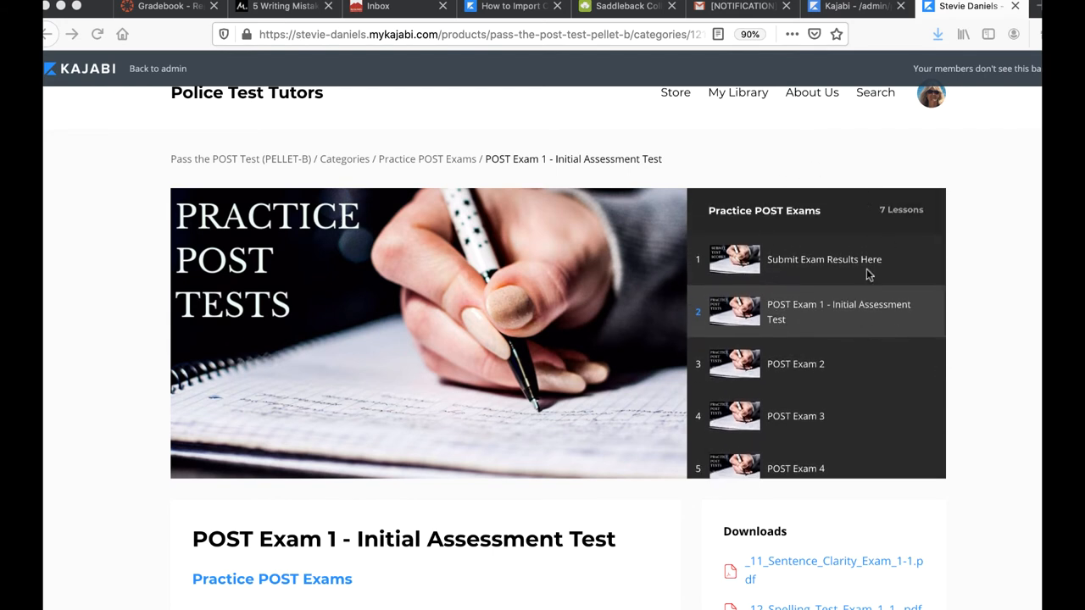
mouse_move(842, 297)
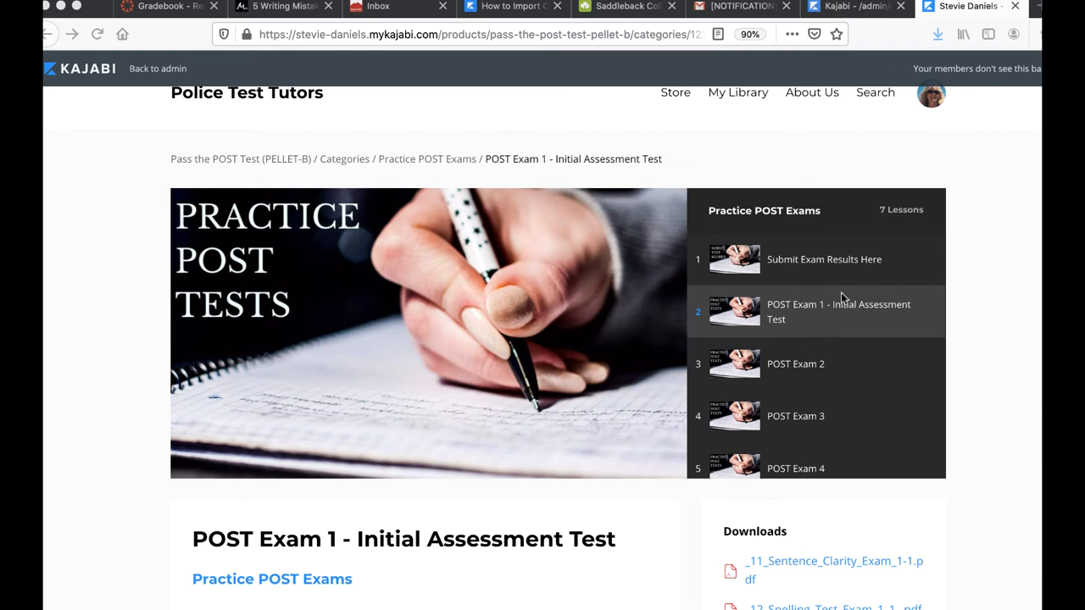
mouse_move(856, 265)
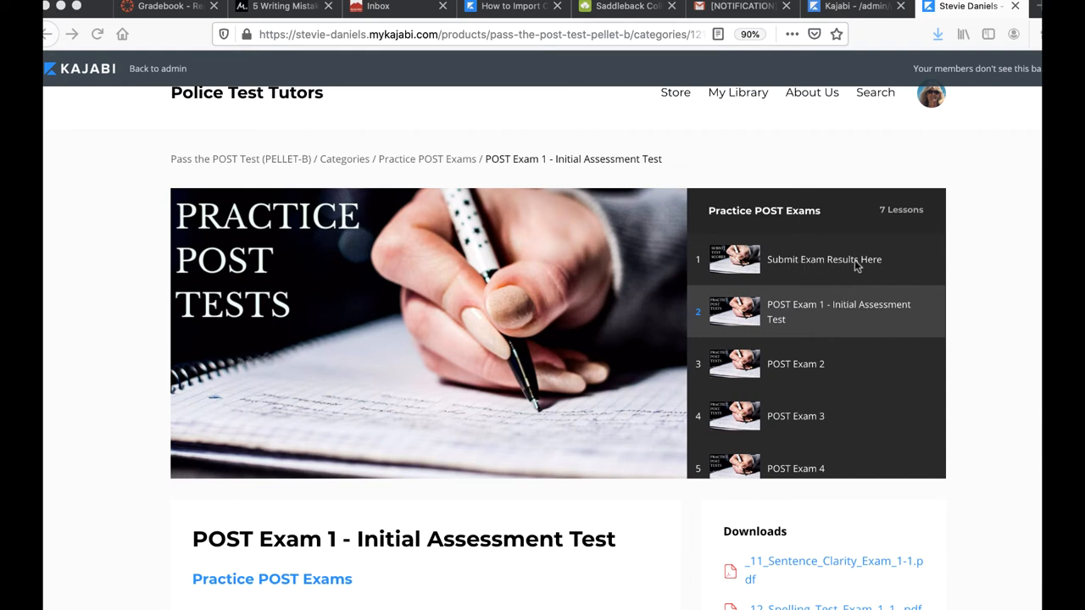
mouse_move(830, 261)
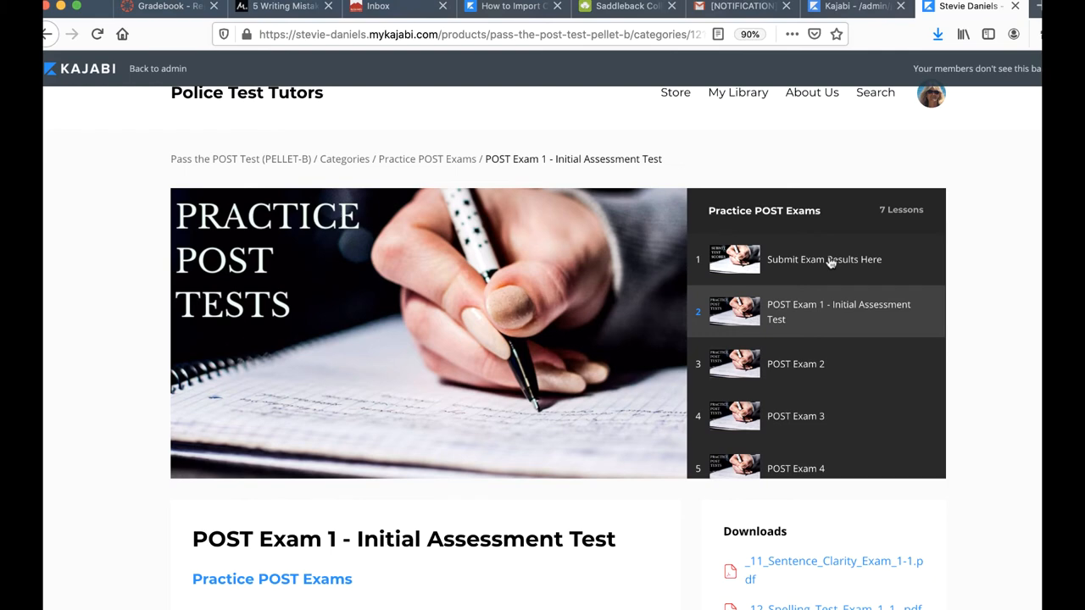
left_click(823, 259)
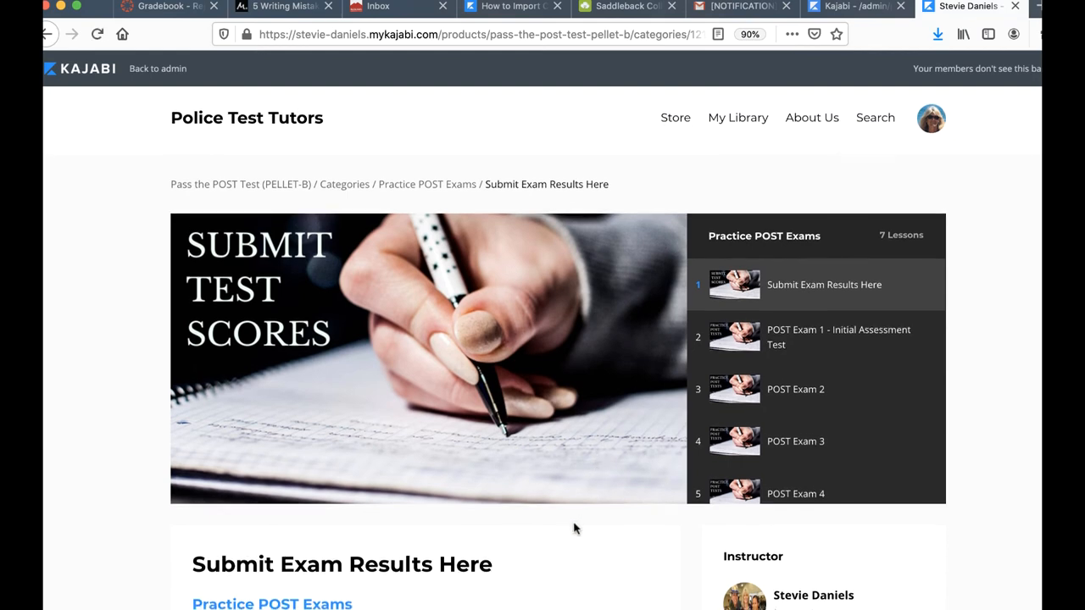
scroll("down", 3)
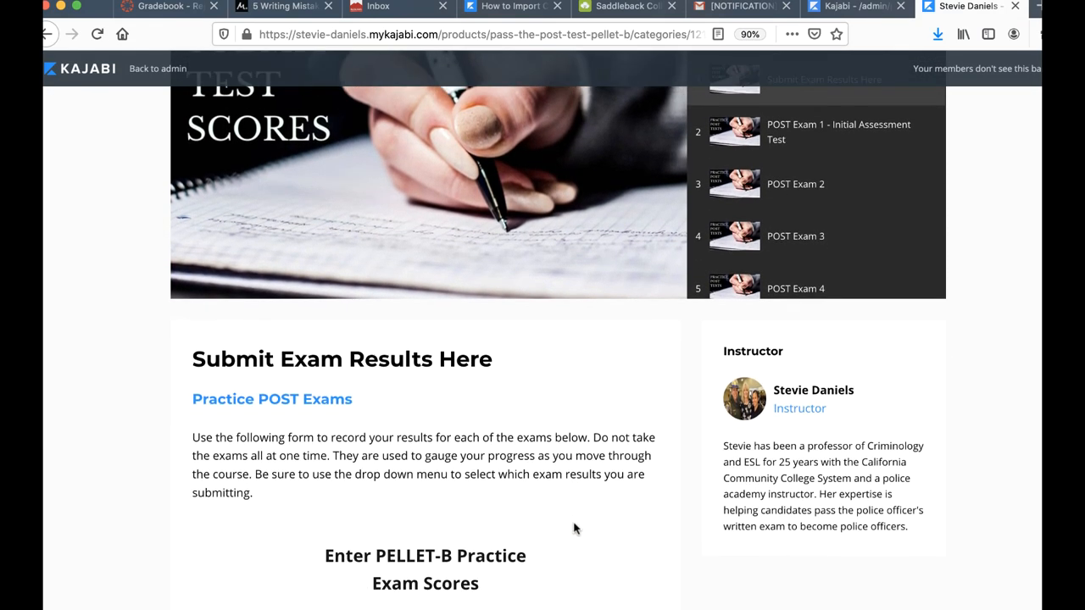
scroll("down", 3)
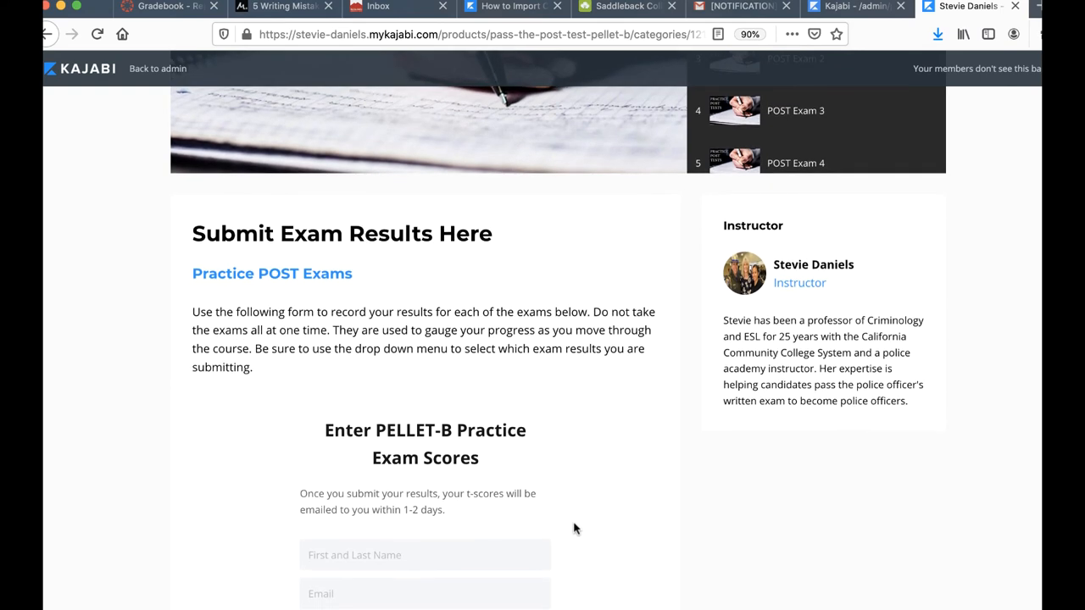
scroll("down", 3)
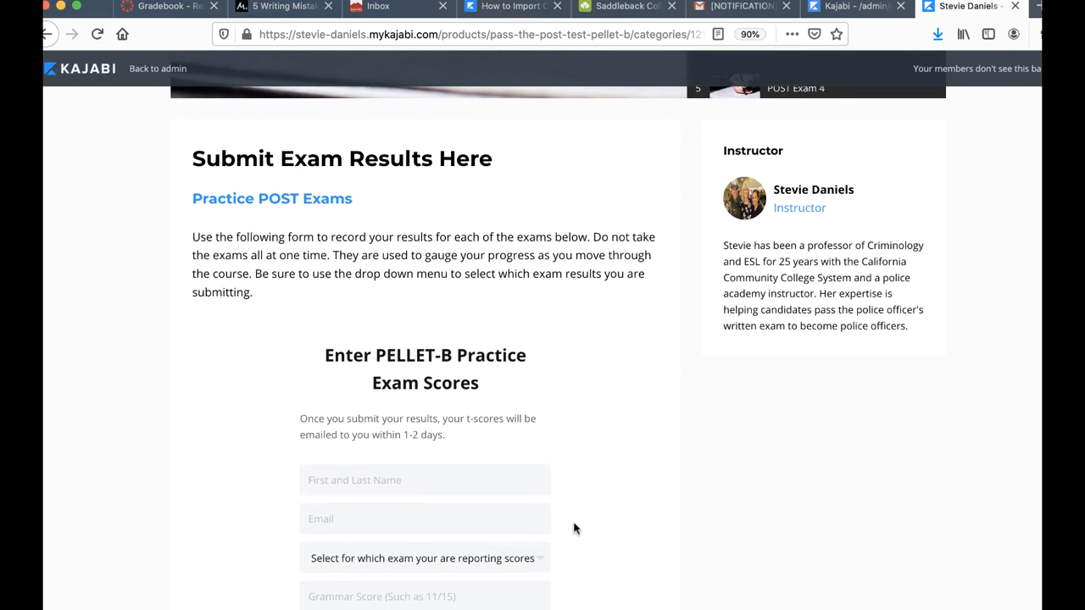
scroll("down", 3)
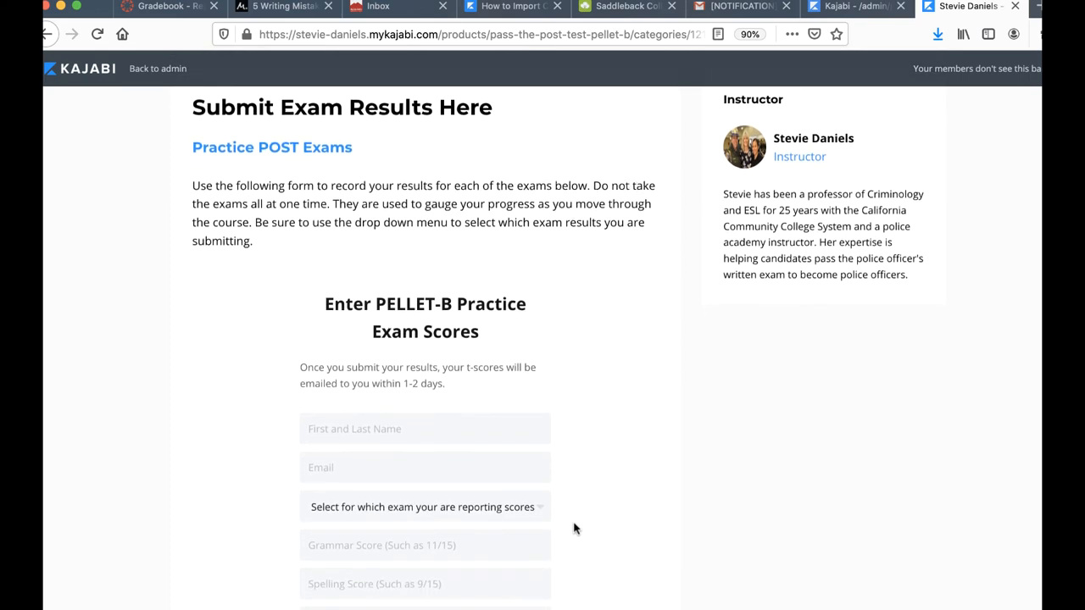
scroll("down", 3)
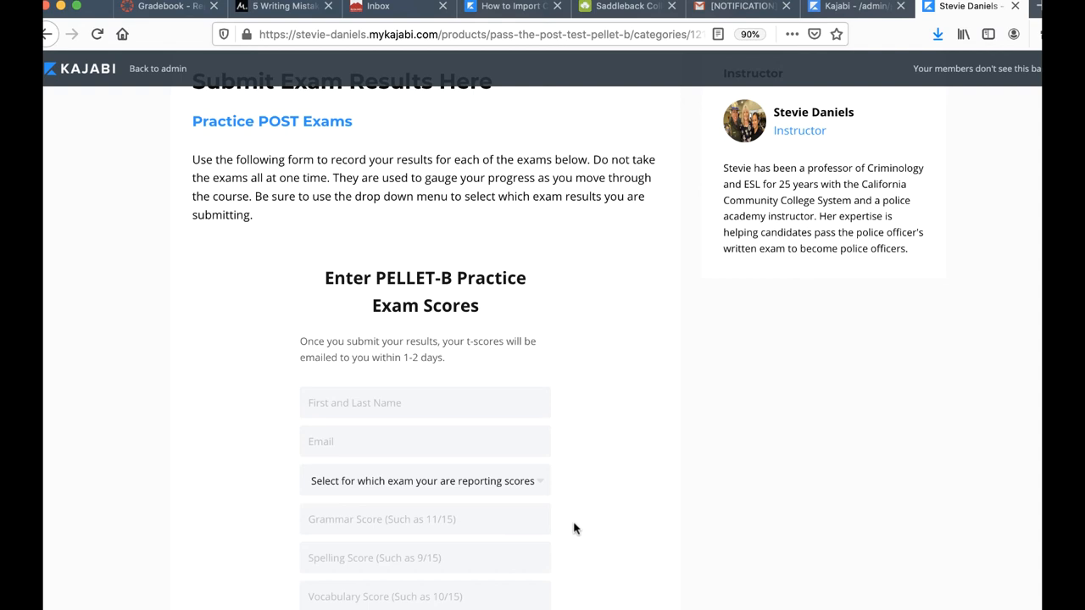
type("S")
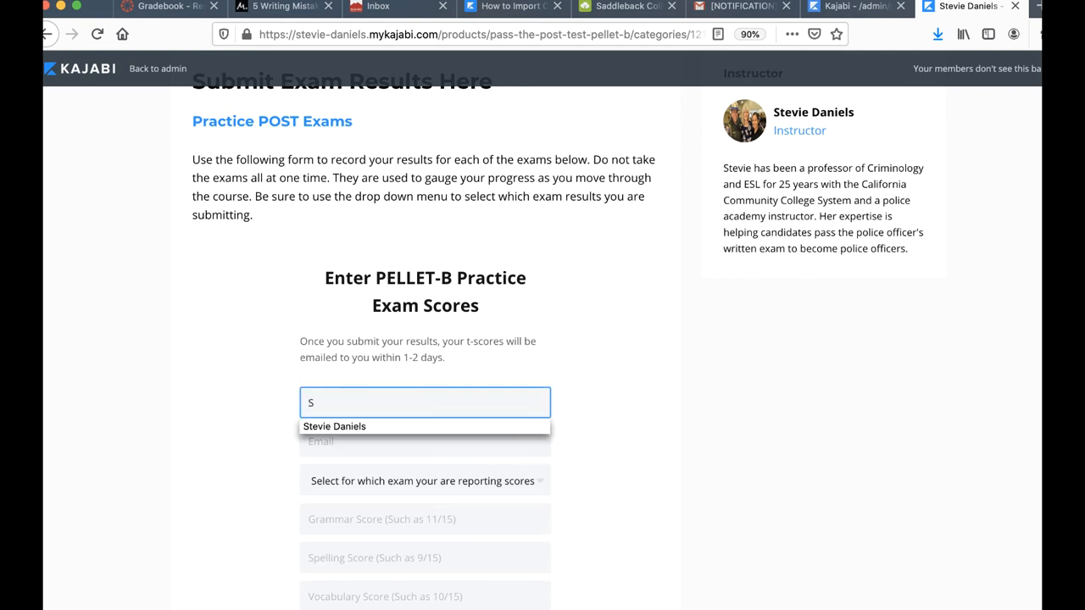
type("tevie")
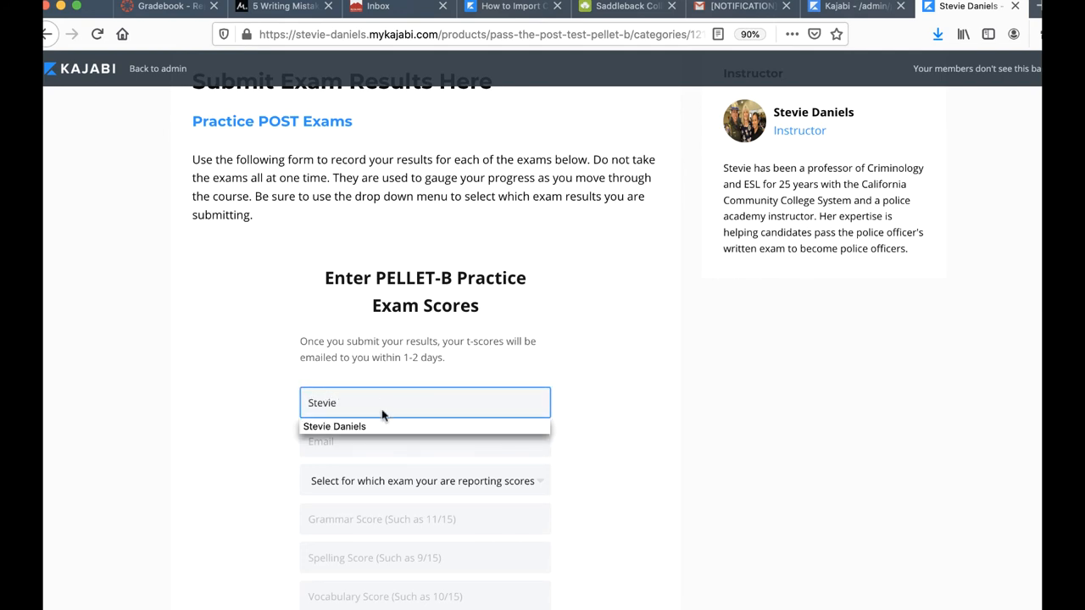
left_click(334, 427)
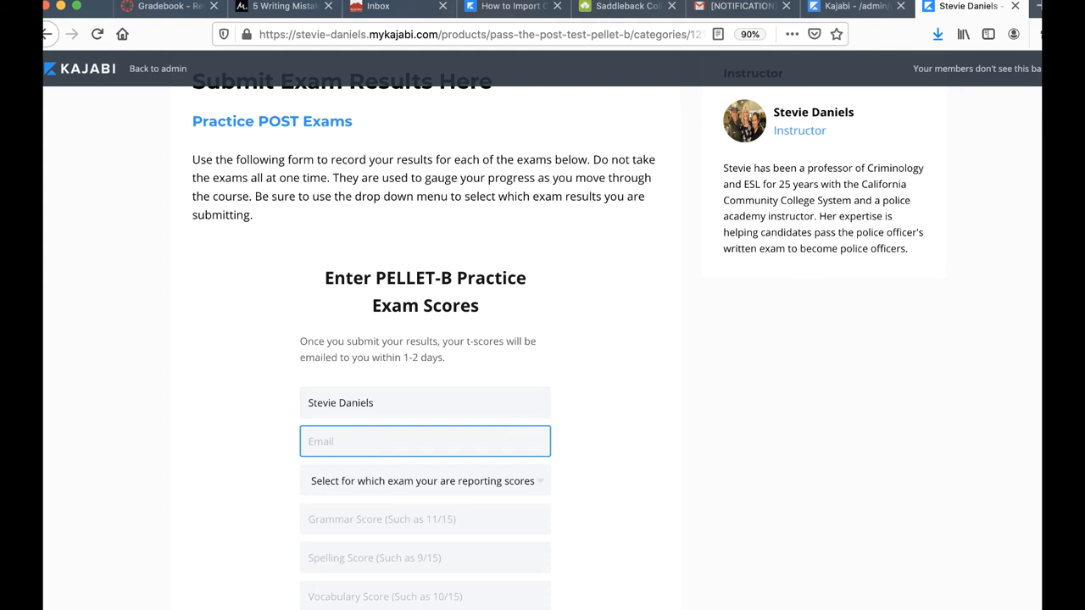
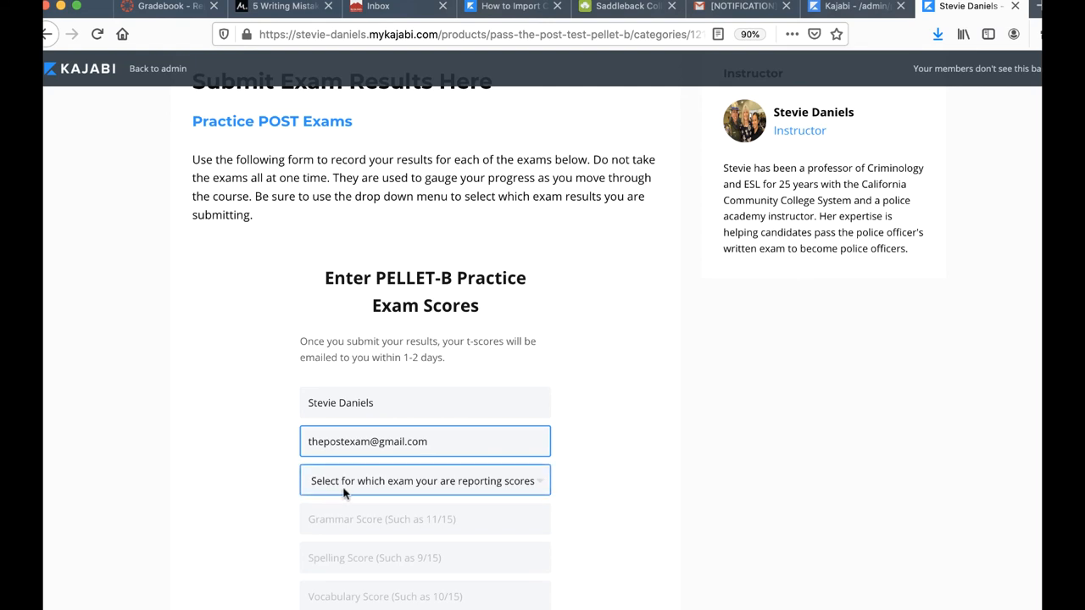
Choose Exam 1 - Assessment as the exam being reported
left_click(423, 482)
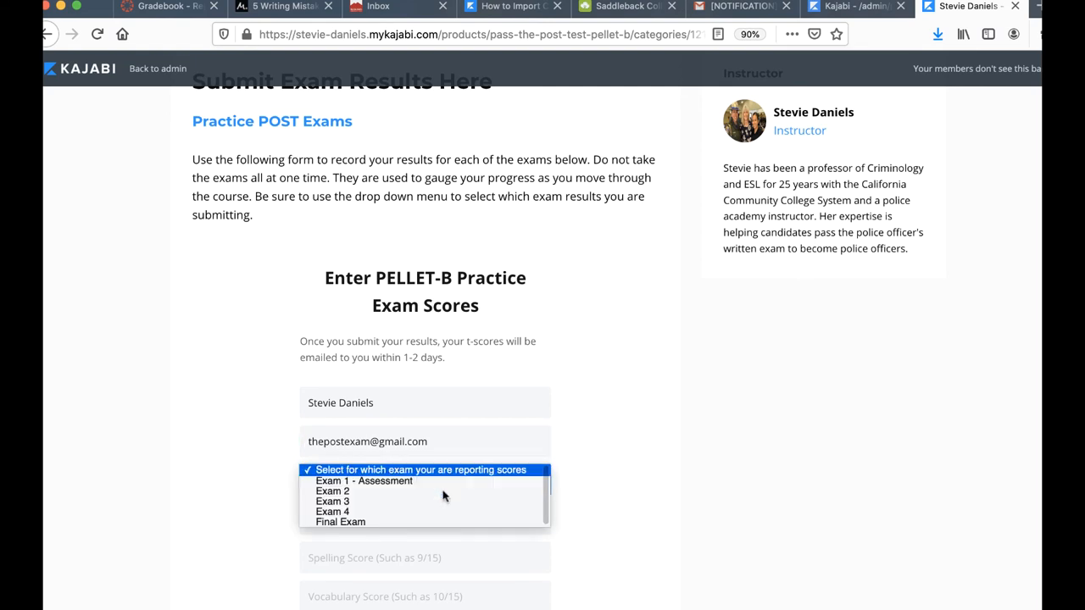
mouse_move(424, 485)
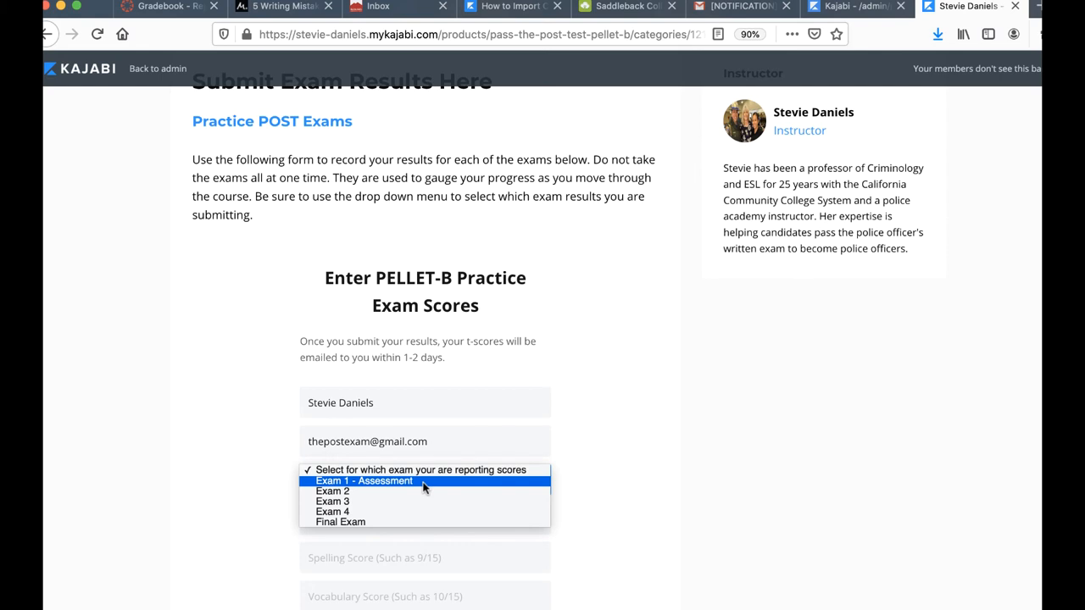
left_click(362, 481)
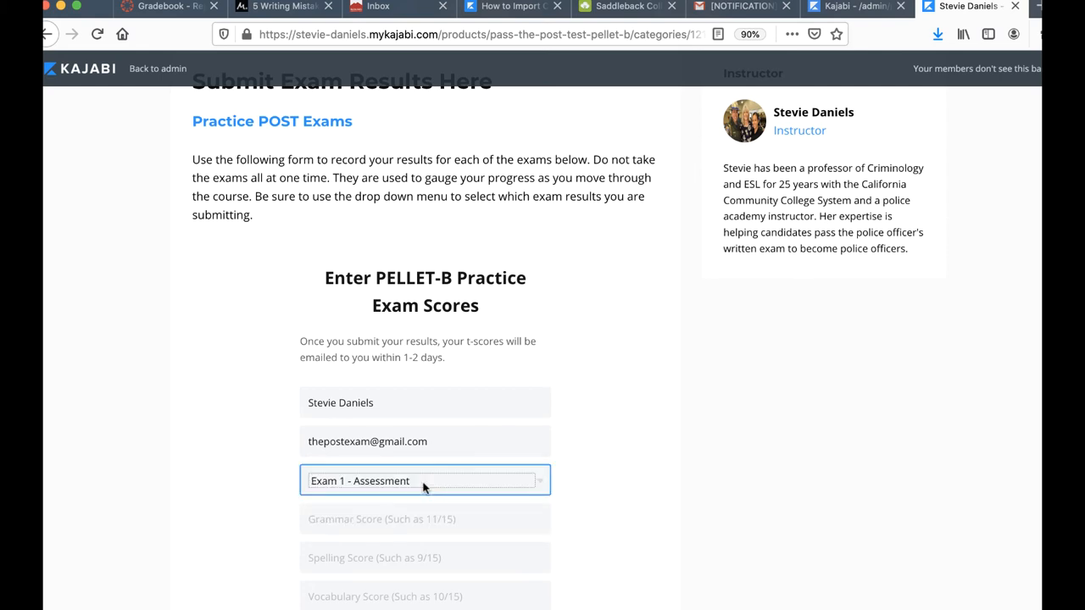
Enter the first two section scores as 10/15 and 13/15 on the score form
scroll("down", 3)
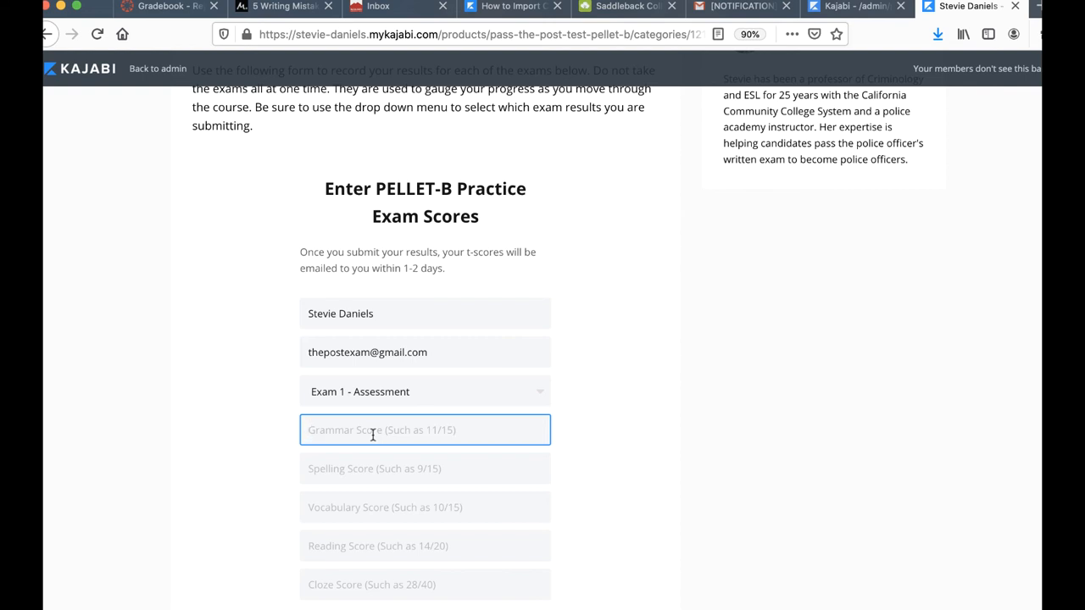
type("10/15")
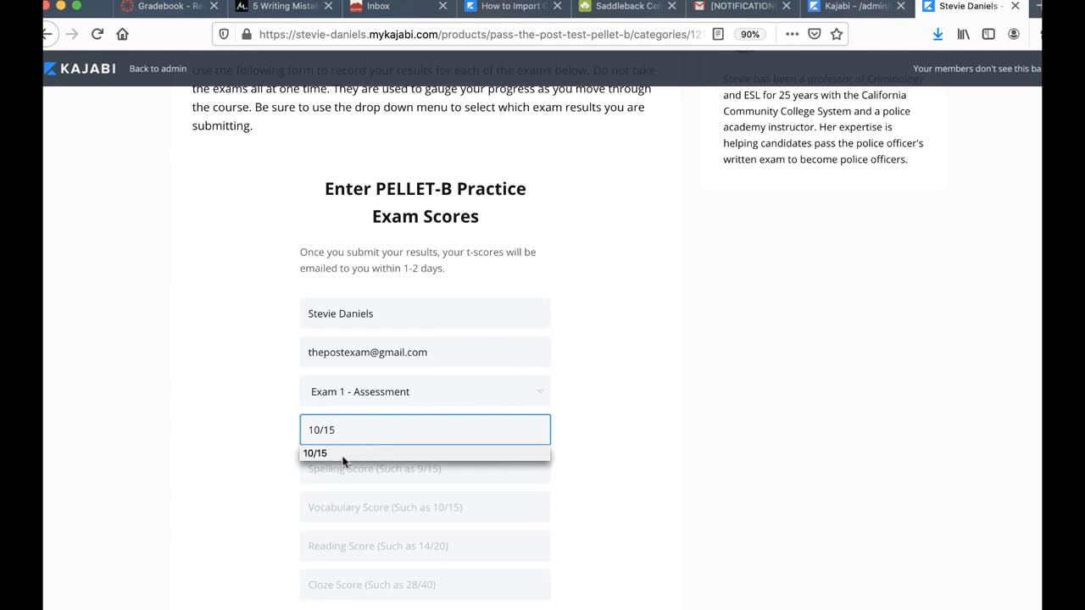
mouse_move(336, 434)
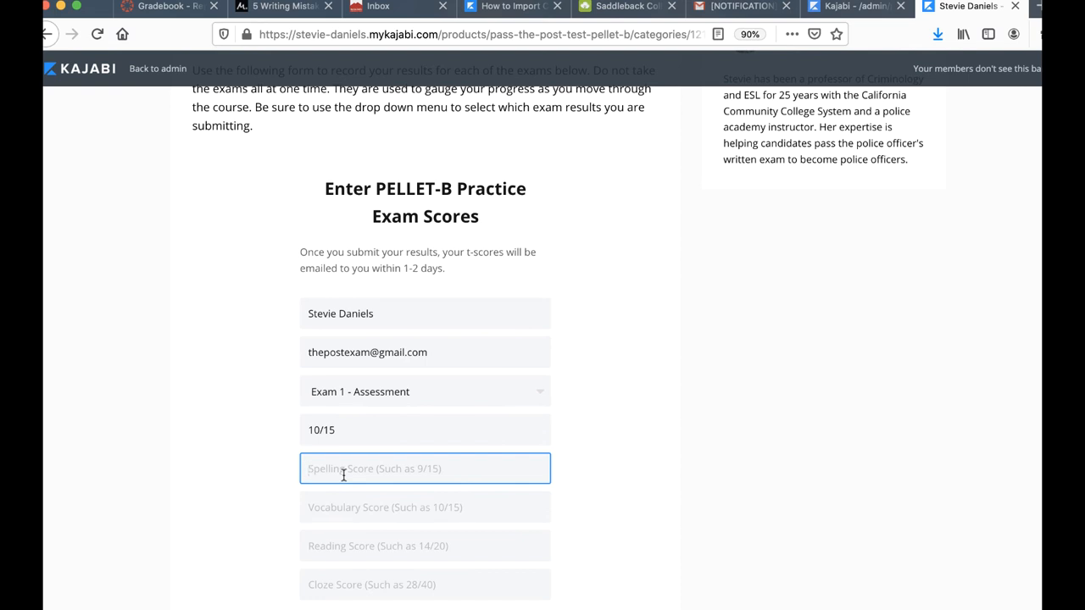
type("13/")
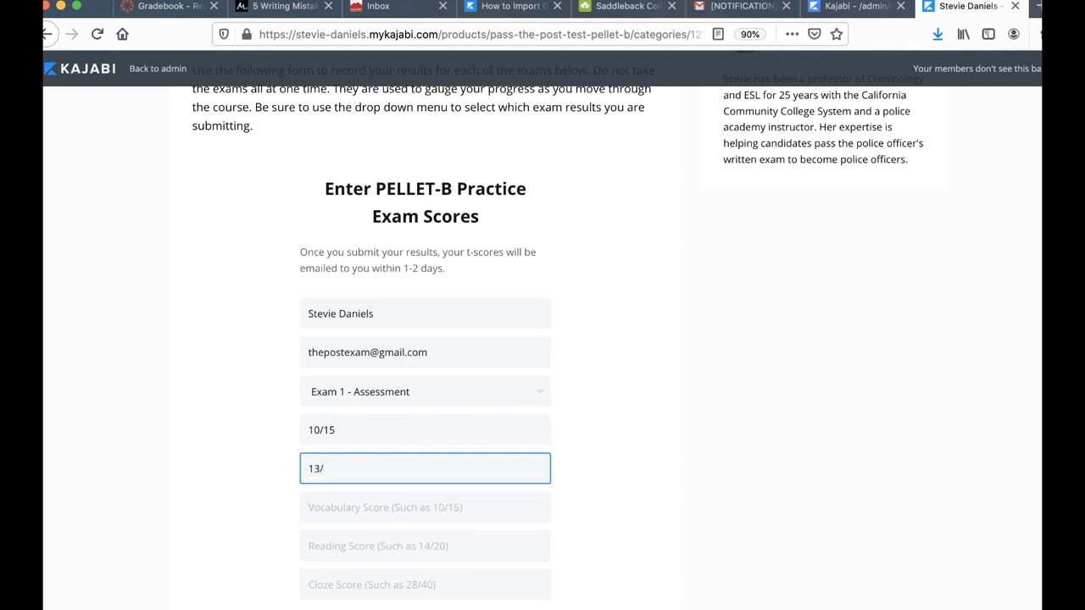
type("15")
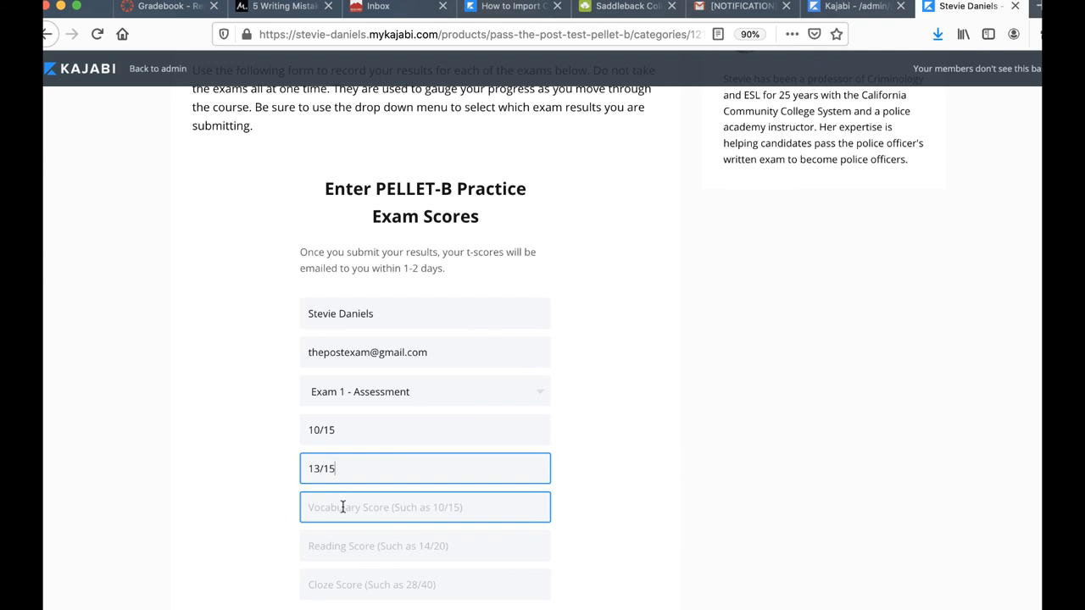
Record a Vocabulary score of 9/15
left_click(424, 506)
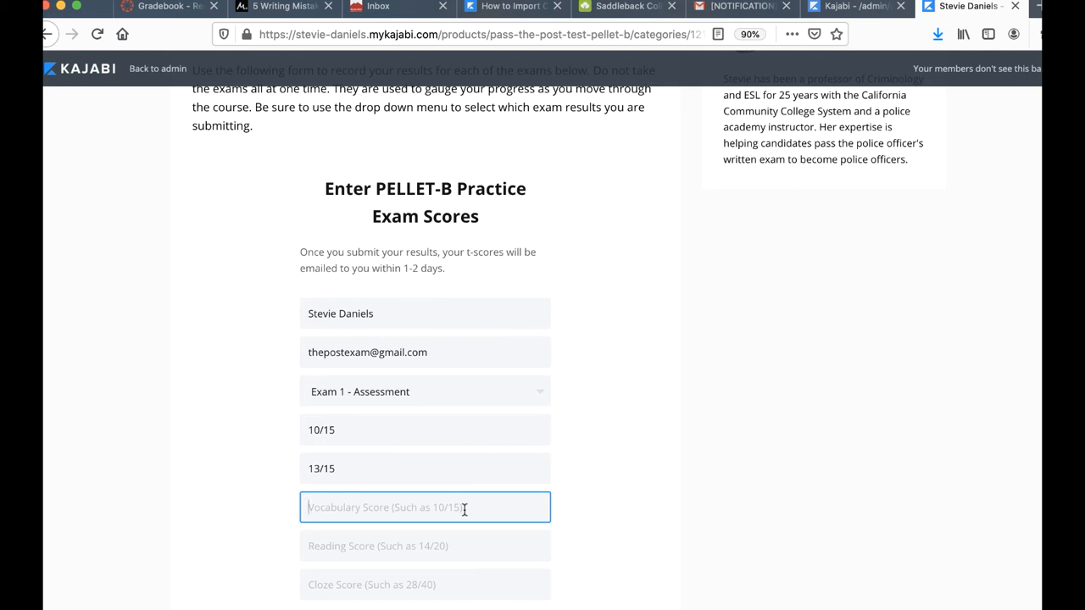
mouse_move(427, 507)
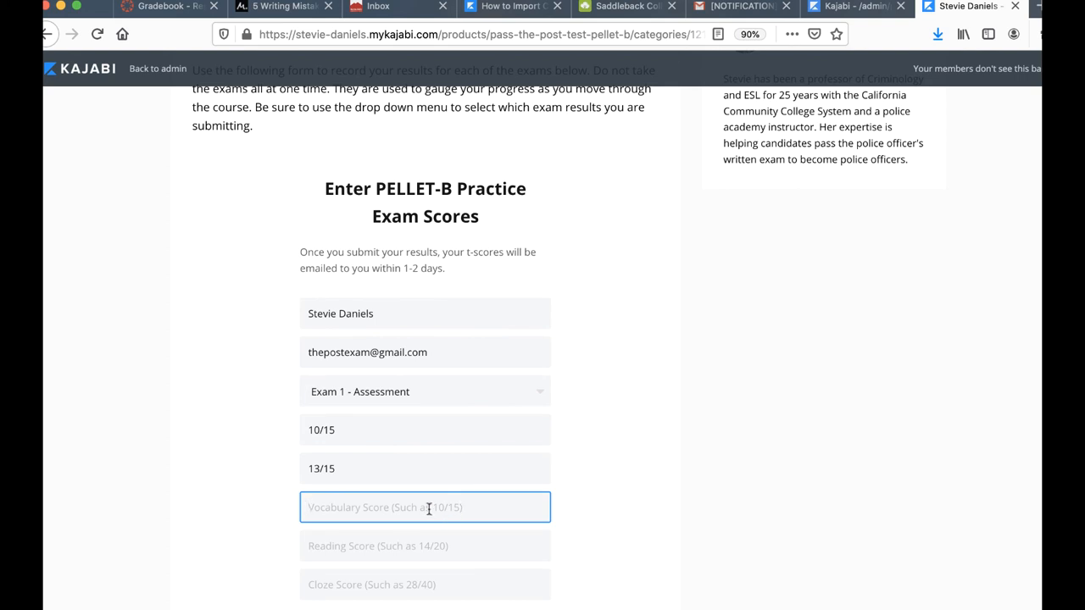
mouse_move(444, 507)
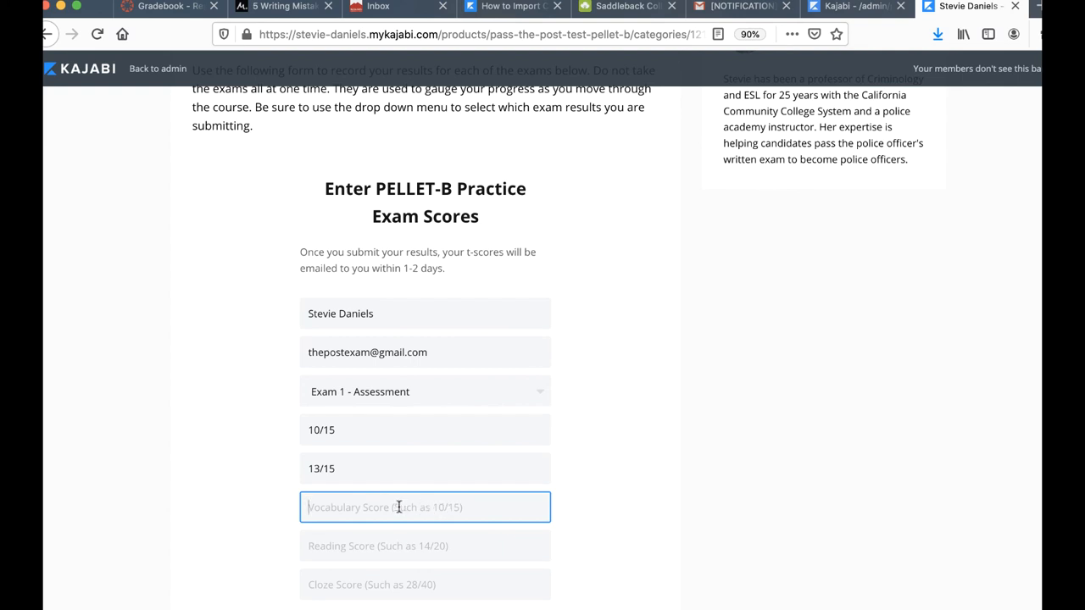
type("9/15")
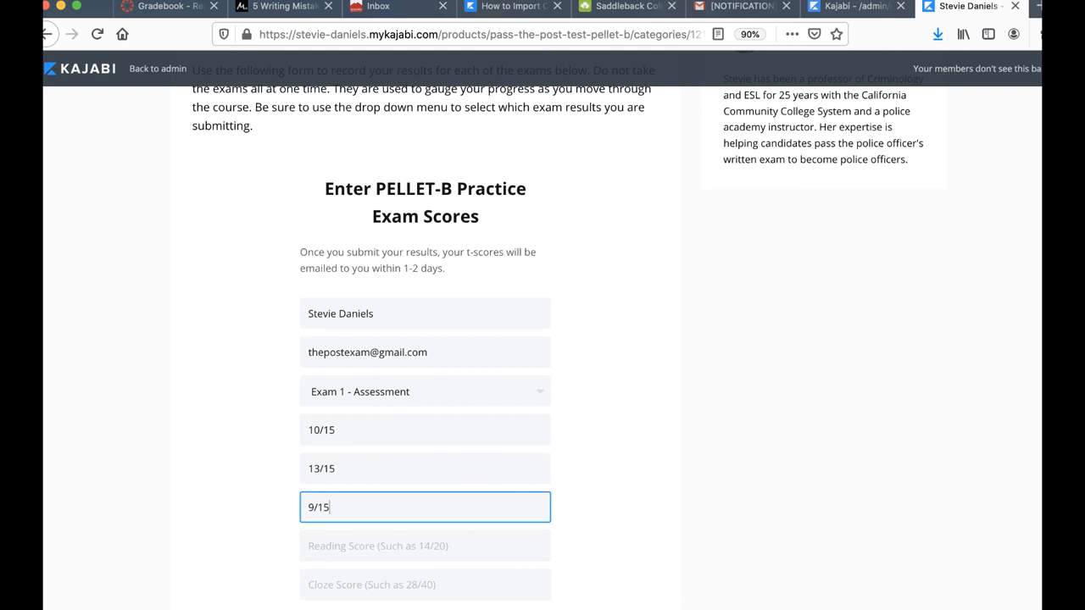
Finish the Vocabulary entry and record a Reading score of 14/20
scroll("down", 3)
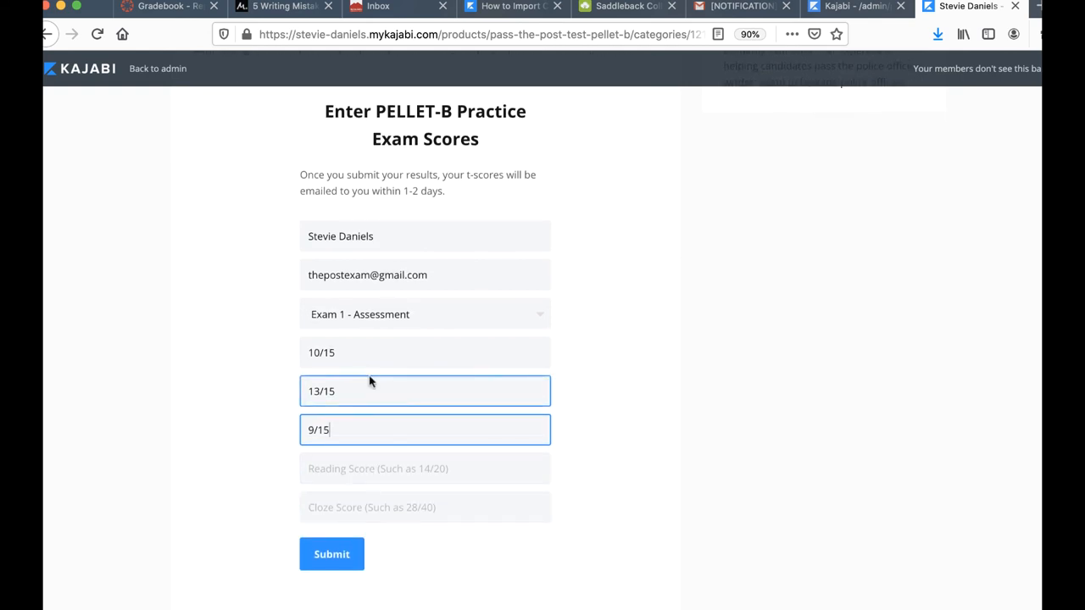
left_click(424, 353)
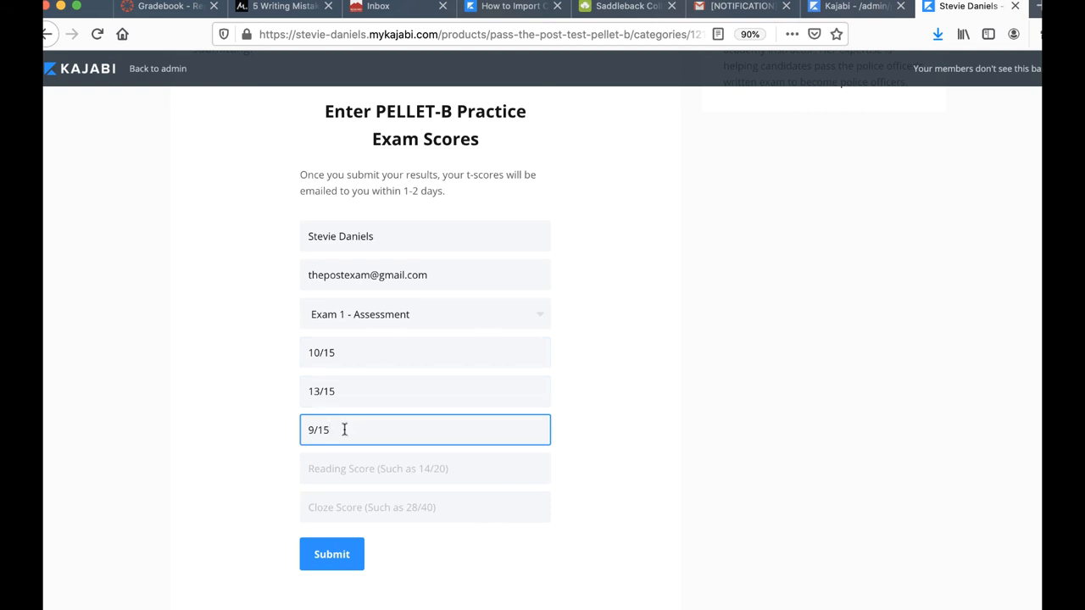
left_click(424, 468)
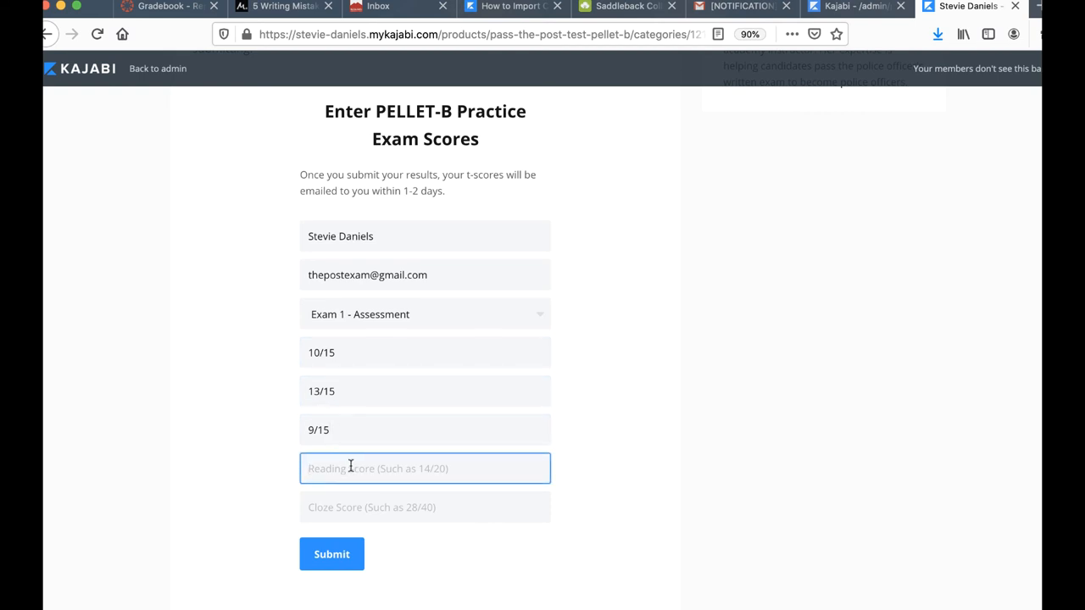
type("14")
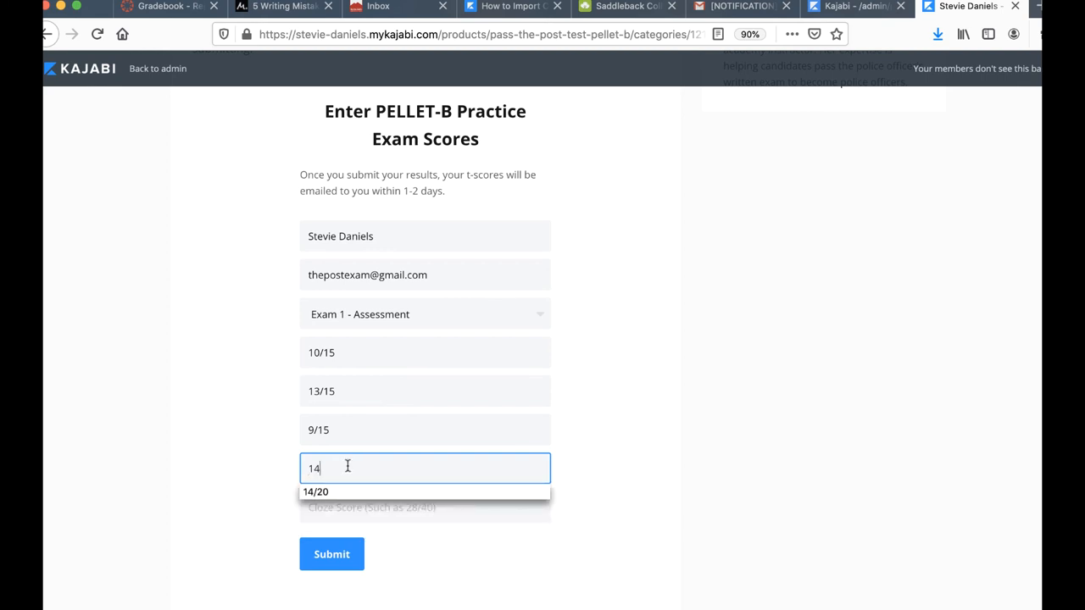
left_click(315, 491)
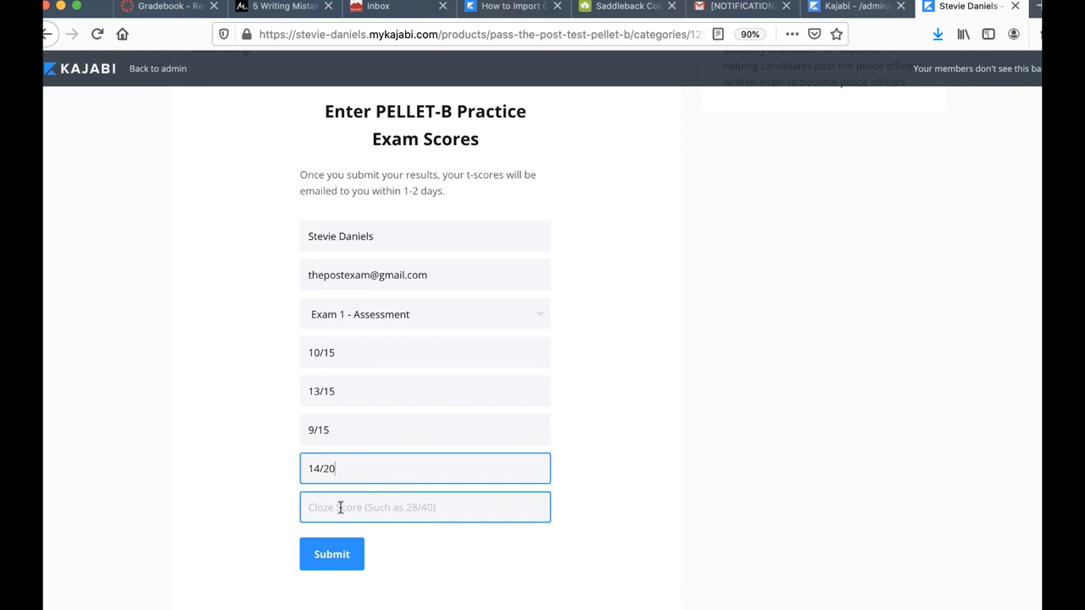
Record a Cloze score of 22/40, completing all five section scores
type("2")
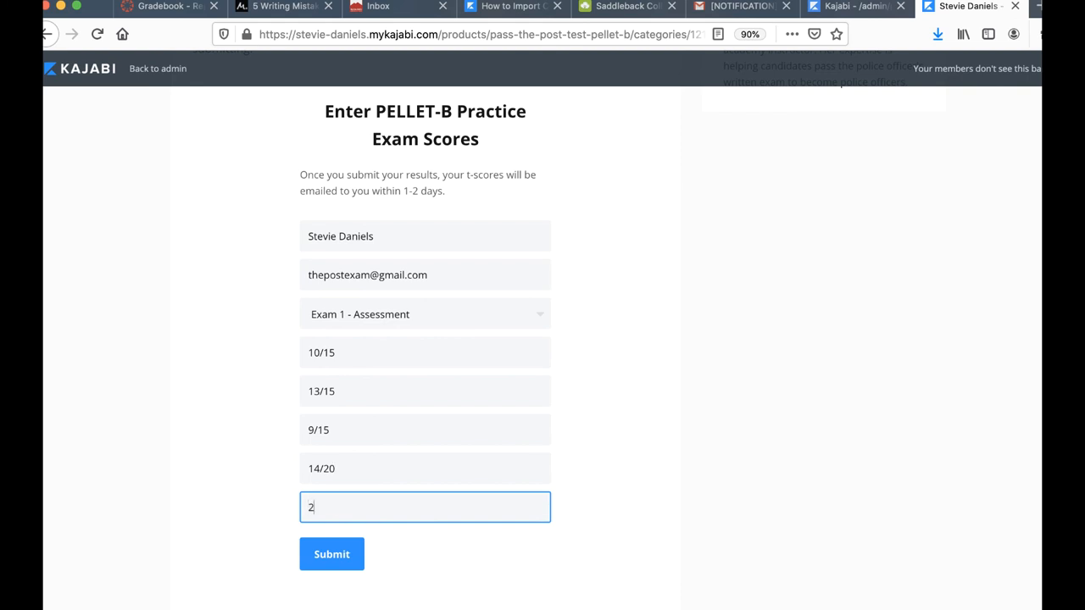
type("2/")
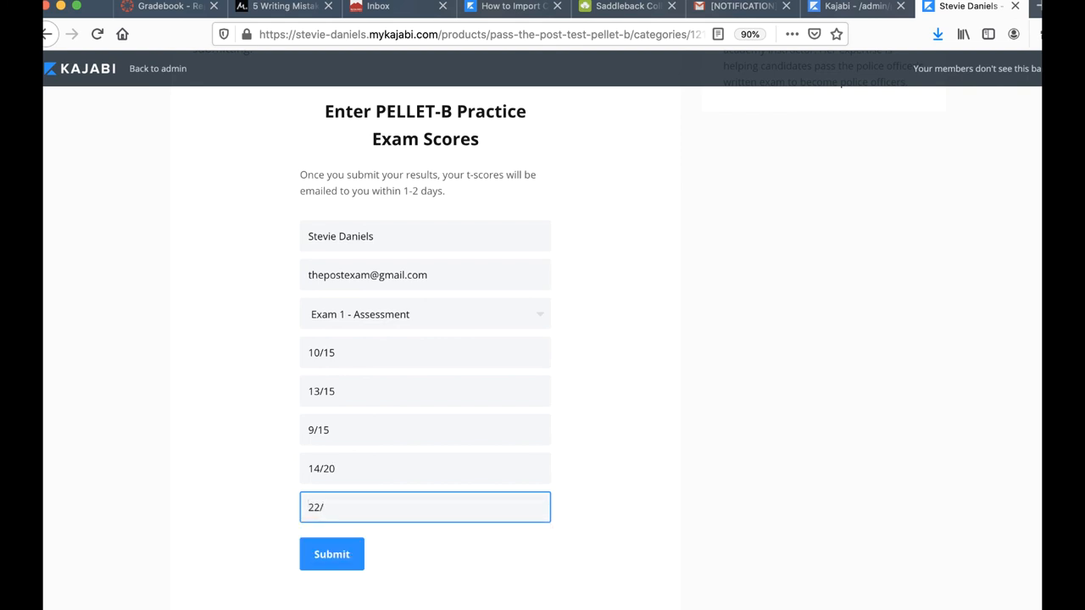
type("40")
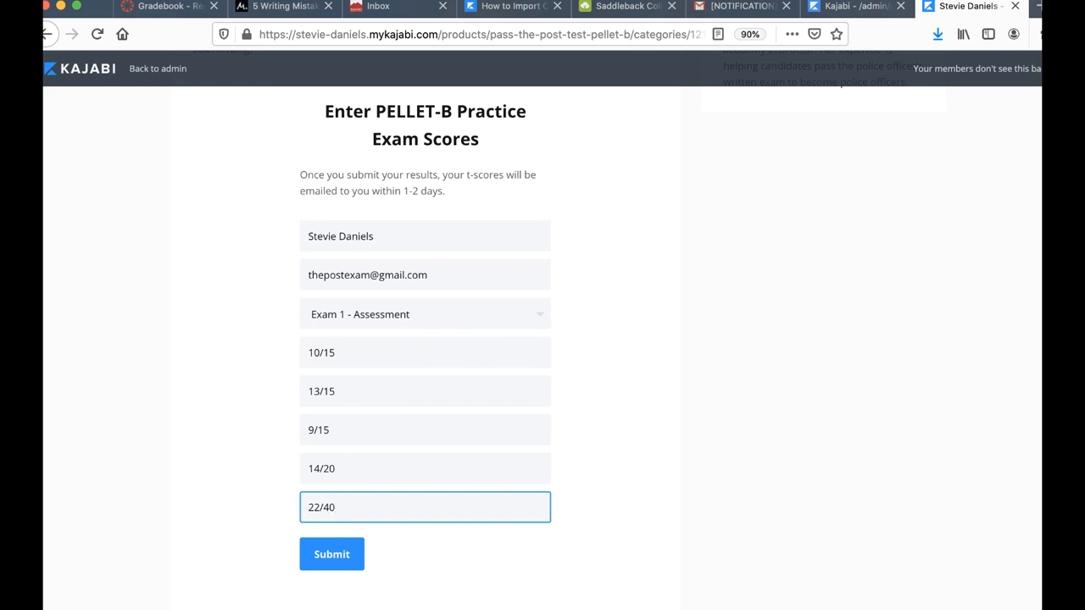
mouse_move(248, 434)
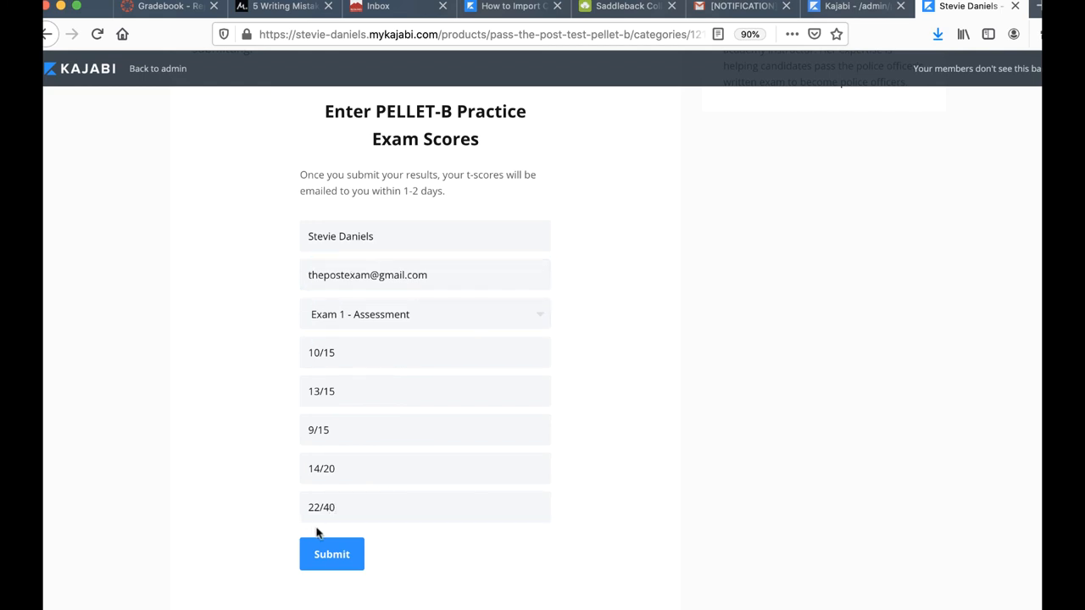
scroll("down", 3)
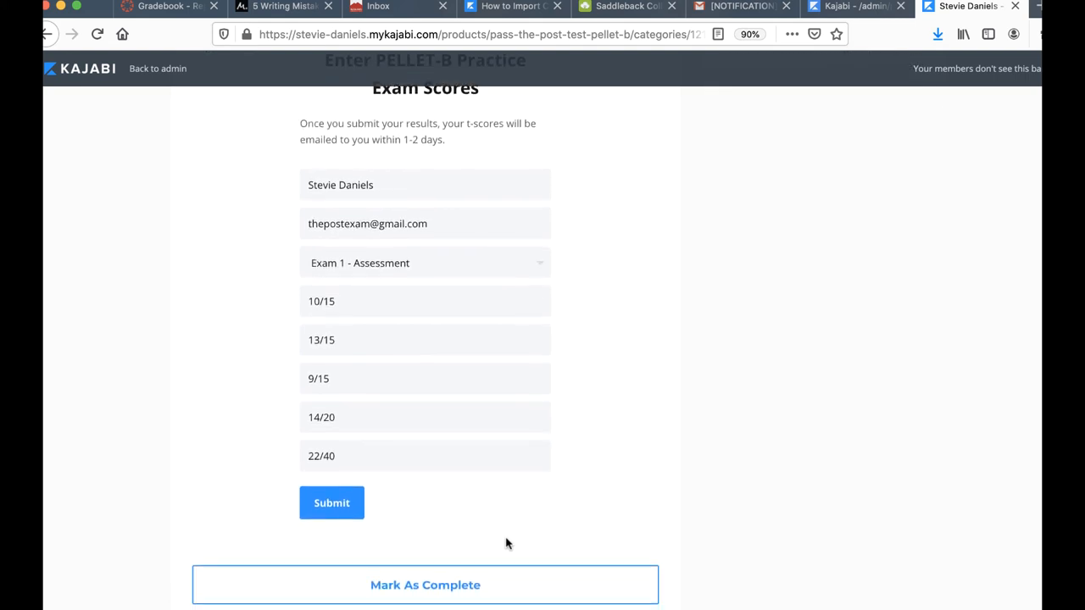
mouse_move(465, 541)
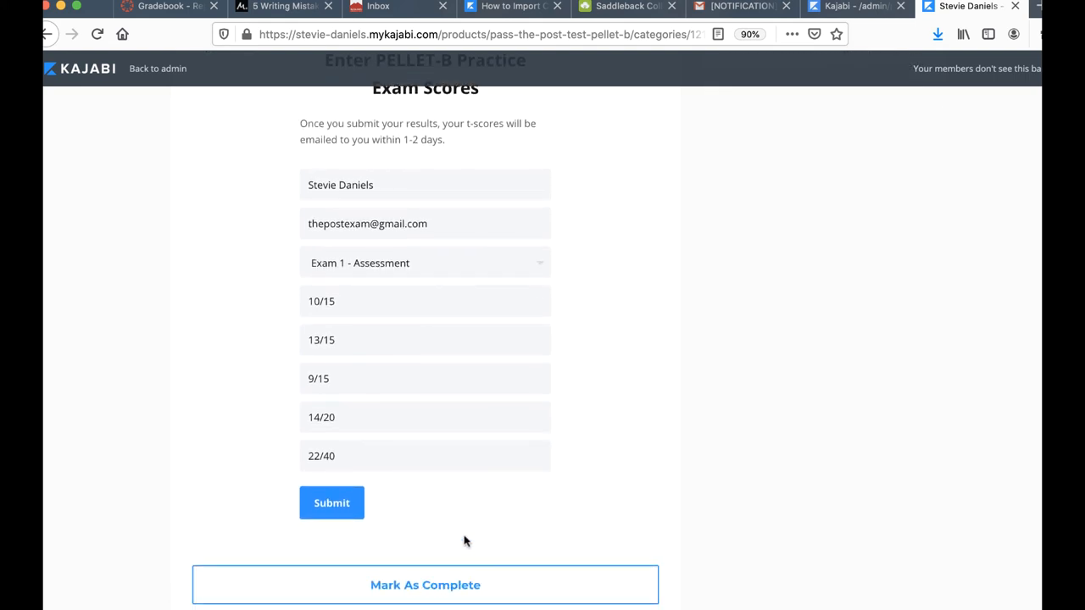
scroll("up", 3)
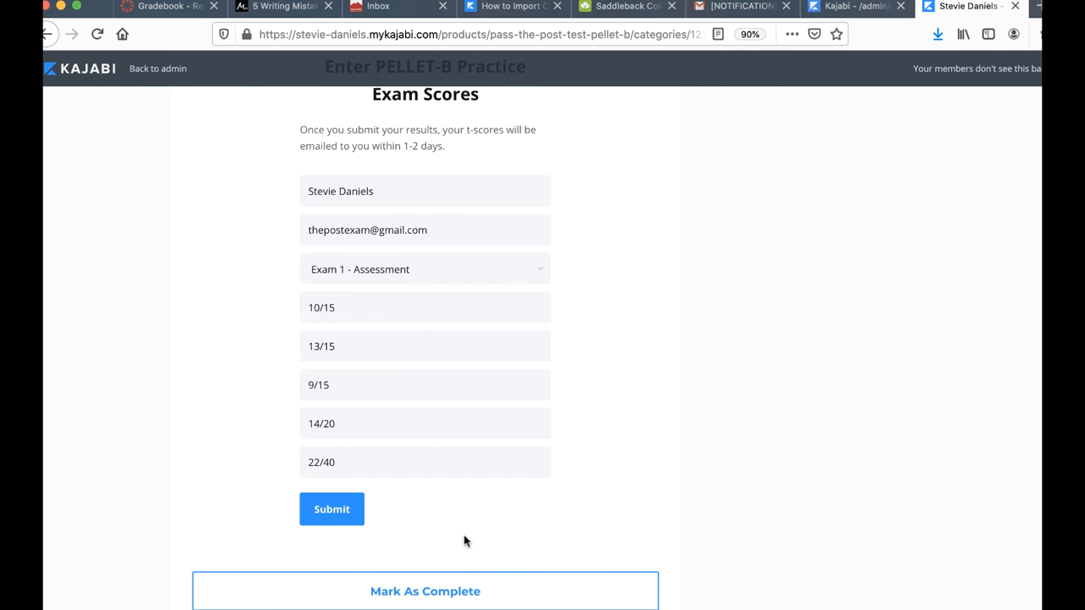
scroll("up", 3)
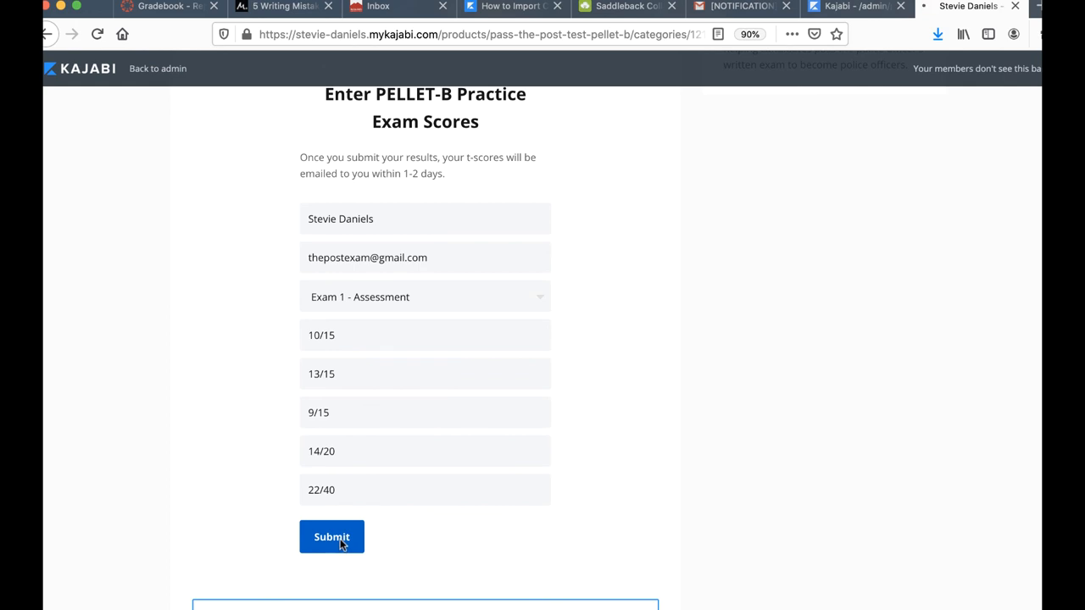
Submit the Exam 1 practice scores and reach the thank-you confirmation page
left_click(332, 536)
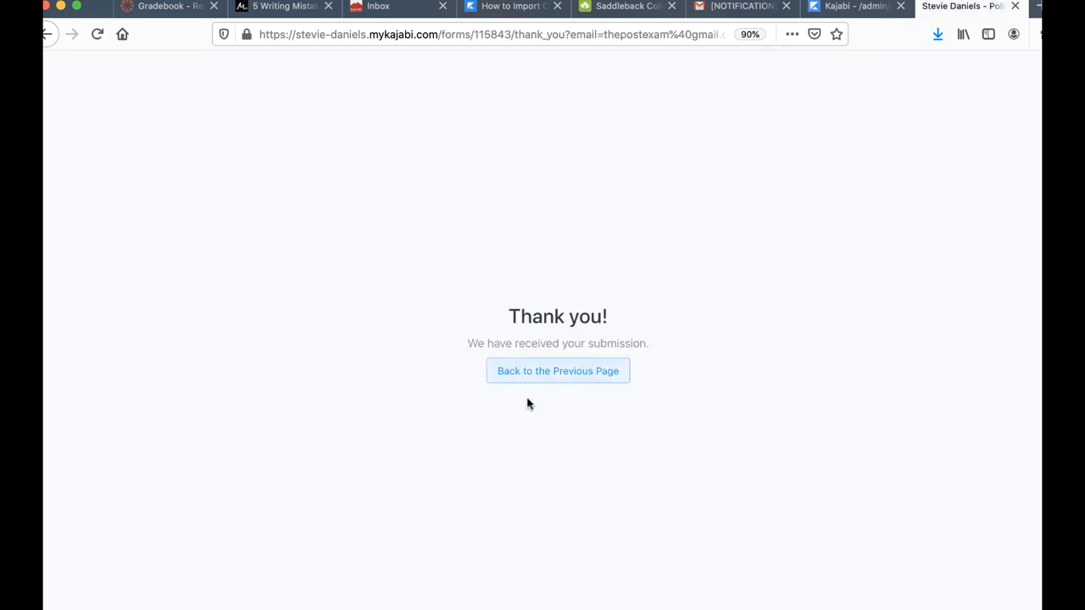
mouse_move(525, 447)
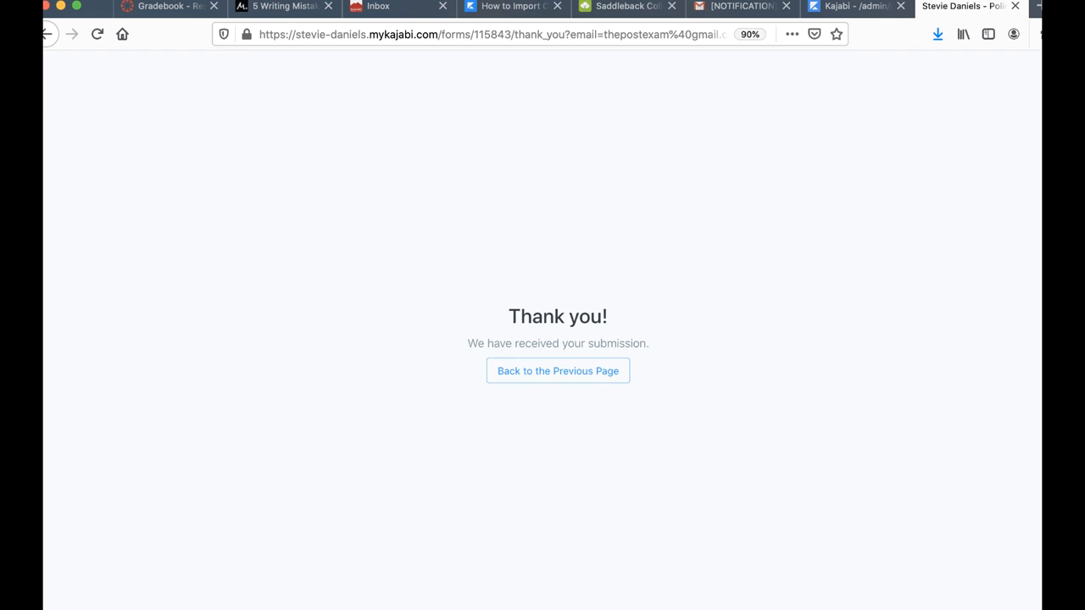
Return to the course and scroll through its Grammar, Spelling, Vocabulary, Reading Comprehension and Cloze lesson sections
left_click(555, 369)
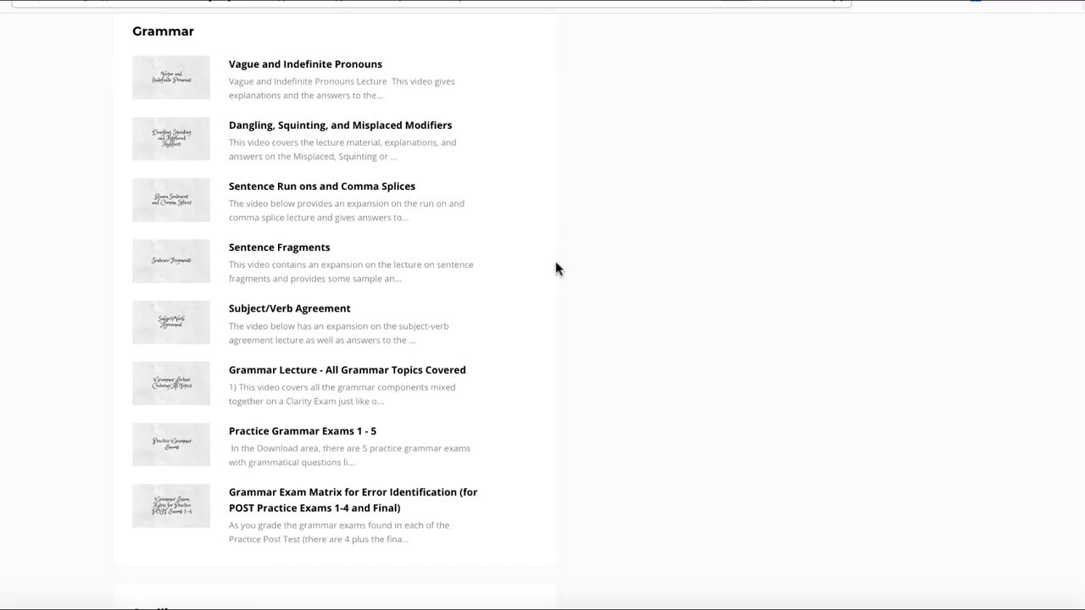
mouse_move(510, 300)
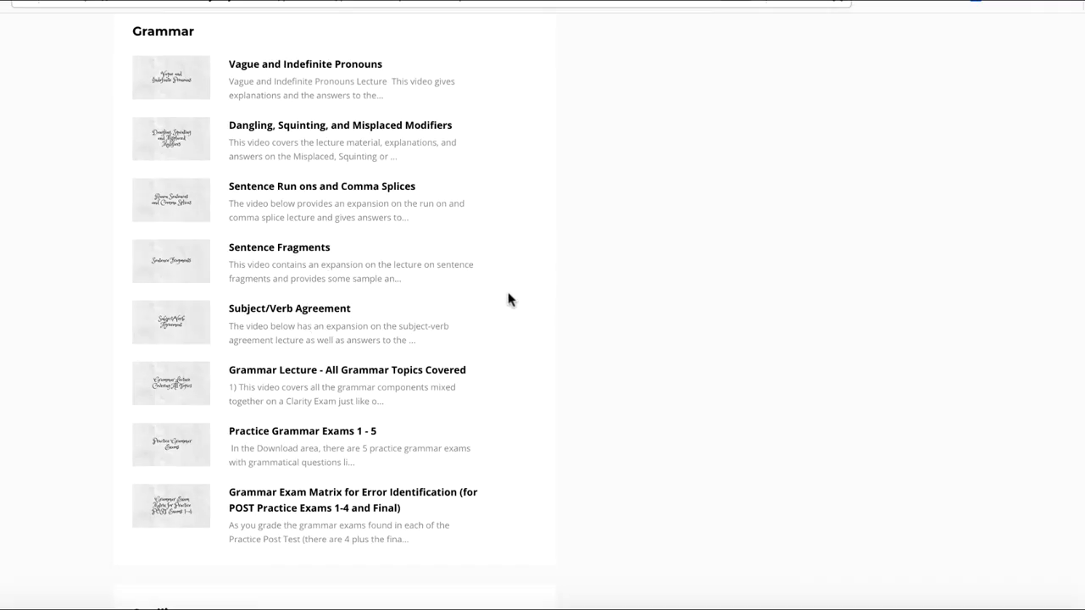
mouse_move(465, 302)
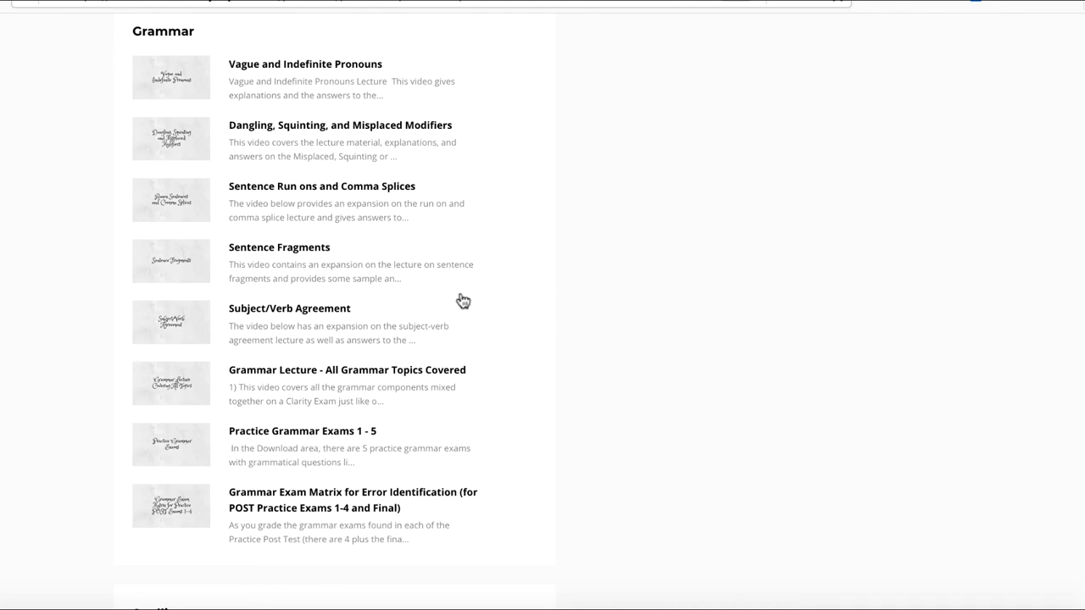
mouse_move(441, 278)
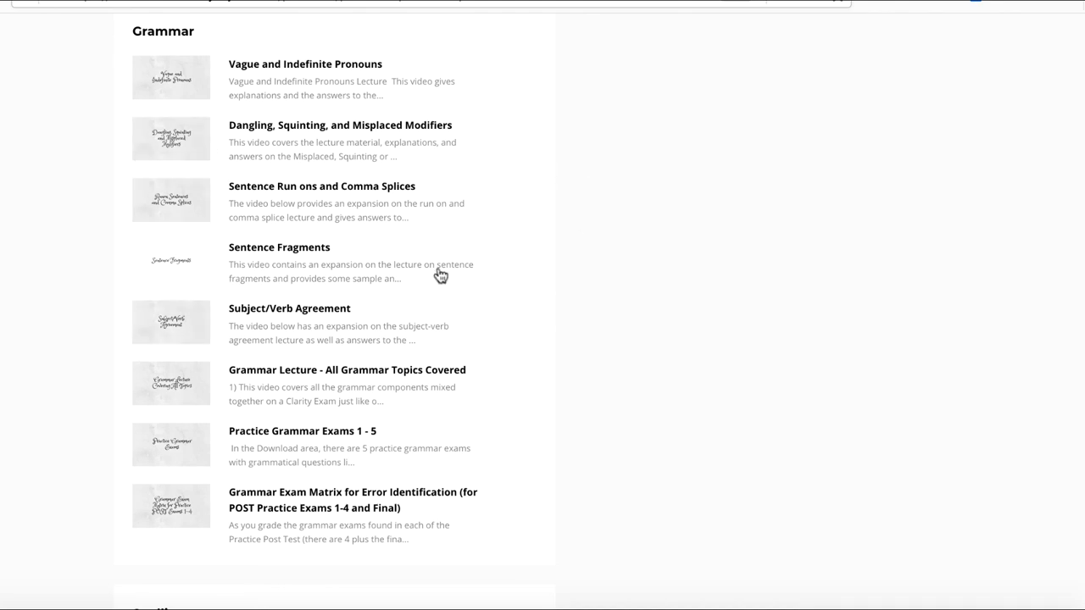
scroll("down", 3)
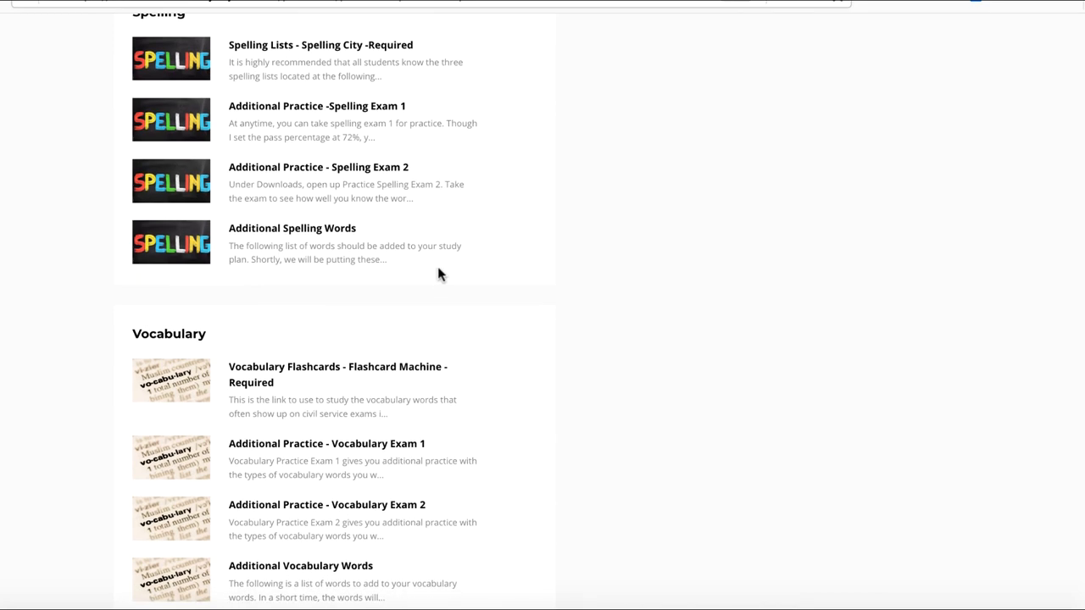
scroll("down", 3)
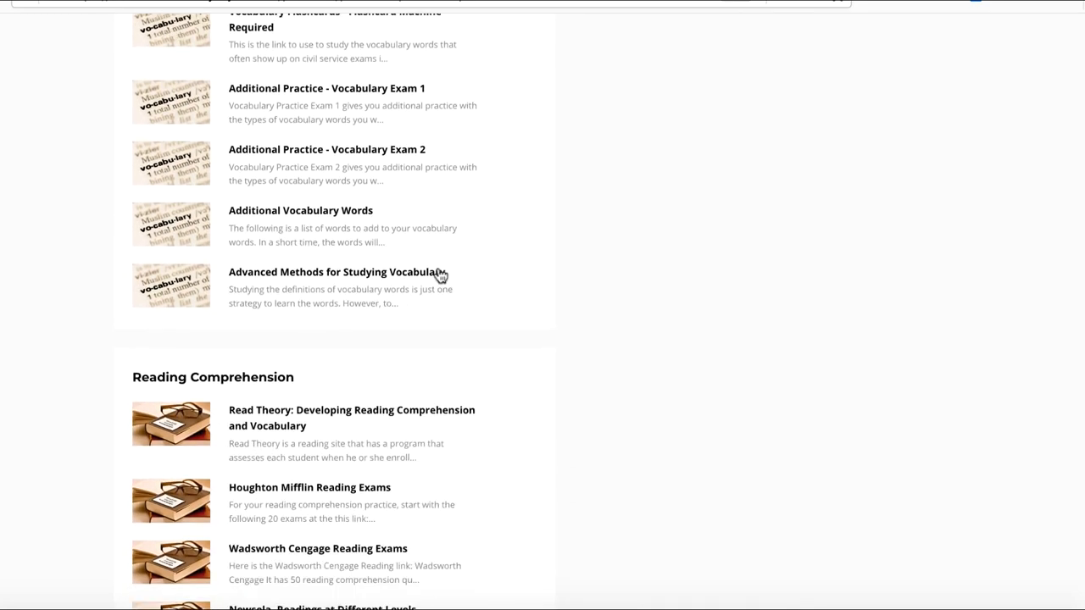
scroll("down", 3)
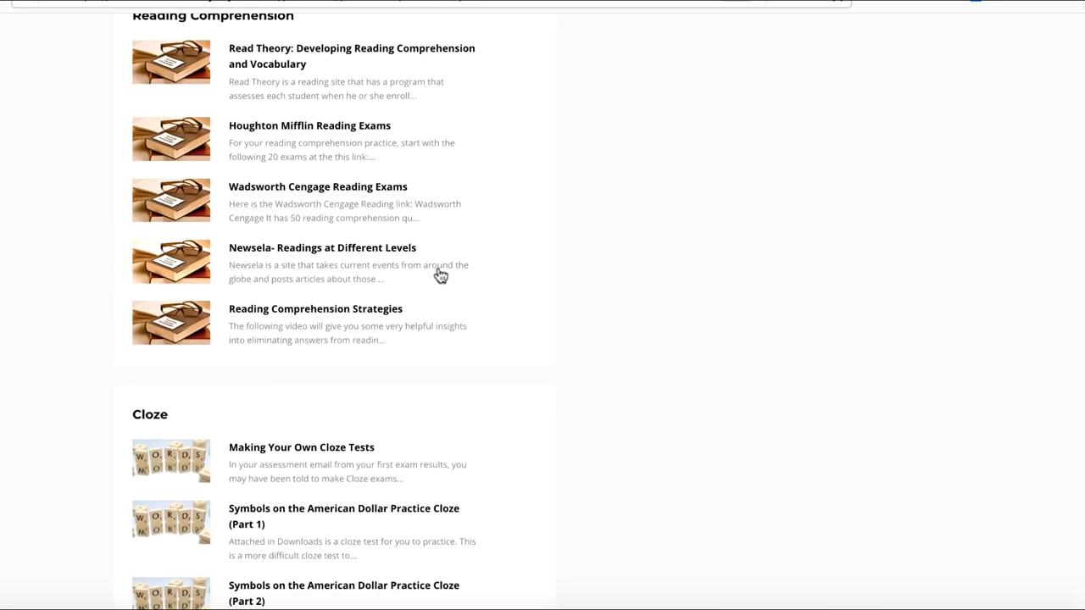
scroll("down", 3)
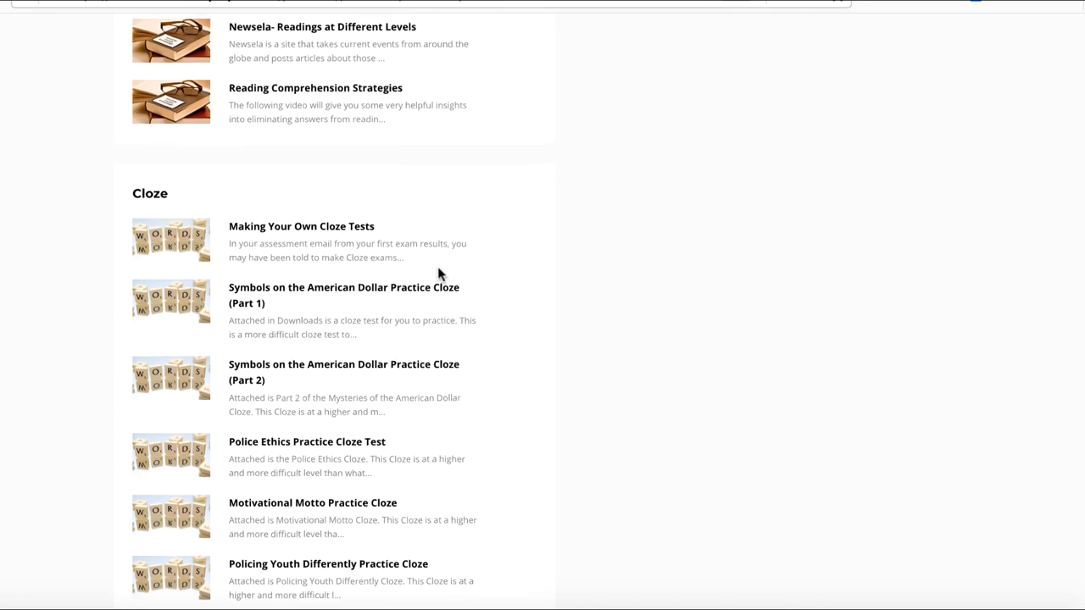
scroll("down", 3)
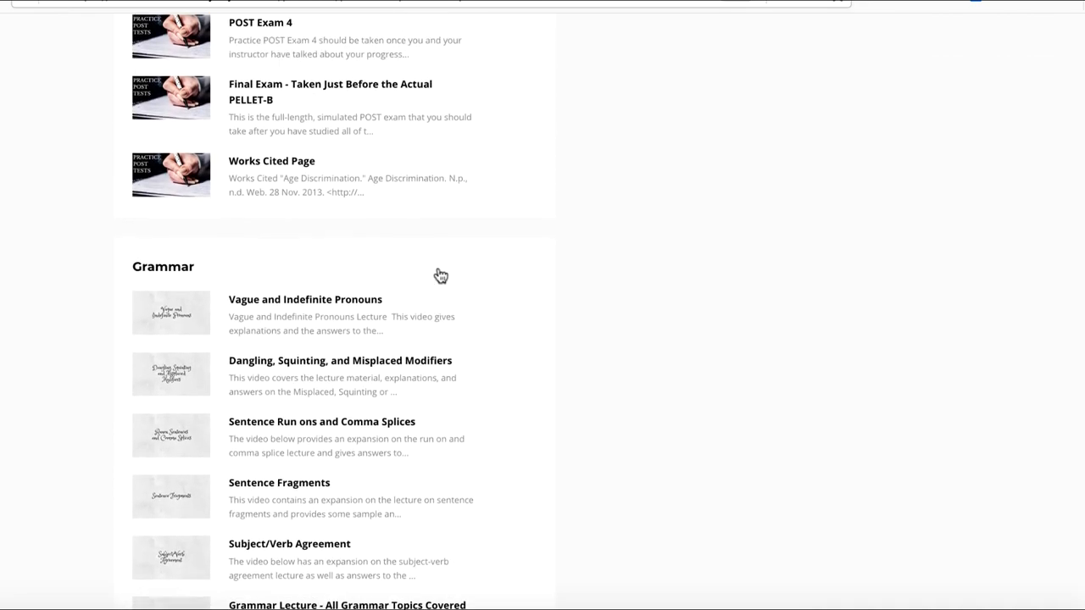